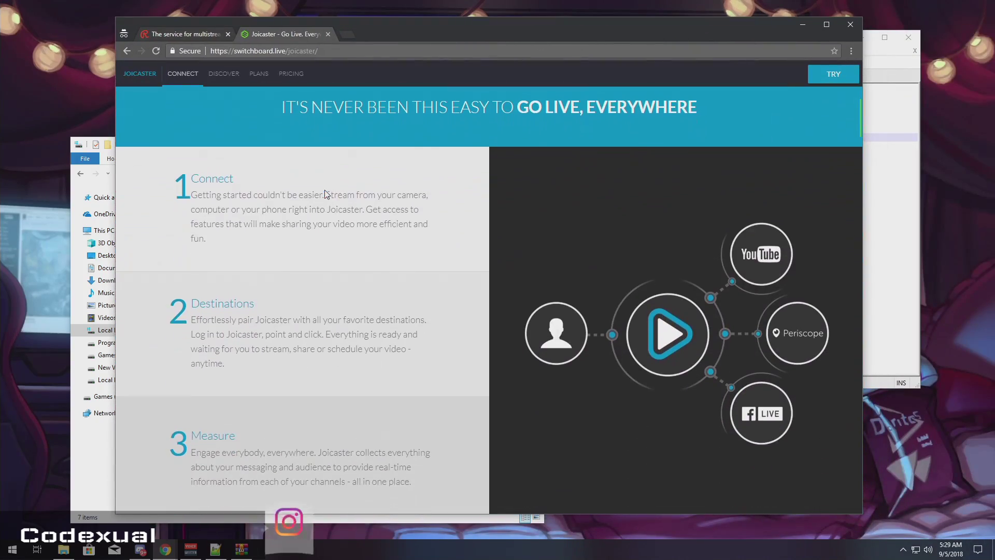
- Flip between the Restream and Joicaster pages, then set Chrome aside to reveal C: and the nginx archive
left_click(185, 34)
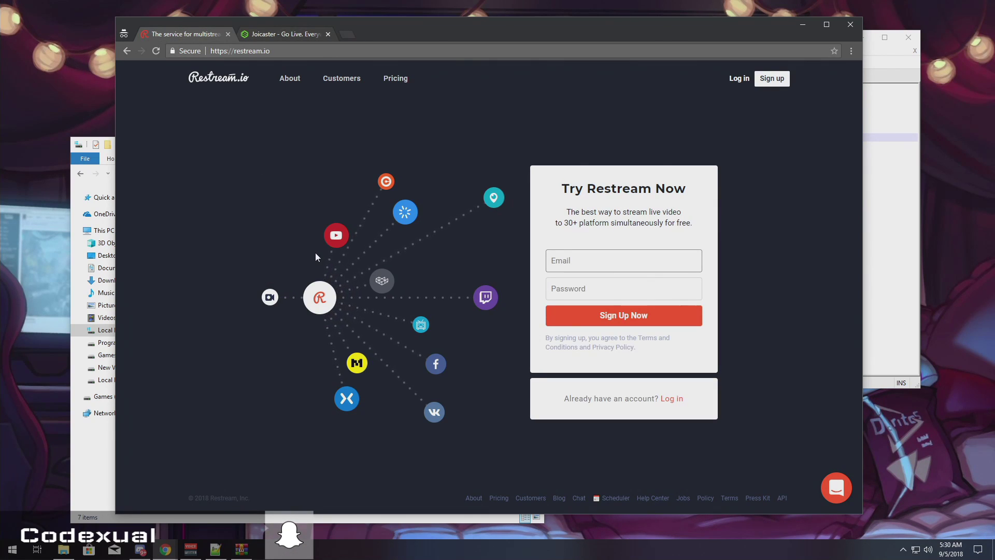
mouse_move(326, 250)
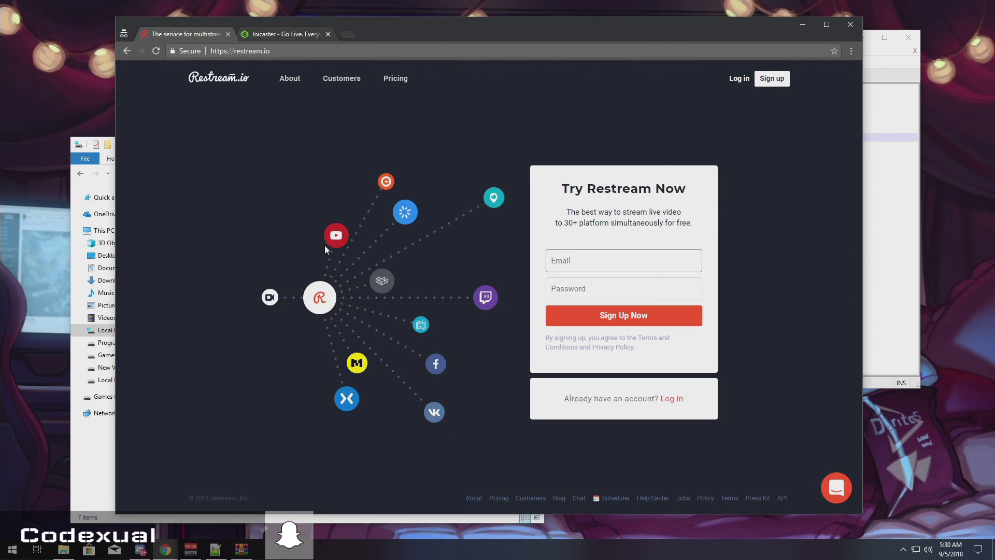
mouse_move(357, 259)
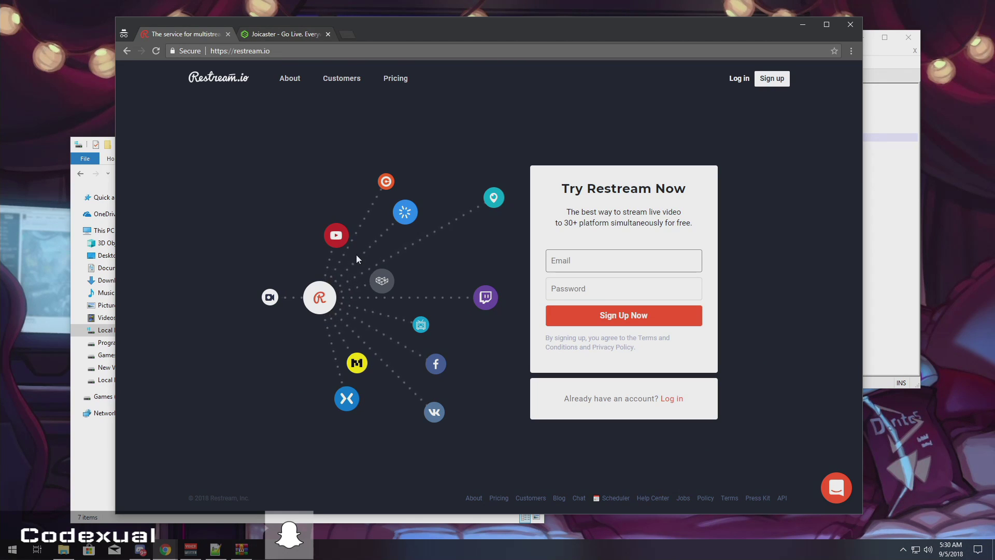
mouse_move(248, 265)
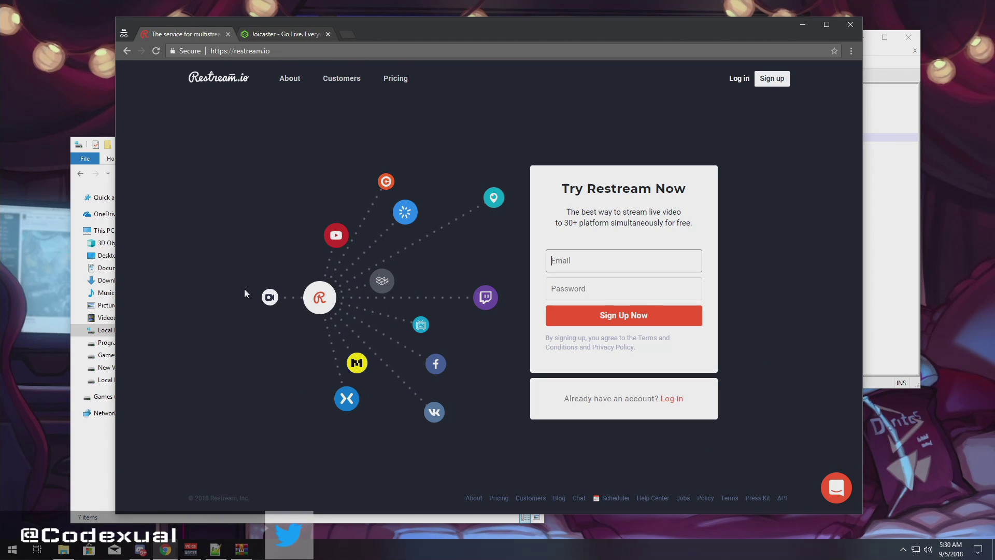
mouse_move(319, 293)
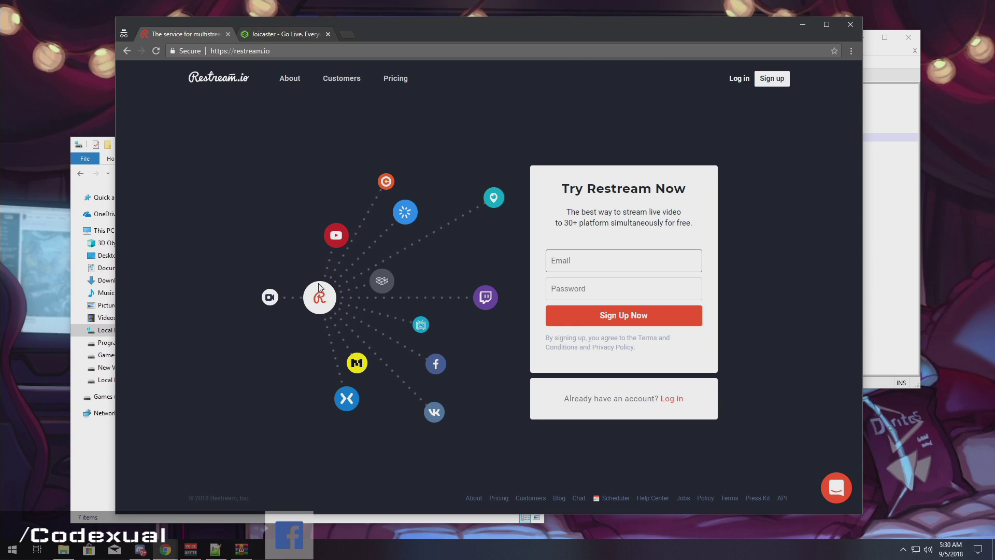
mouse_move(330, 246)
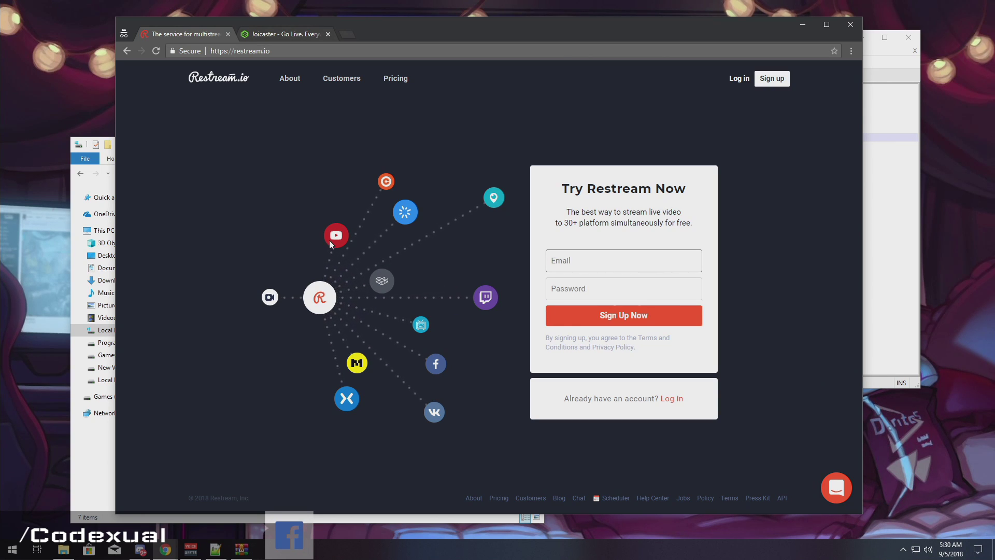
mouse_move(436, 366)
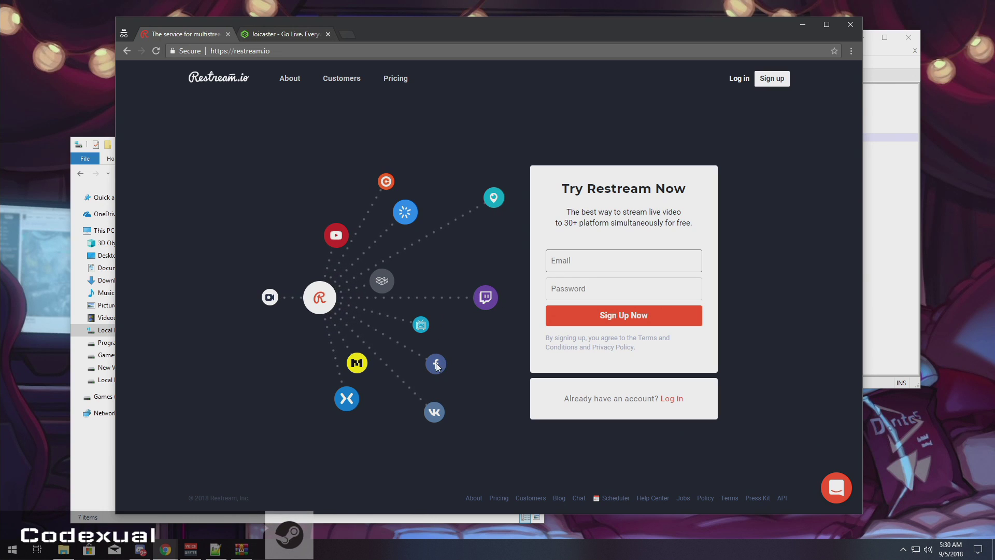
mouse_move(426, 414)
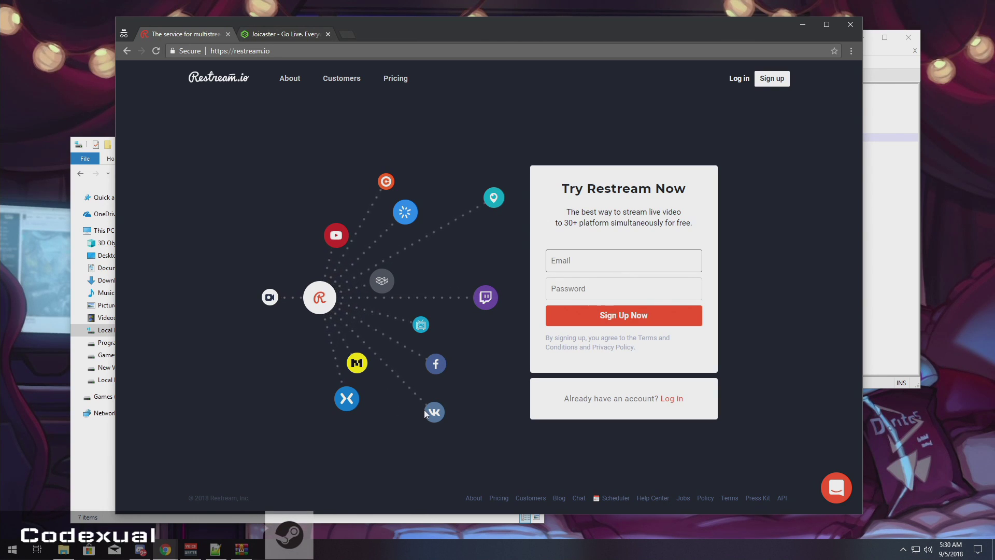
mouse_move(260, 38)
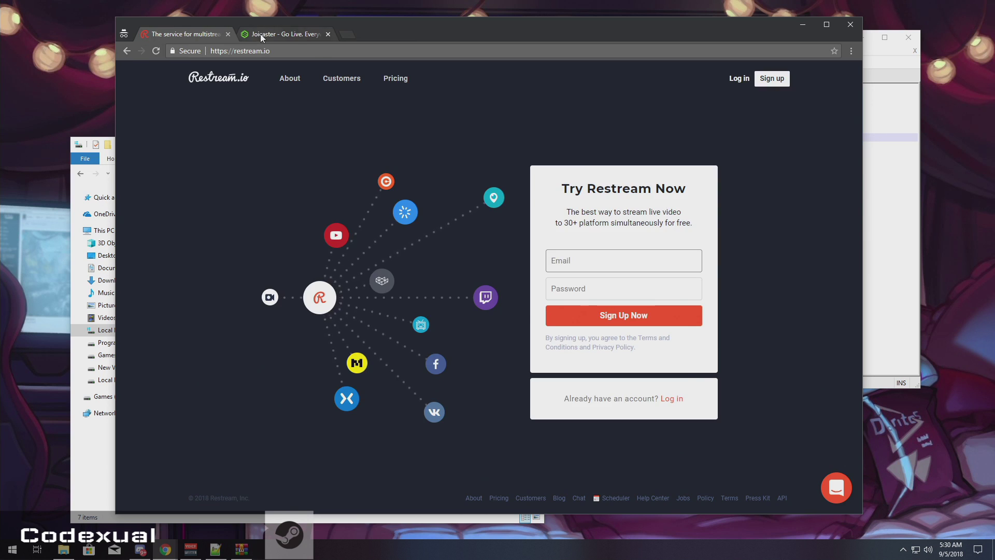
left_click(286, 33)
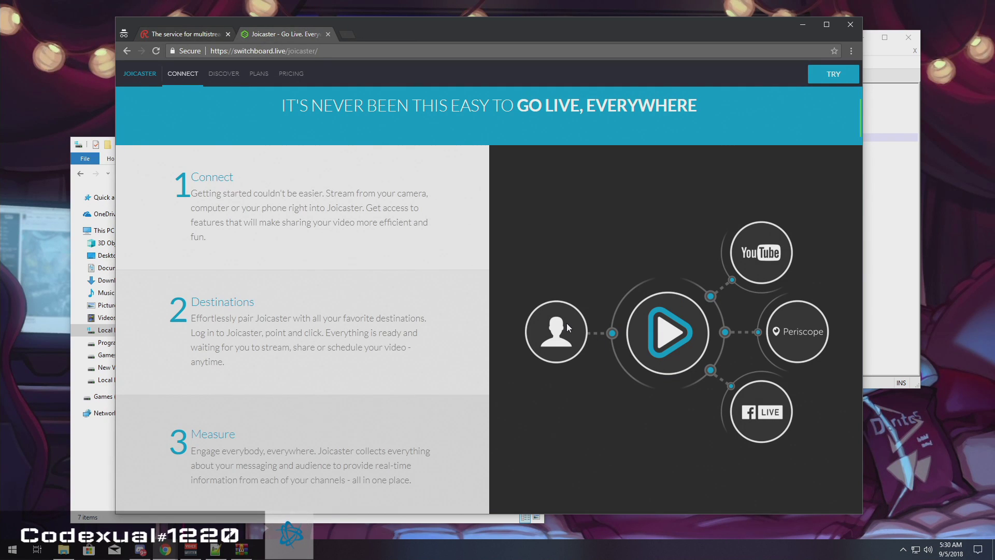
mouse_move(674, 320)
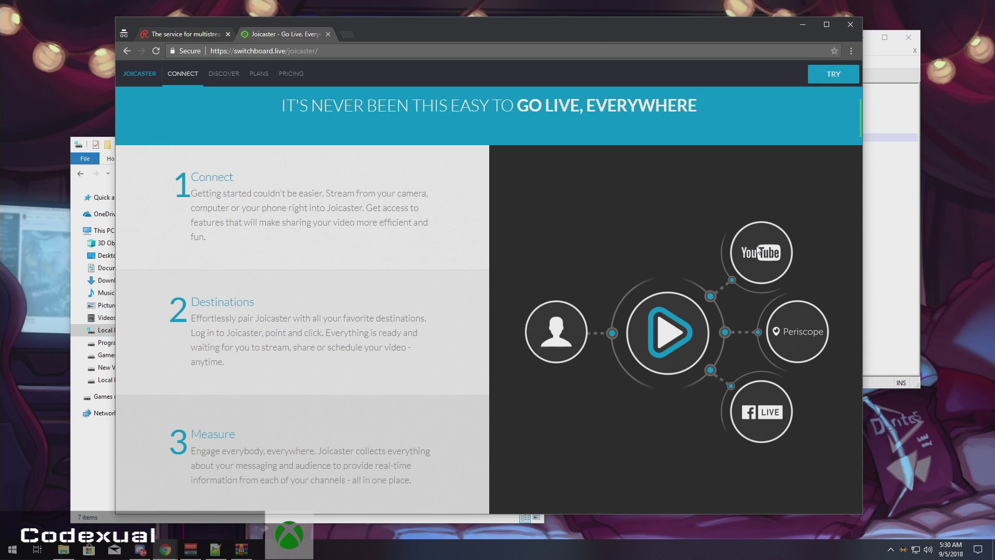
mouse_move(752, 396)
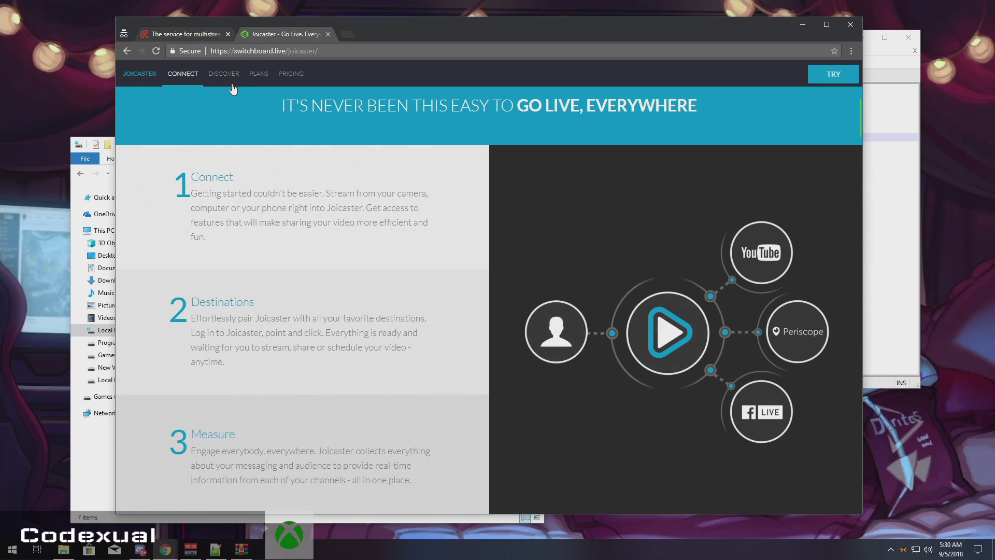
mouse_move(224, 73)
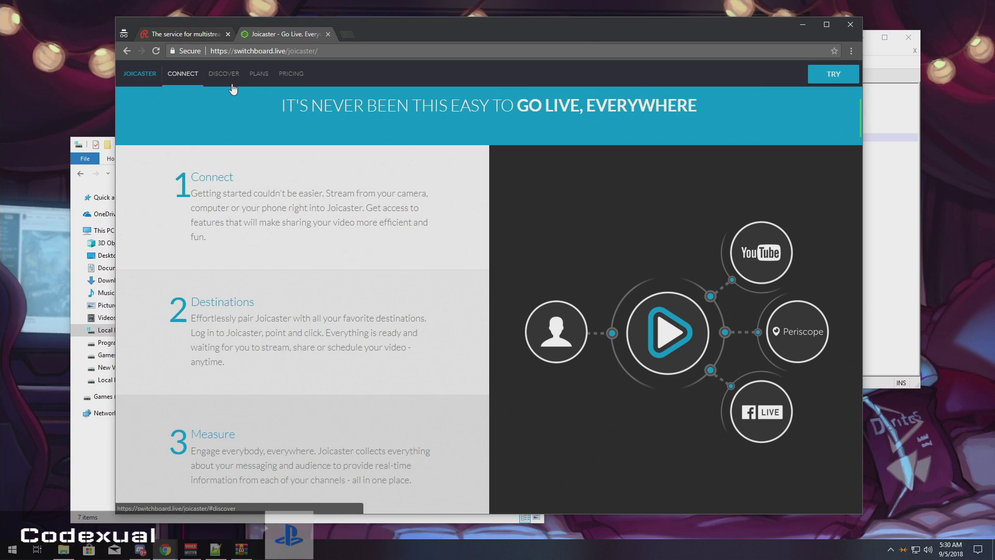
mouse_move(230, 81)
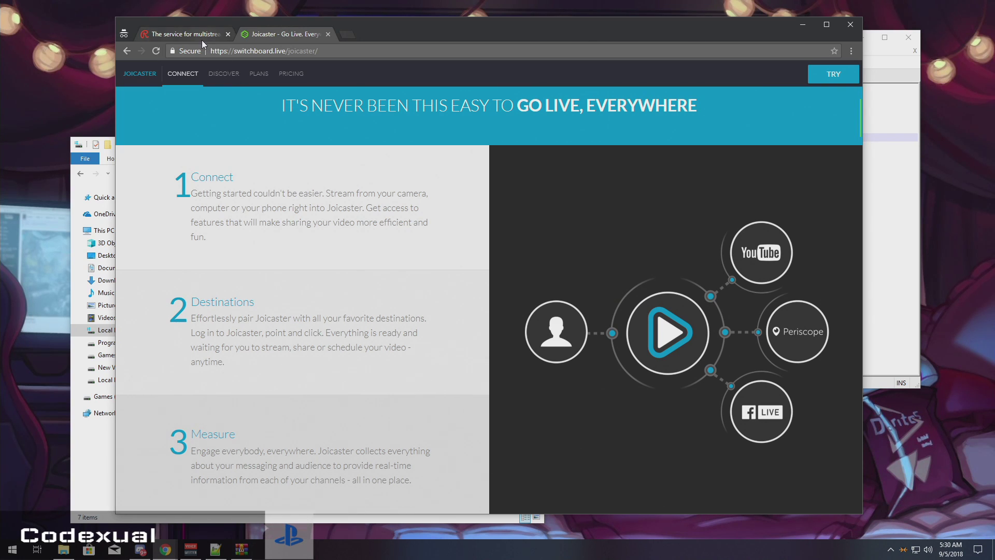
mouse_move(185, 33)
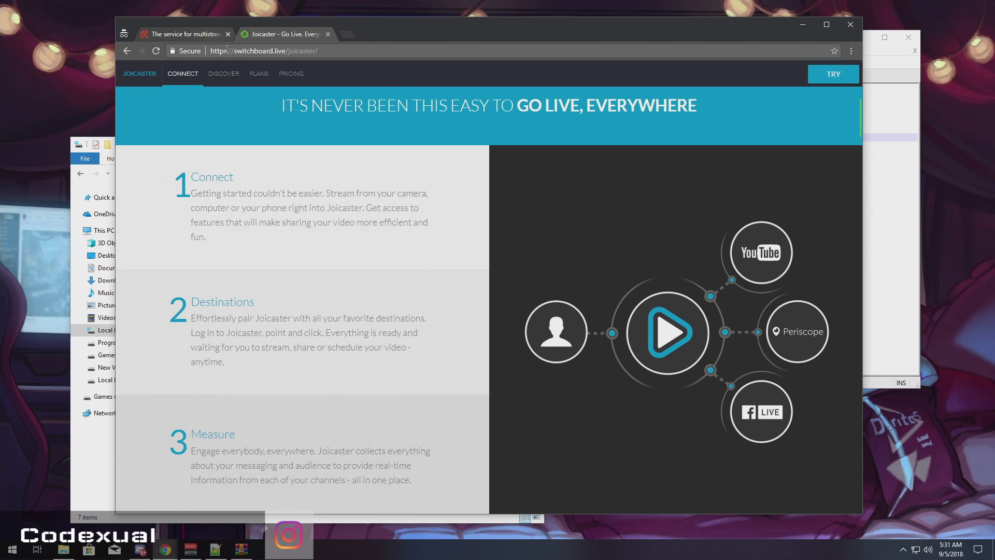
mouse_move(185, 33)
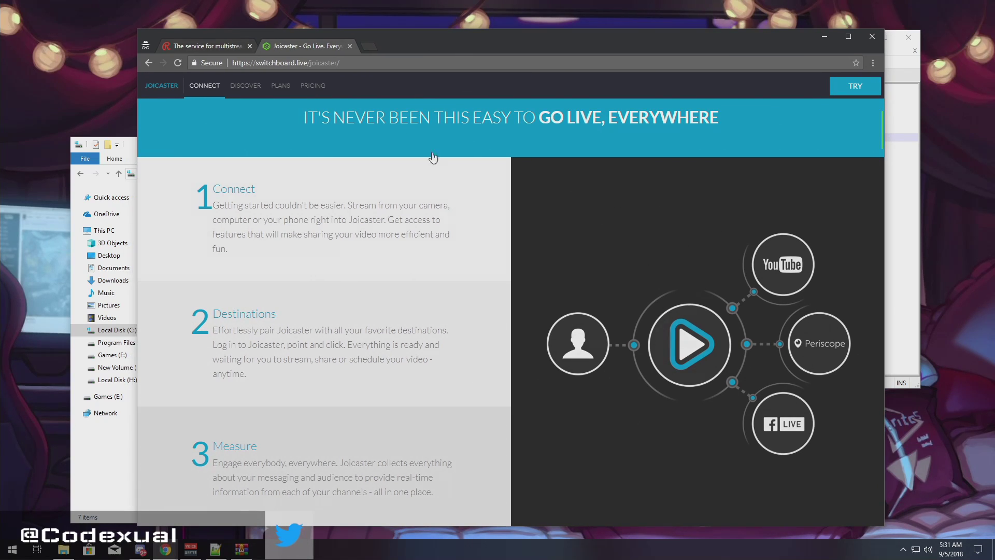
left_click(203, 46)
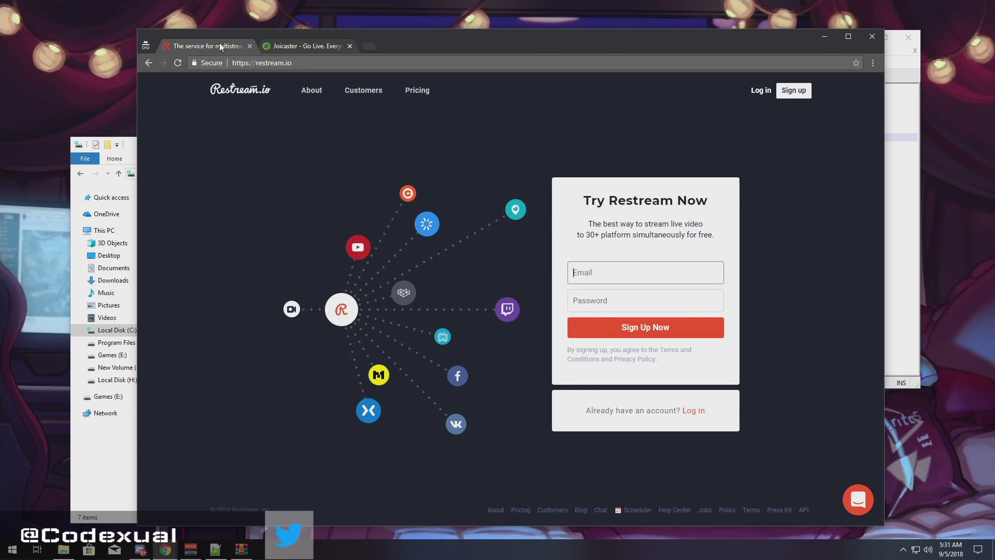
left_click(304, 45)
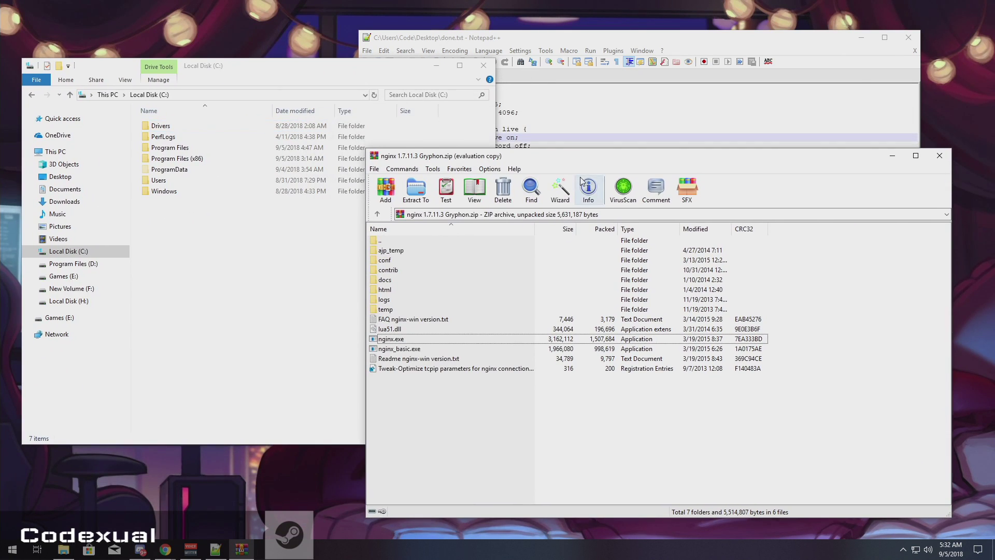
mouse_move(587, 187)
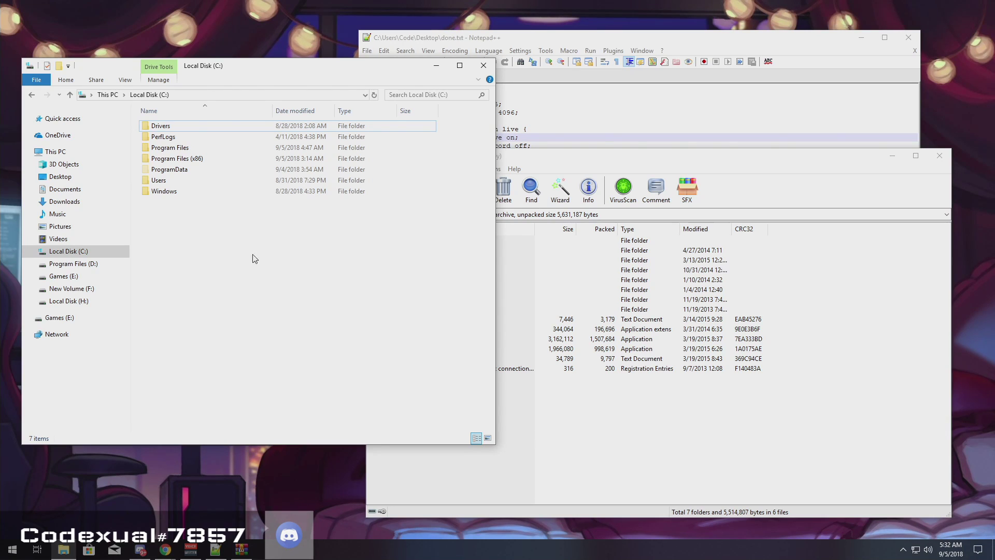
- Create a new folder named NGINX at the root of the C: drive
right_click(254, 258)
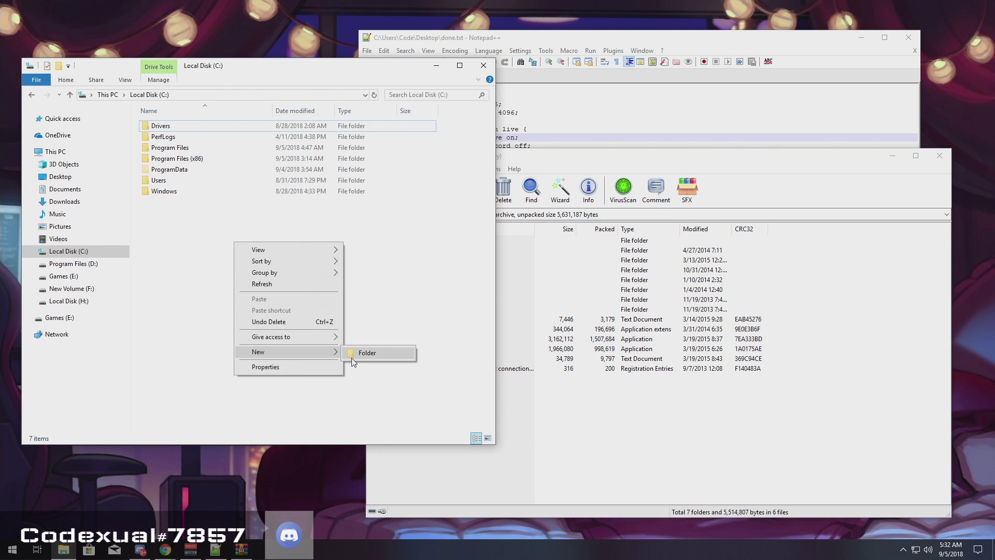
left_click(366, 352)
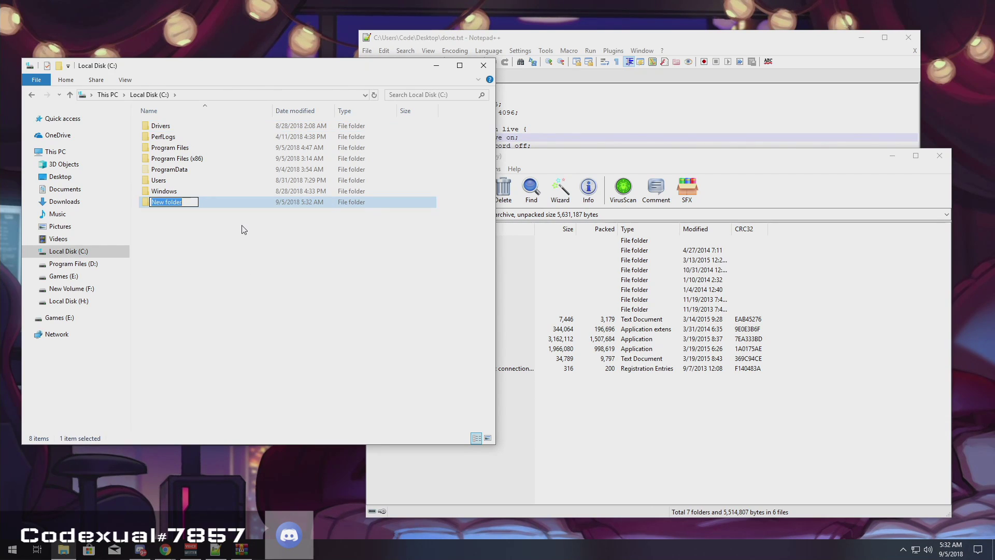
type("M")
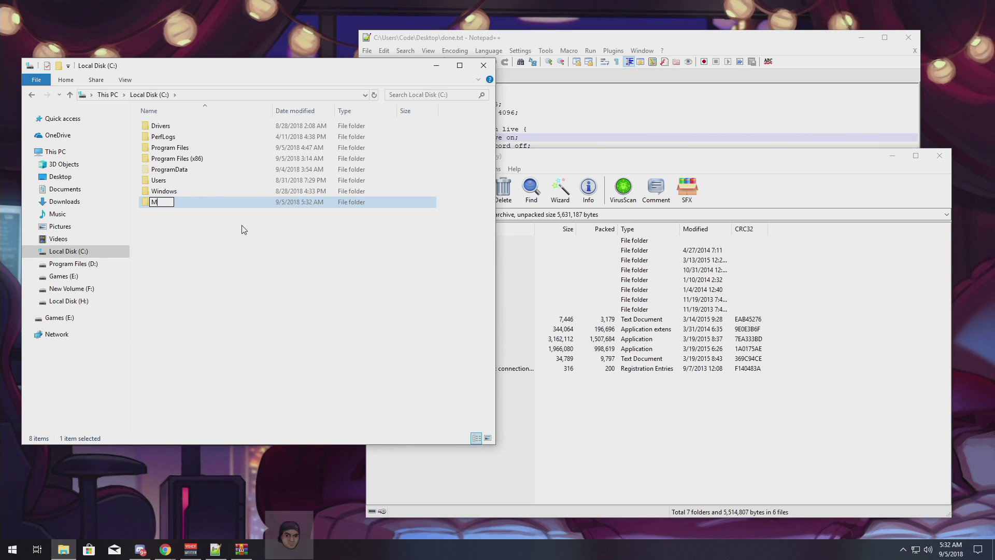
type("Ni")
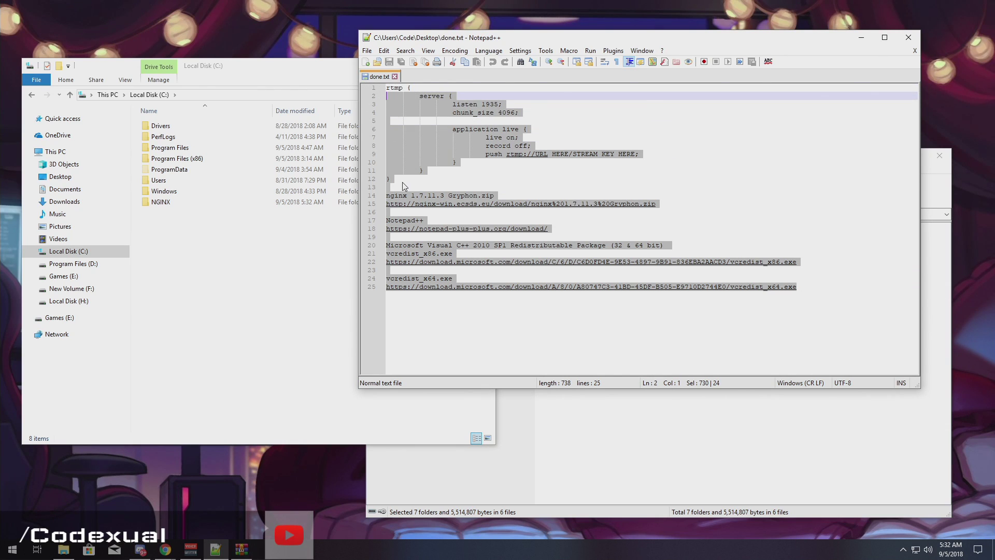
- Review done.txt, show the conf folder inside NGINX and start opening nginx-win.conf in the editor
left_click(389, 179)
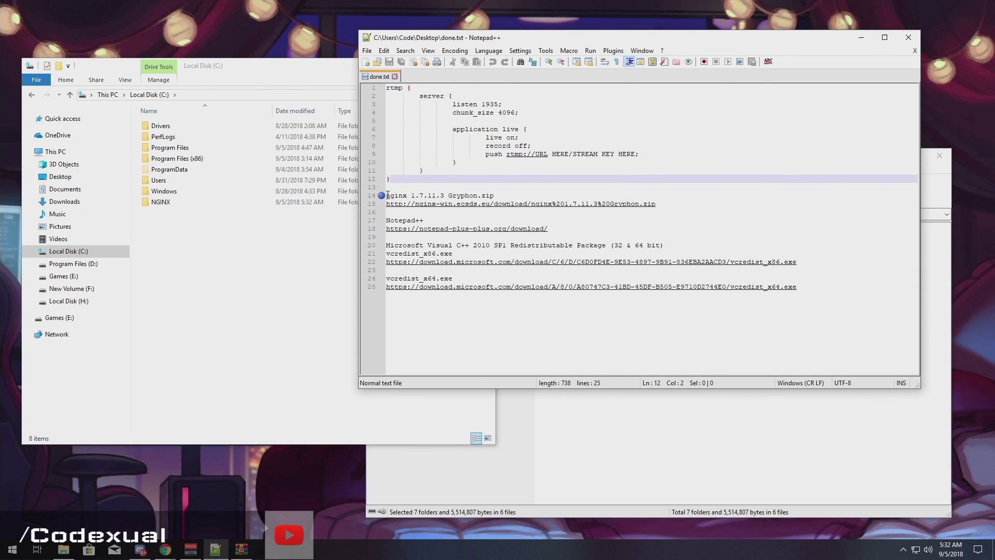
left_click(412, 195)
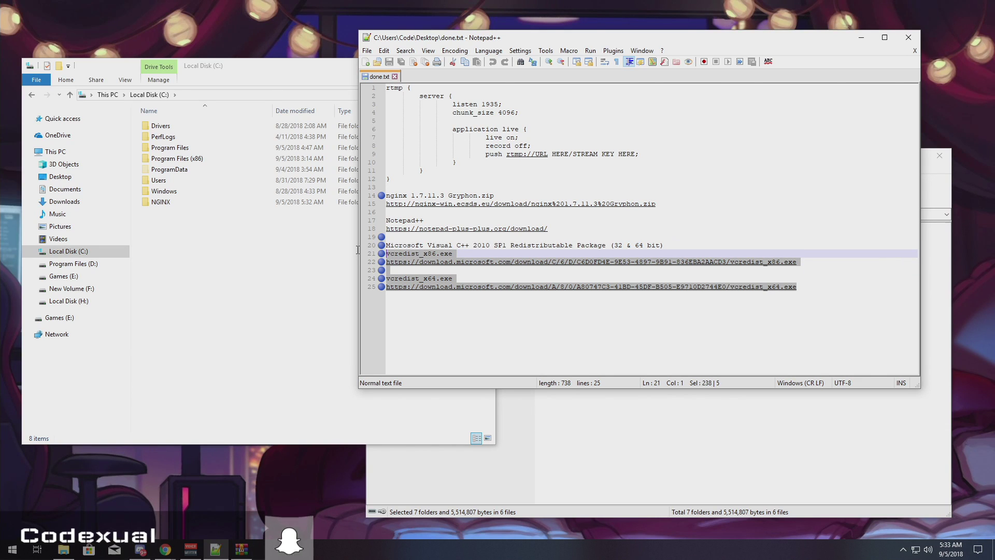
mouse_move(355, 249)
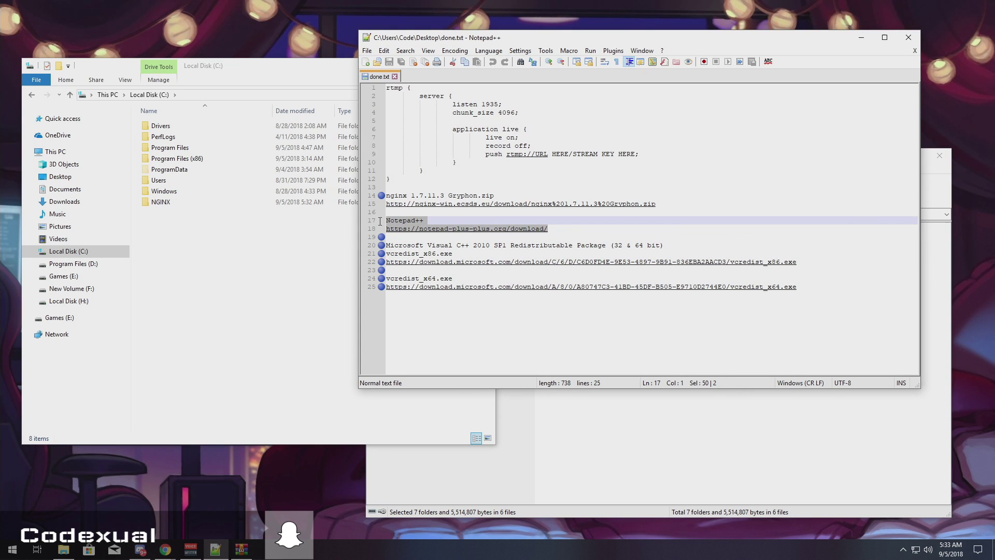
mouse_move(659, 200)
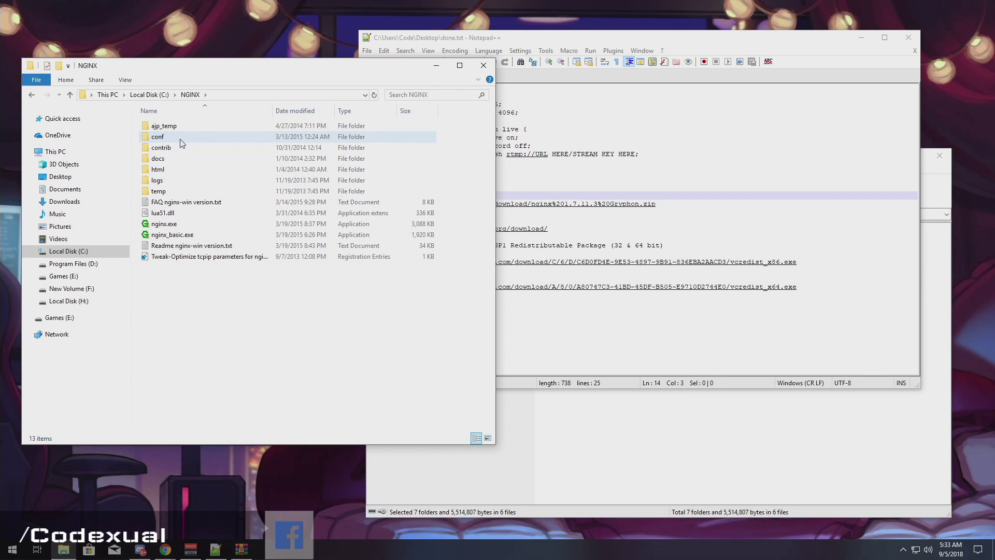
double_click(158, 137)
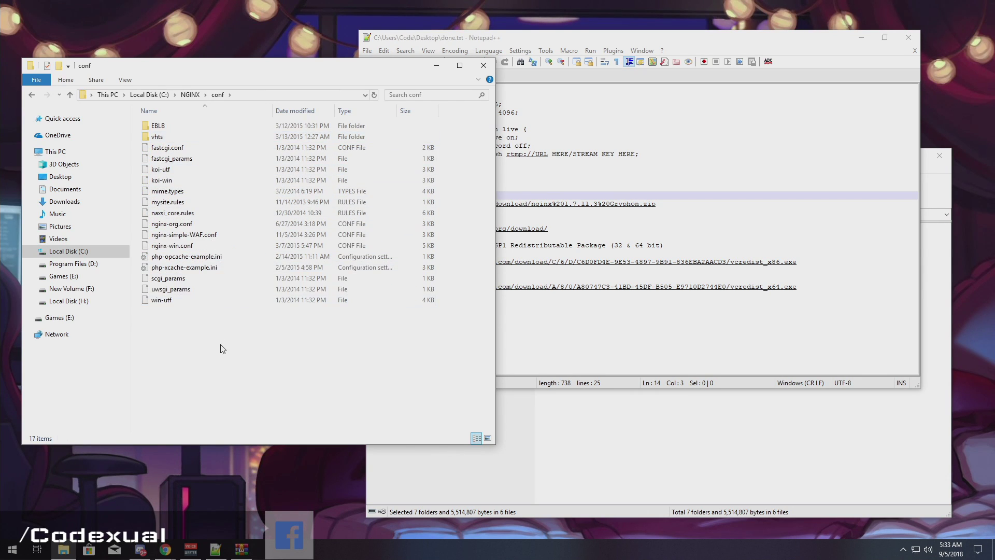
right_click(171, 246)
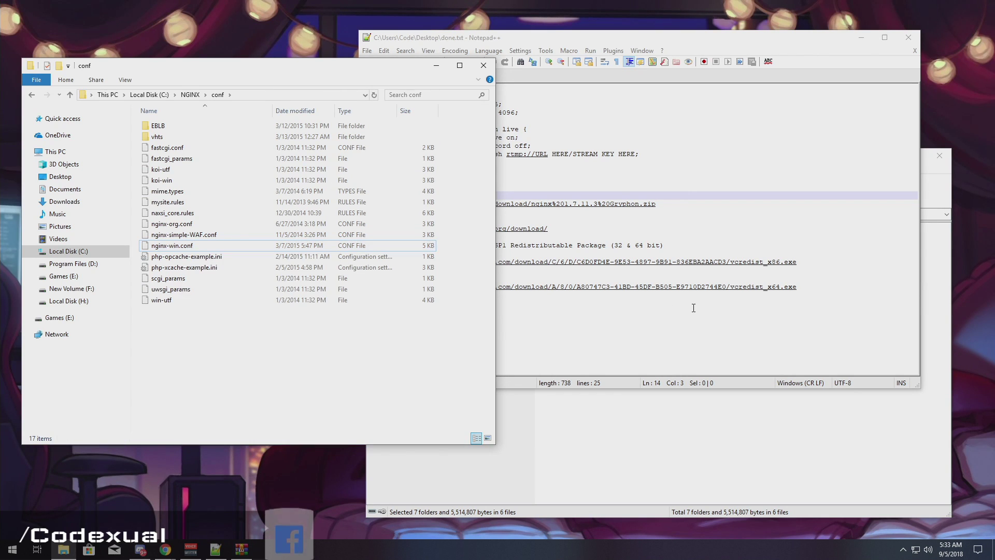
left_click(365, 50)
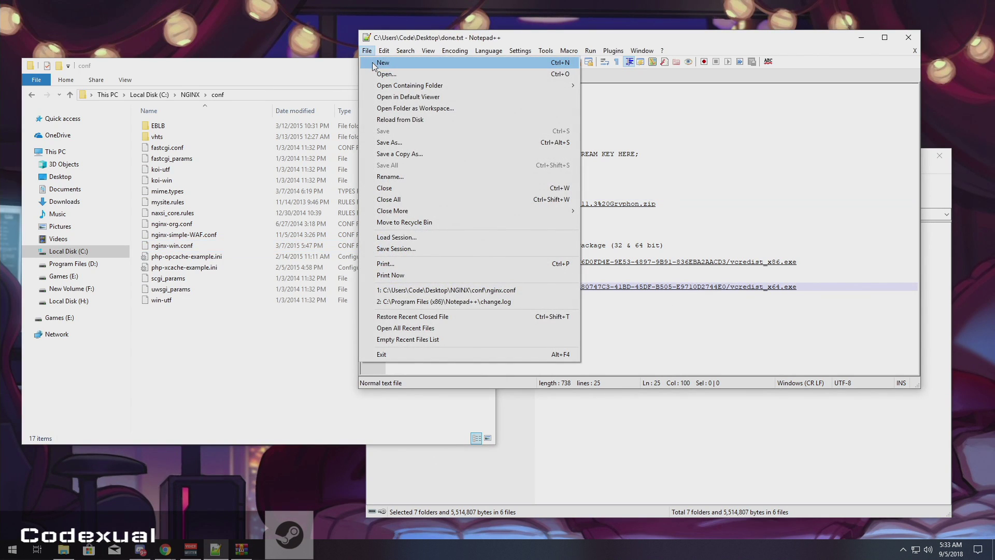
mouse_move(385, 73)
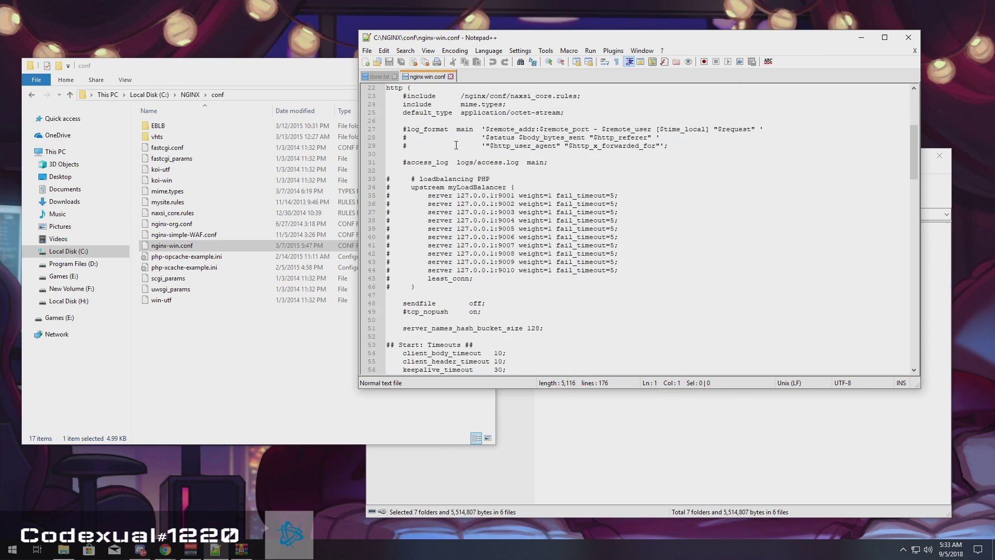
- Switch to the done notes file to copy its rtmp server block
scroll("down", 3)
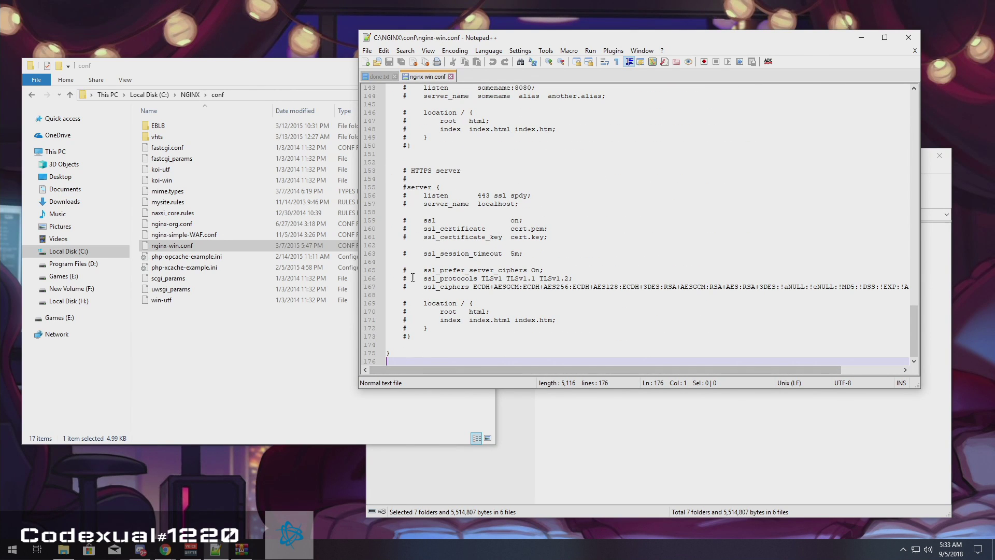
left_click(378, 76)
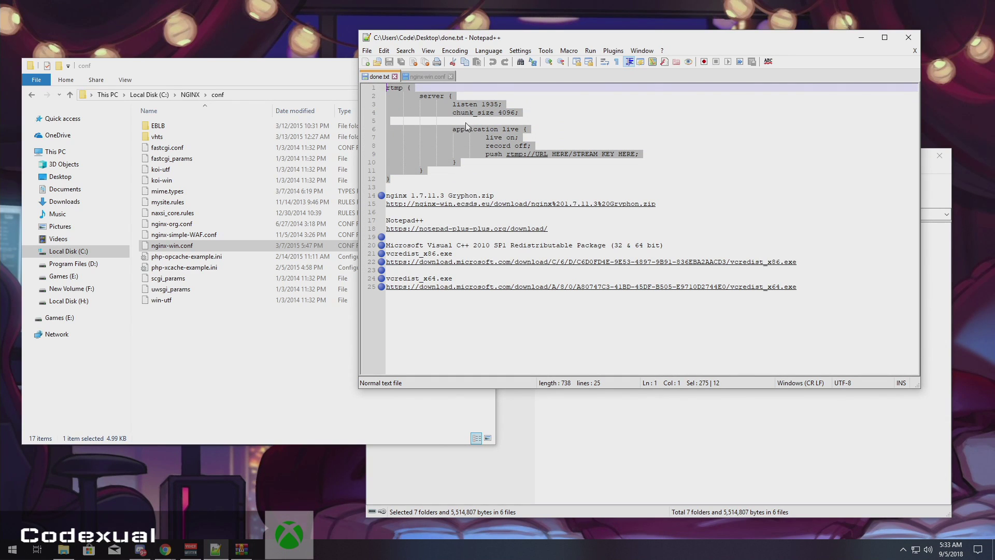
- Paste the rtmp block at the end of nginx-win.conf and compare it with the http server's listen 80 line
left_click(427, 75)
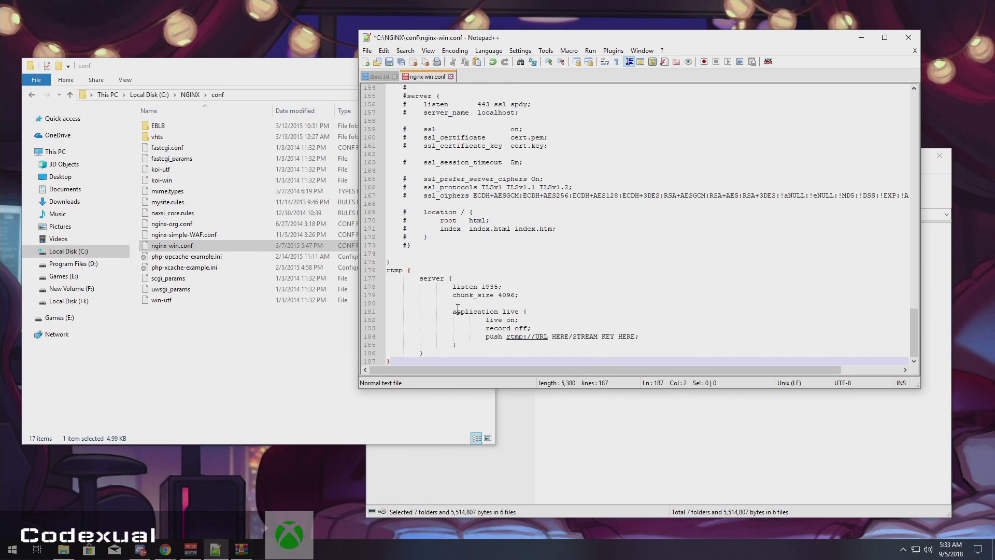
mouse_move(512, 260)
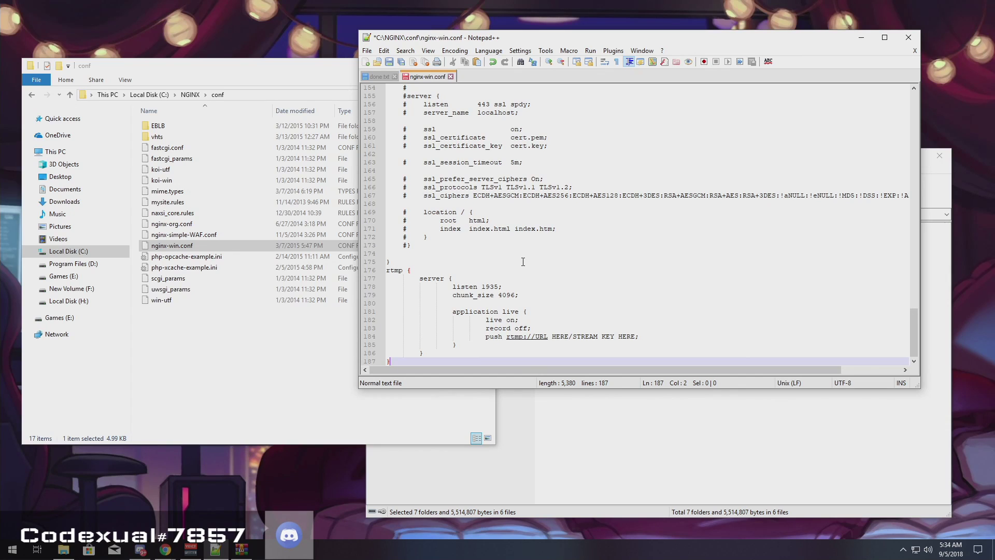
scroll("up", 3)
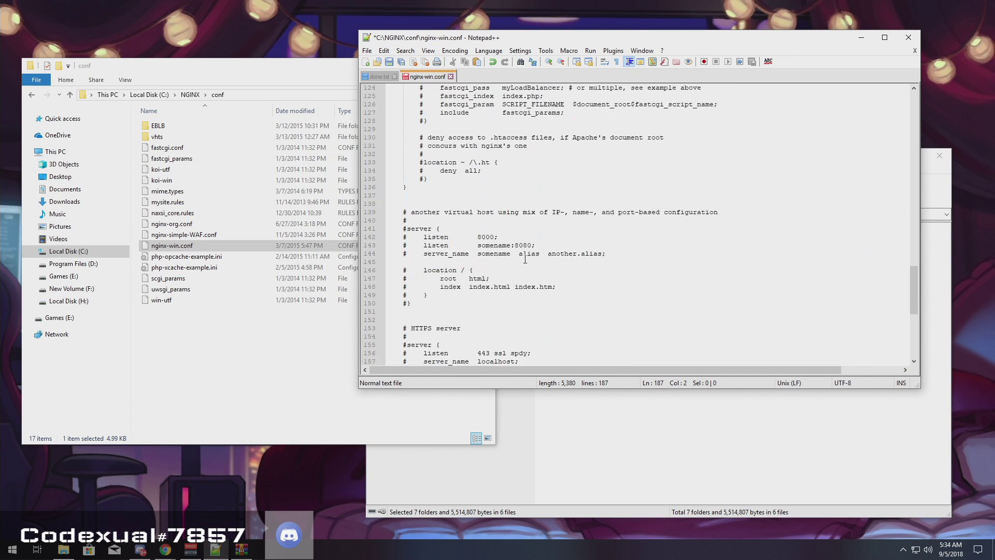
scroll("up", 3)
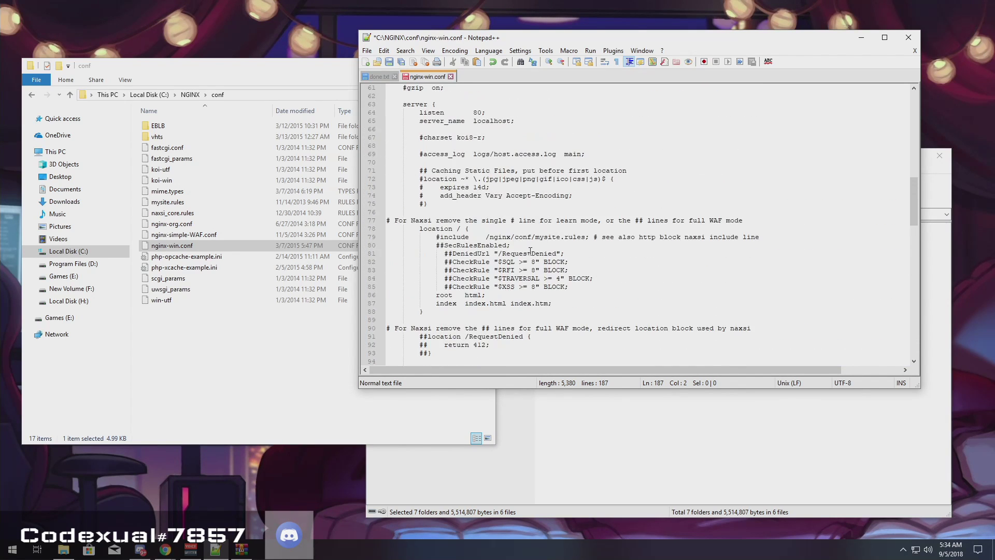
scroll("up", 3)
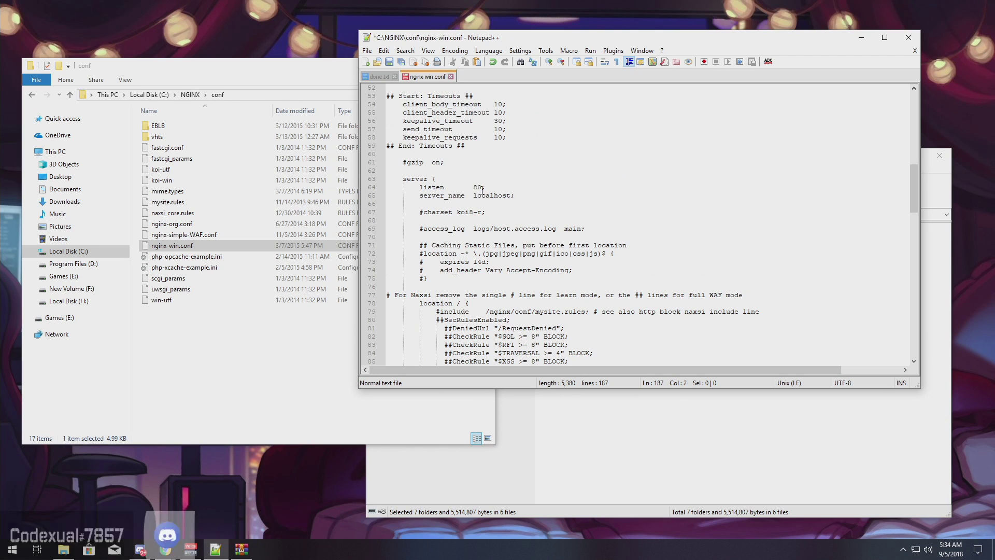
left_click(482, 187)
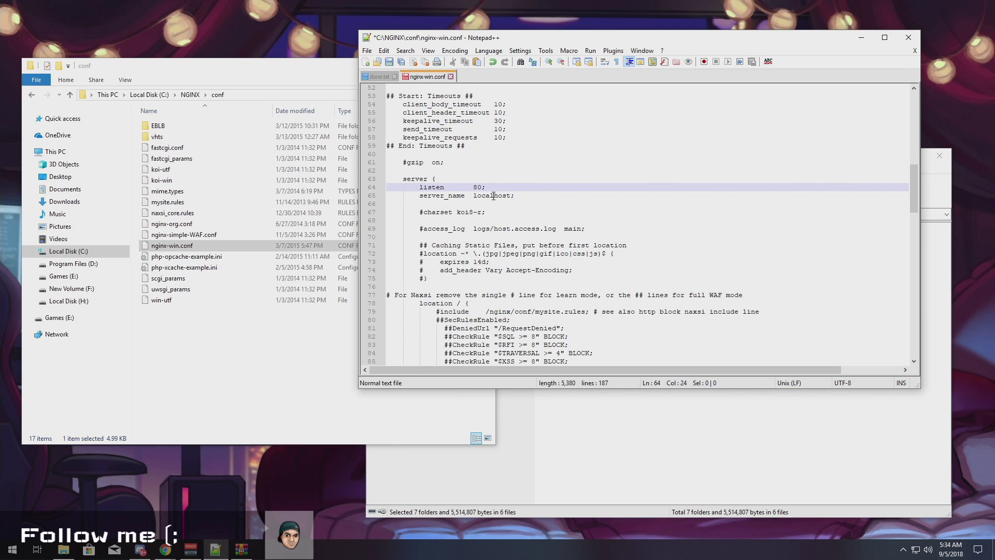
scroll("down", 3)
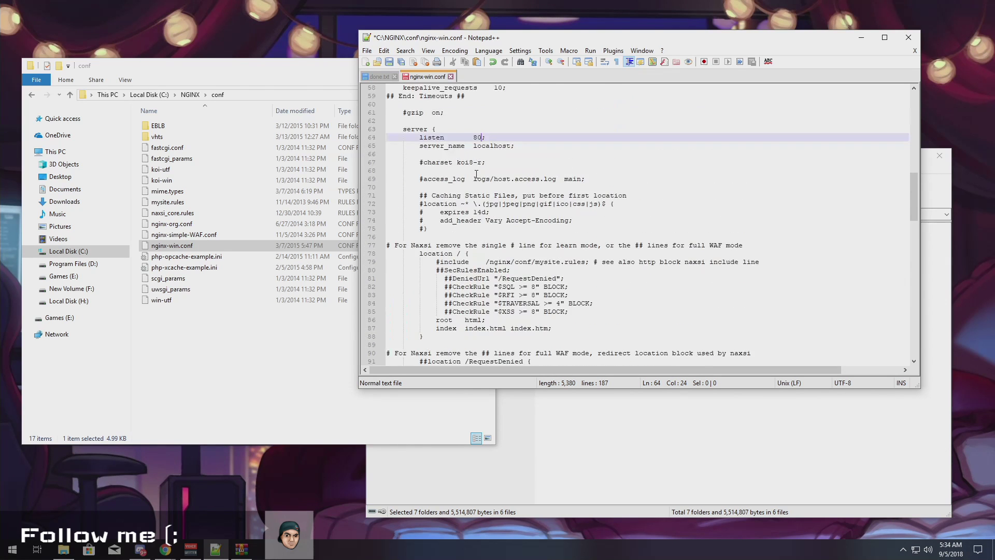
scroll("up", 3)
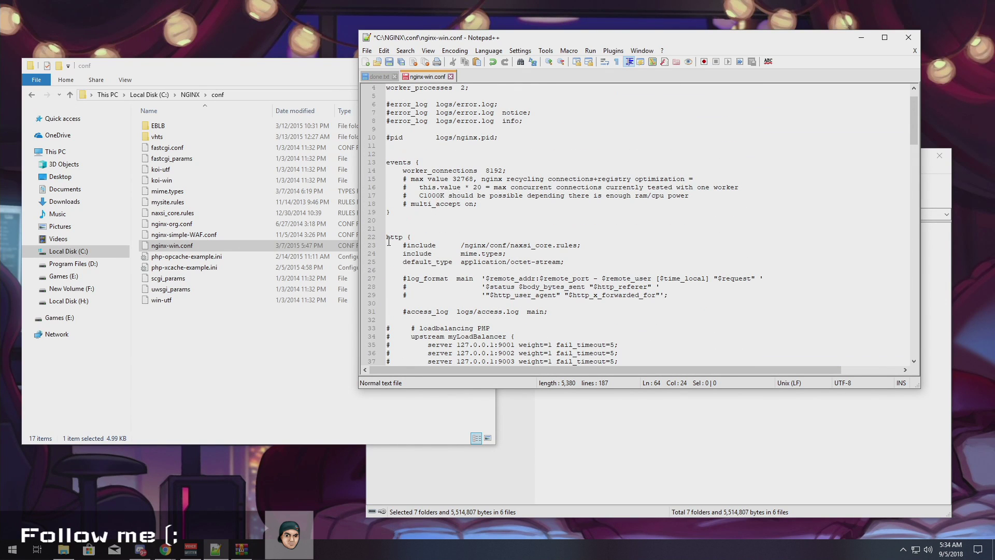
scroll("down", 3)
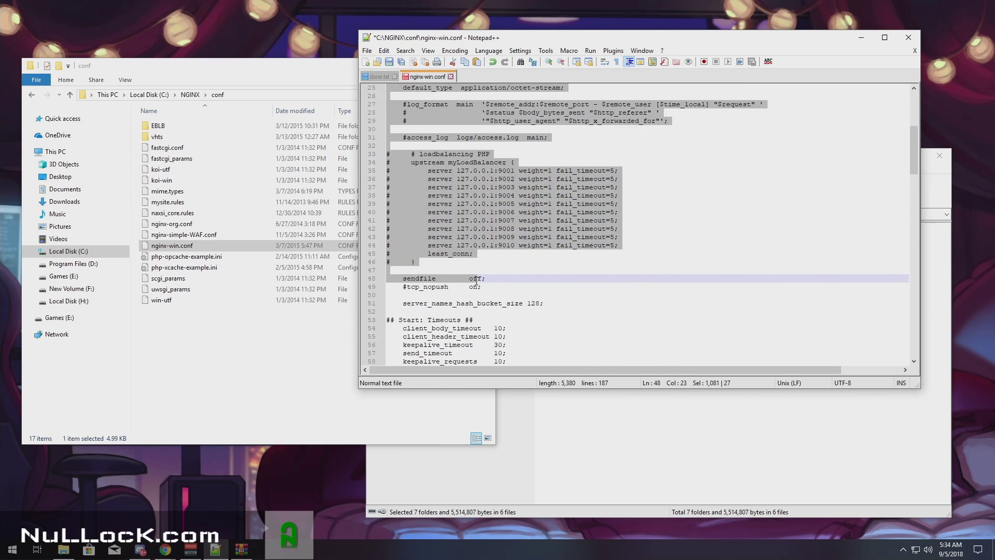
scroll("down", 3)
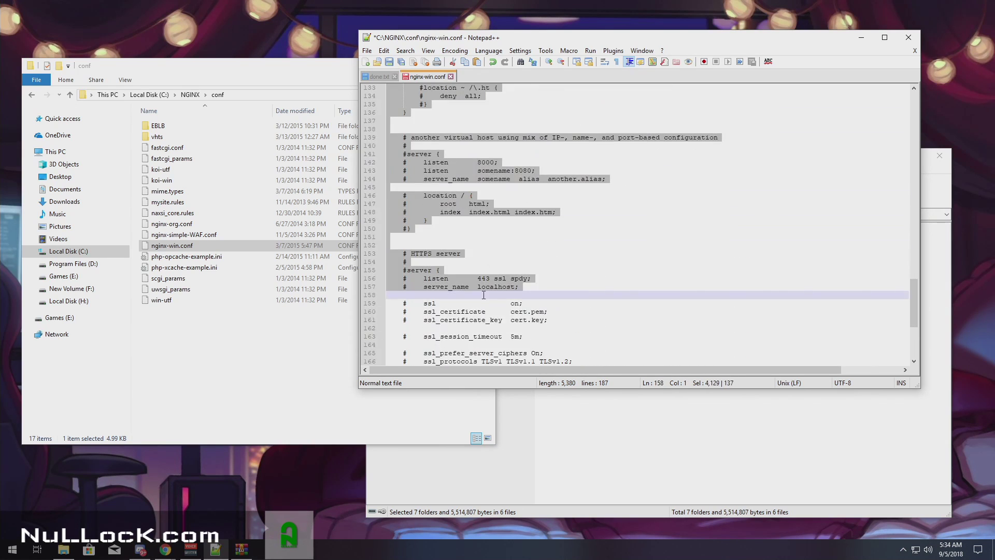
scroll("down", 3)
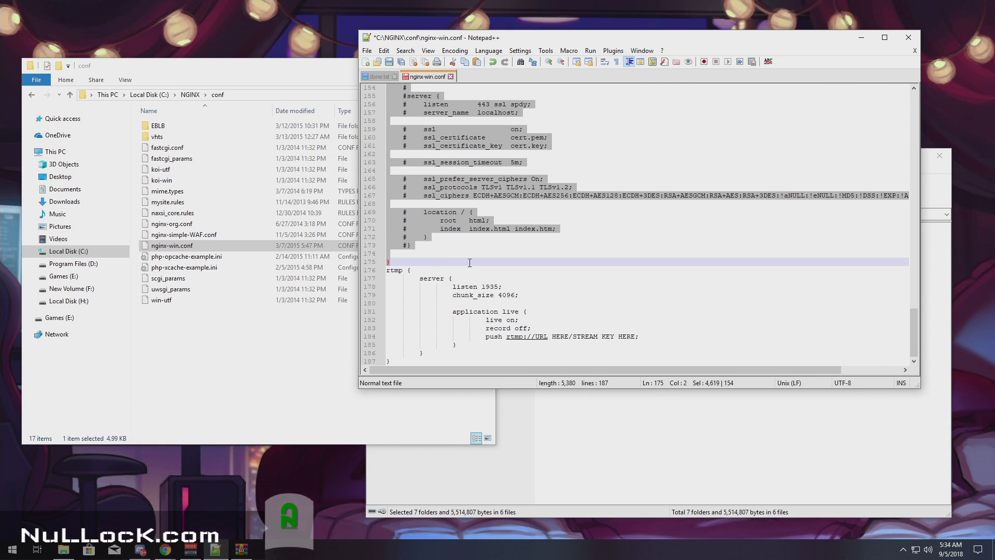
- Point out the rtmp port 1935 and the push URL placeholder in the pasted block
left_click(389, 261)
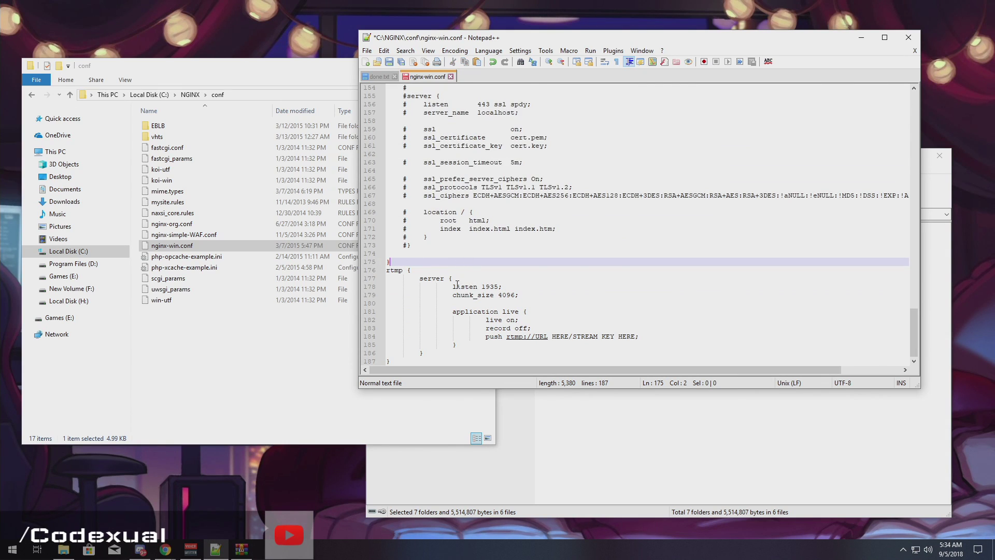
double_click(464, 286)
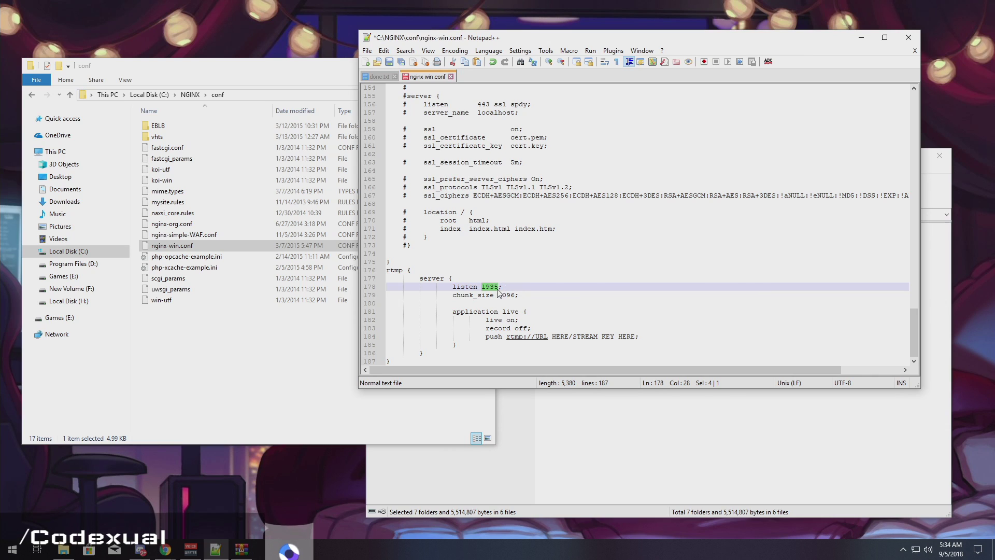
left_click(484, 286)
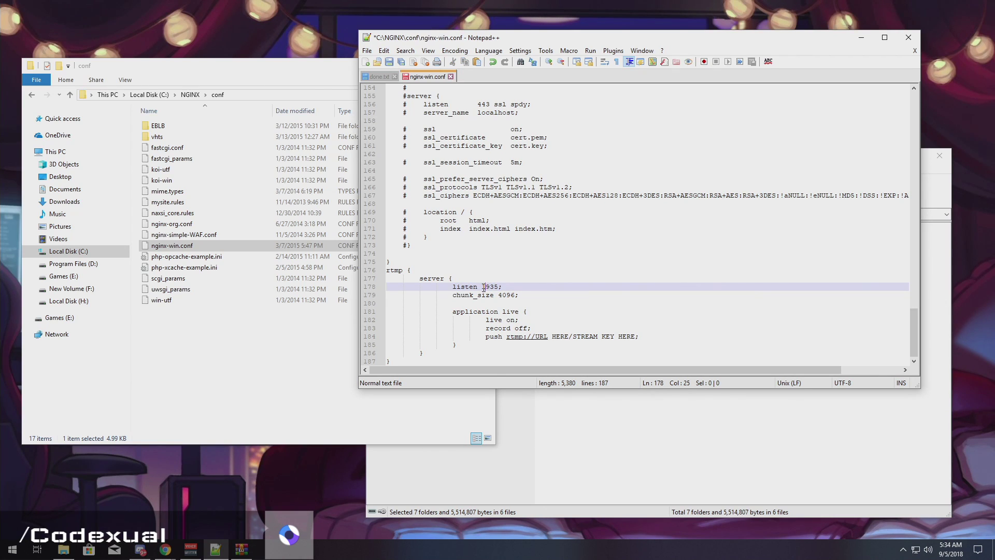
double_click(490, 286)
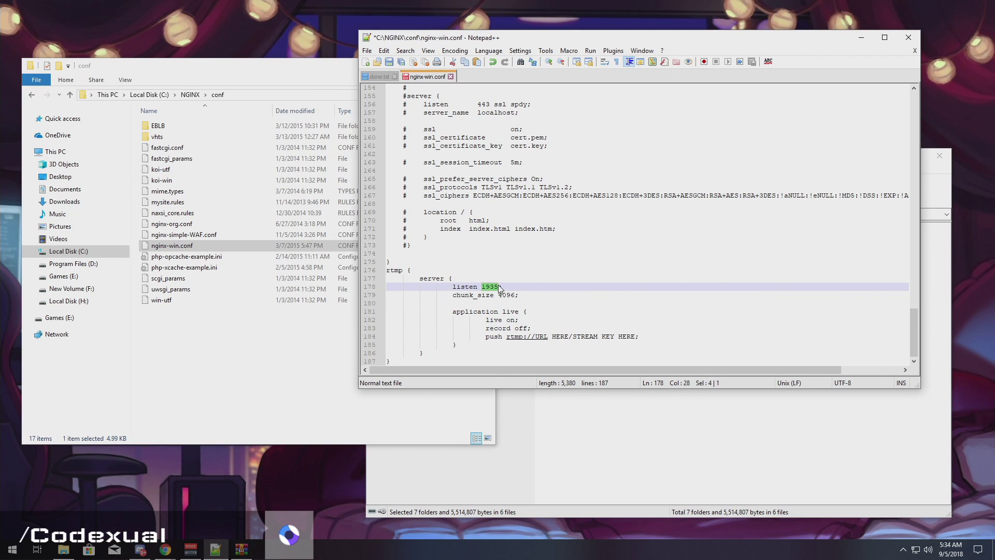
left_click(485, 335)
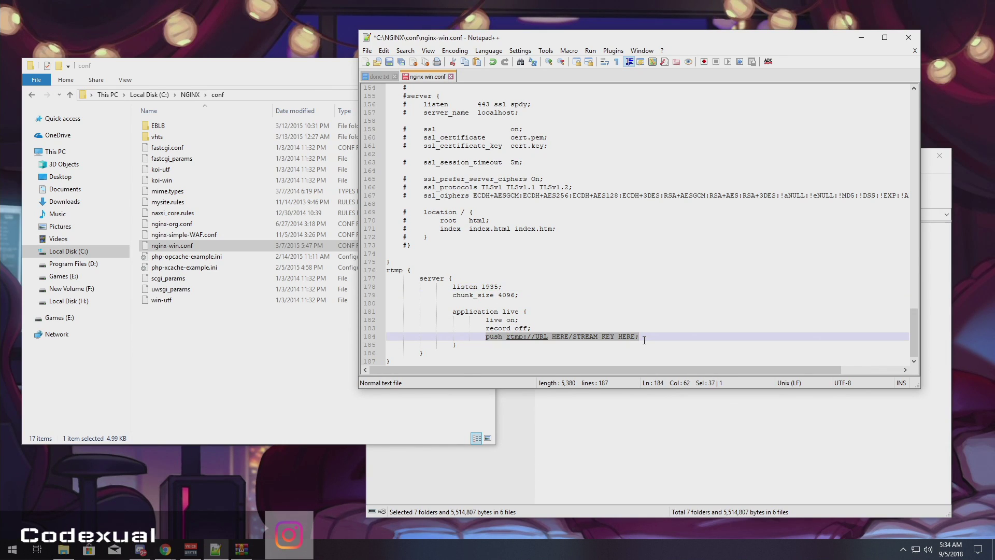
- Duplicate the push placeholder line so the live application holds five push entries
left_click(641, 336)
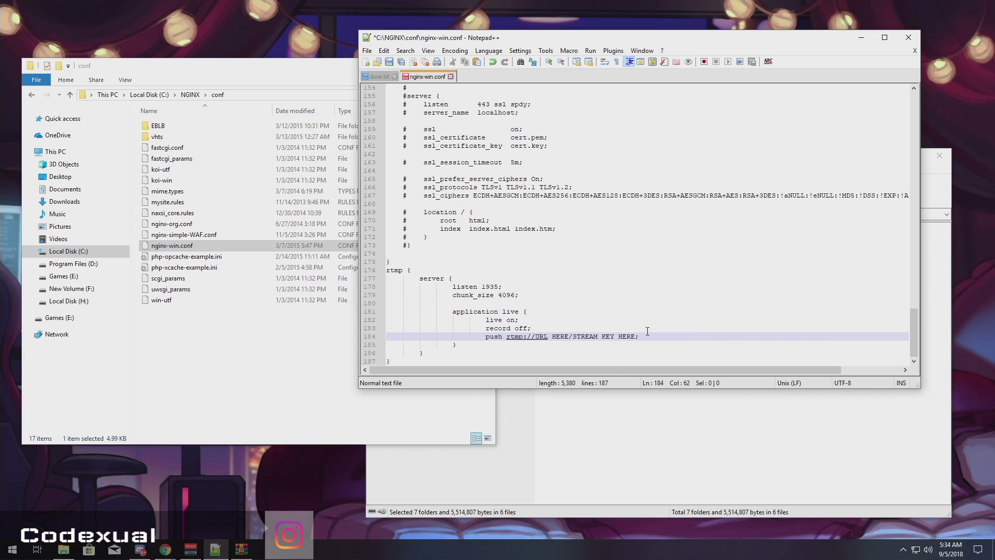
key("enter")
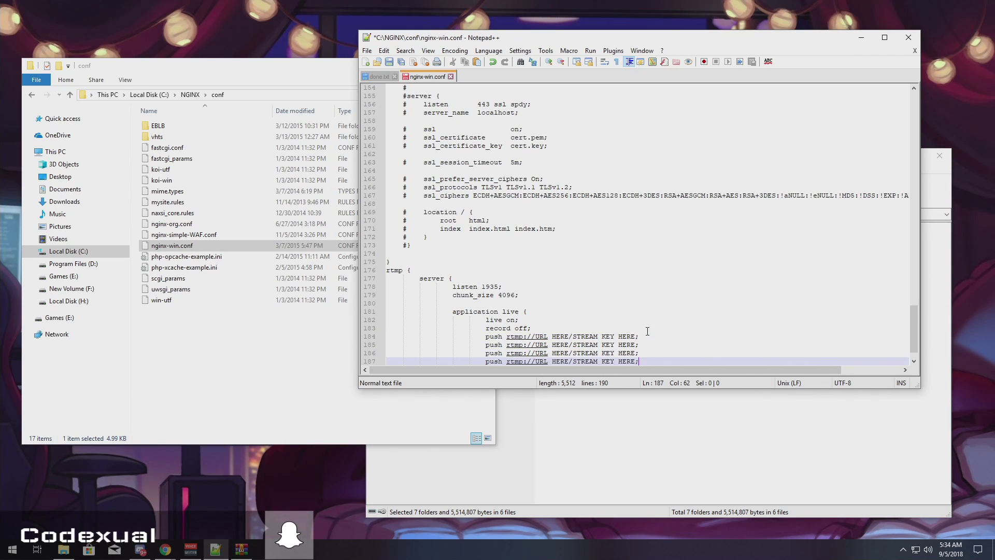
scroll("down", 3)
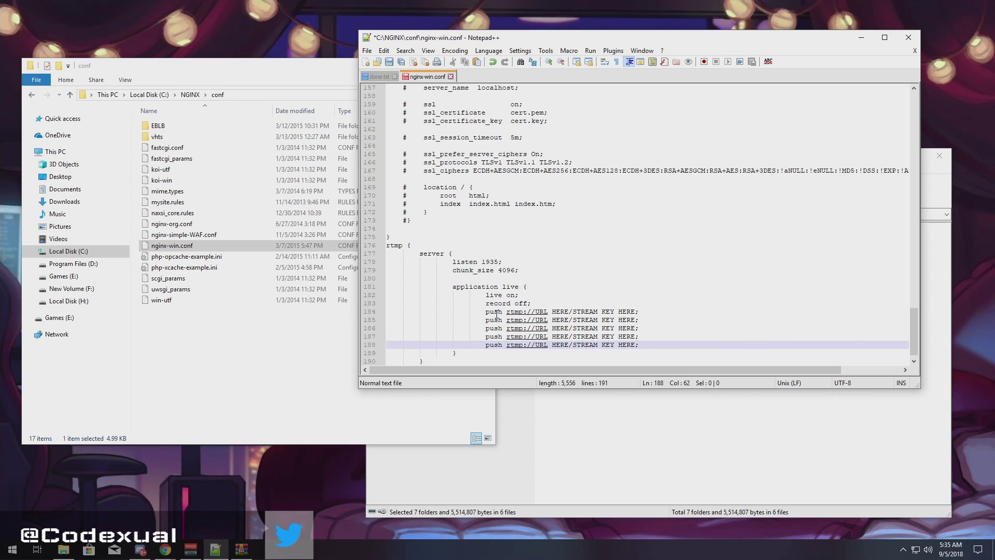
mouse_move(512, 319)
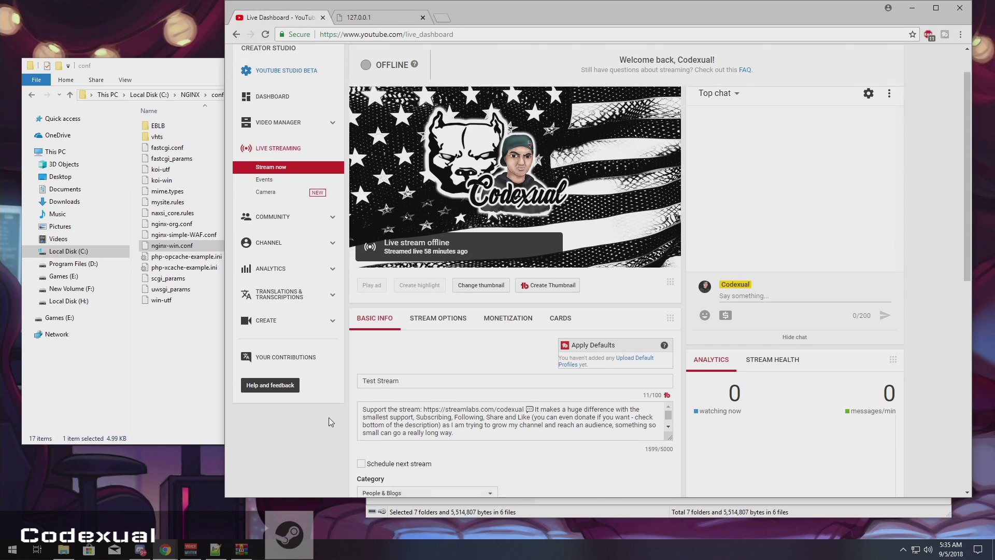
- Copy the YouTube encoder URL rtmp://a.rtmp.youtube.com/live2 over the first push placeholder
scroll("down", 3)
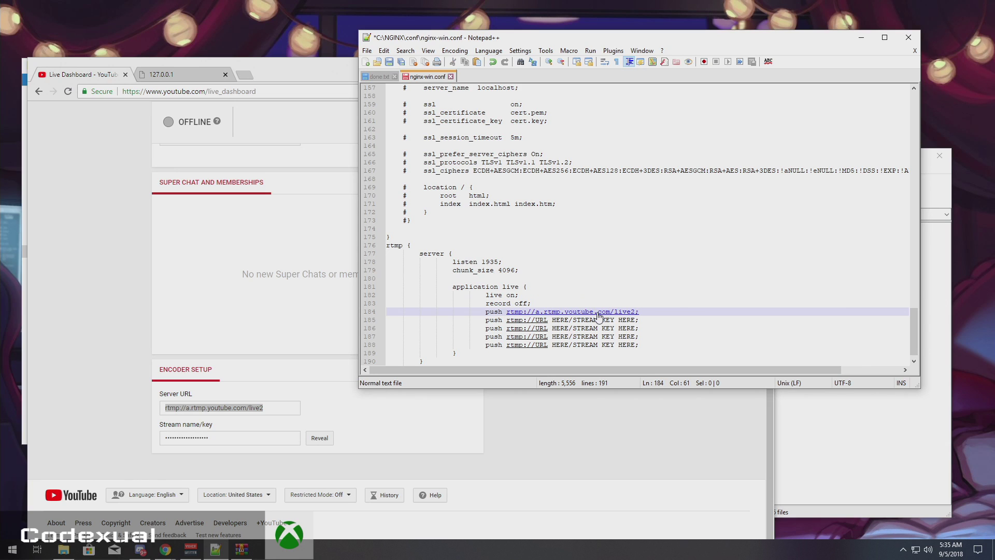
- End the YouTube push URL with live2/, delete the four spare push lines and save nginx-win.conf
type("/")
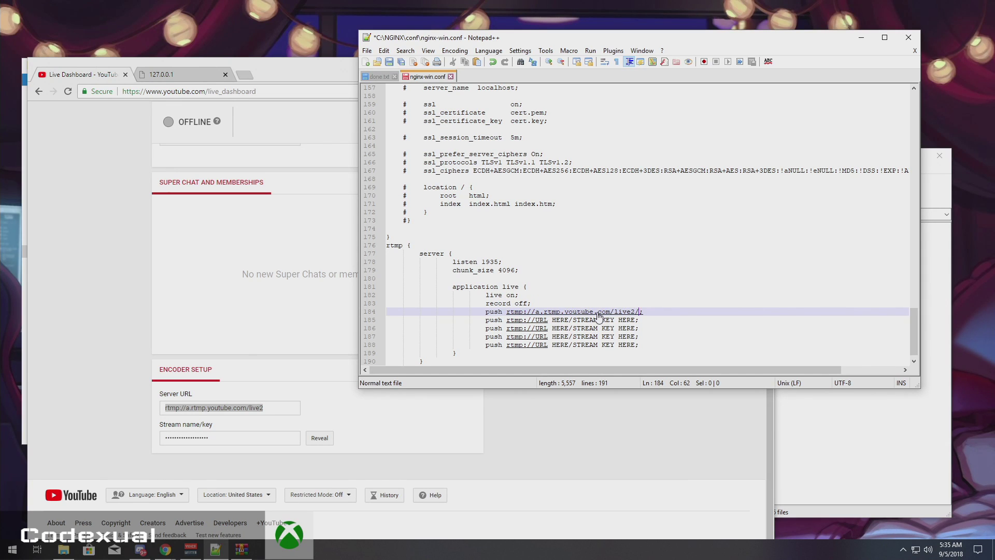
mouse_move(643, 338)
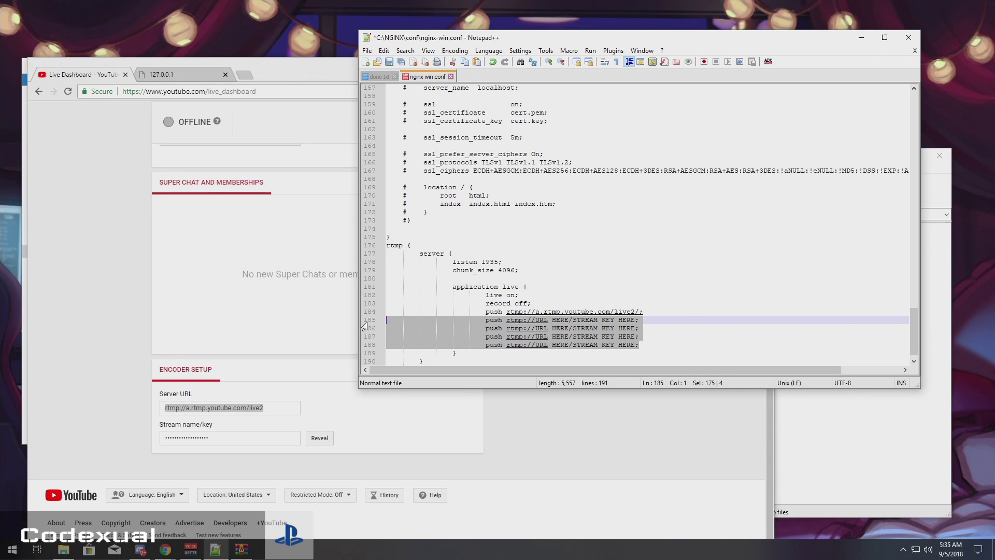
key("Delete")
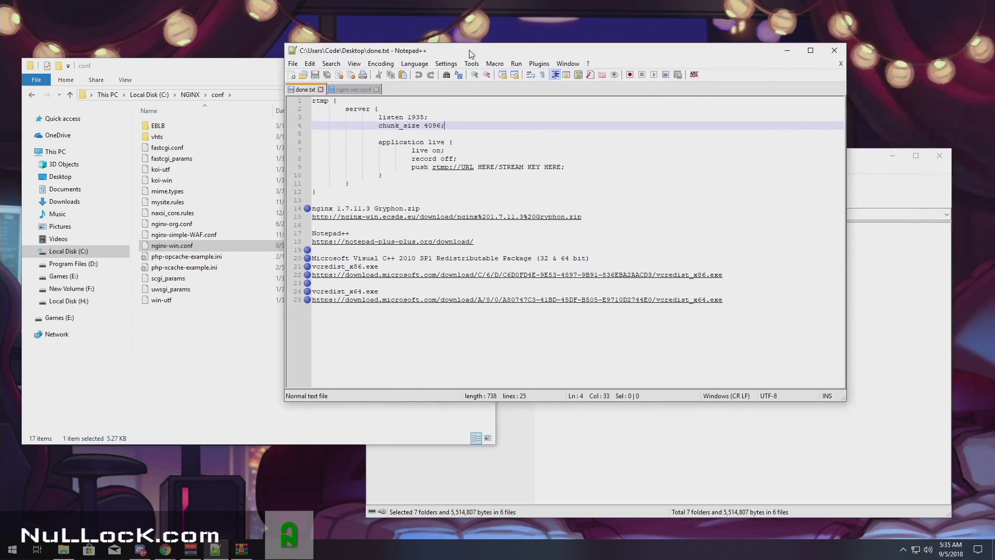
- Give the done notes three push placeholder lines and bring OBS Studio to the front
left_click(560, 167)
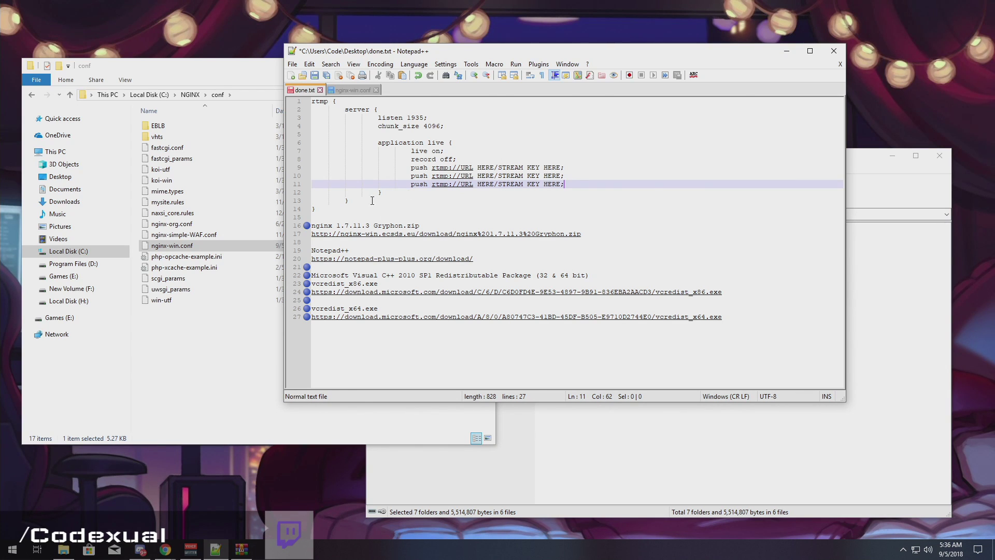
left_click(11, 548)
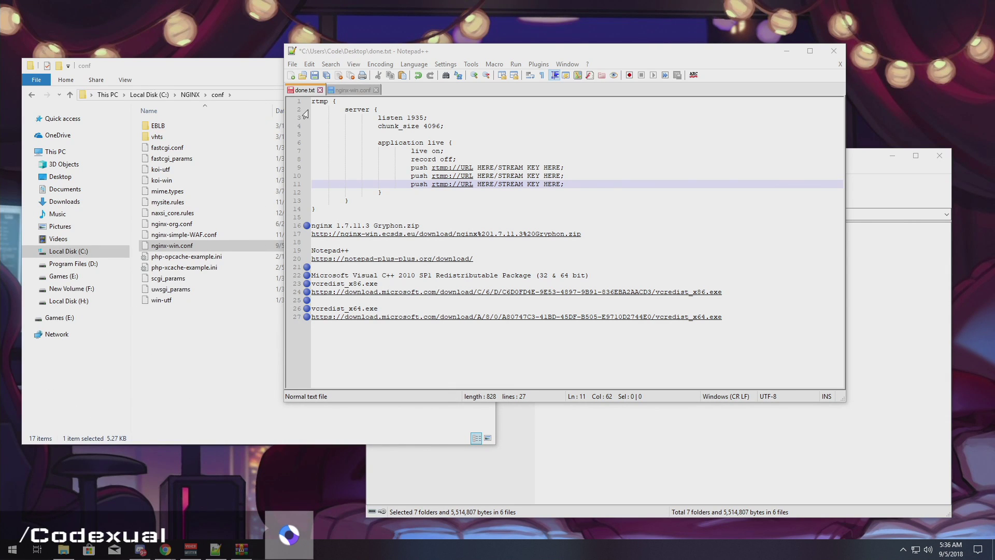
left_click(267, 549)
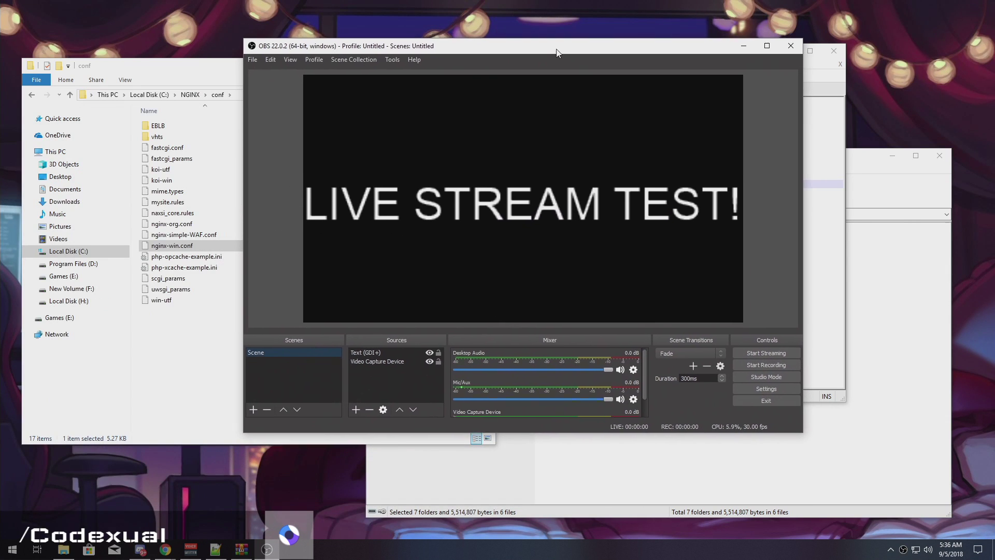
- Show OBS's simple output settings with video bitrate, encoder and audio bitrate
left_click(764, 389)
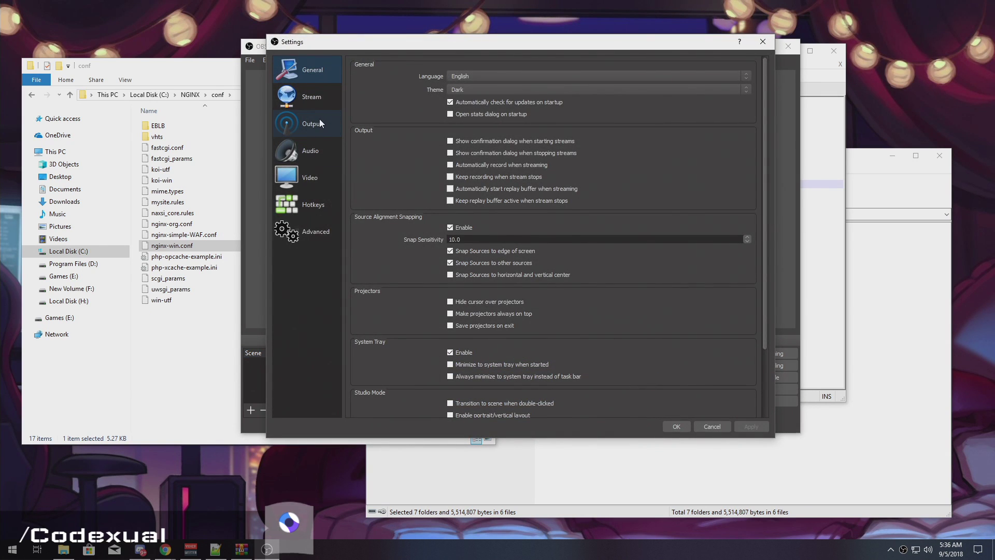
left_click(312, 123)
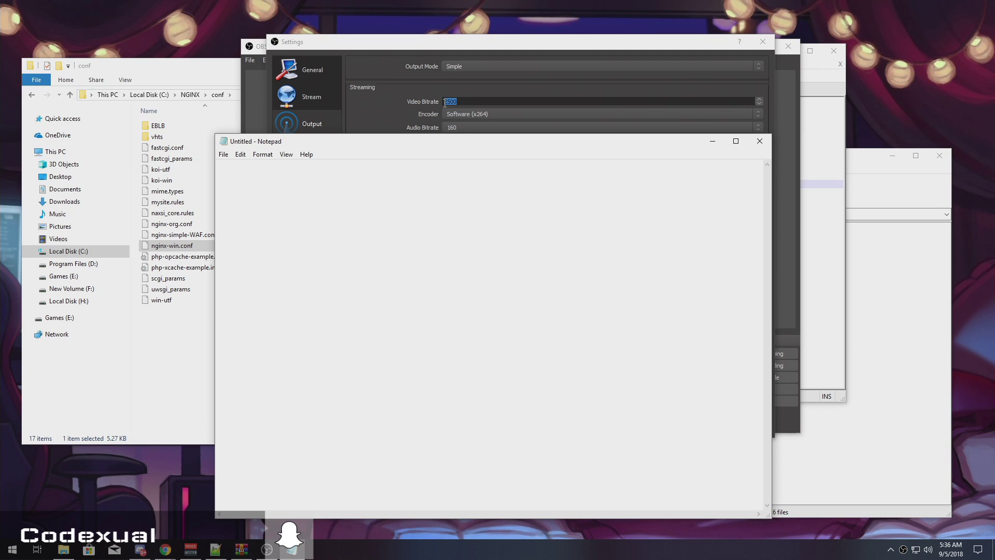
- Jot the conversions 2500 = 2.5 mbps and 4000 = 4.0 mbps, then close the Notepad notes
type("12")
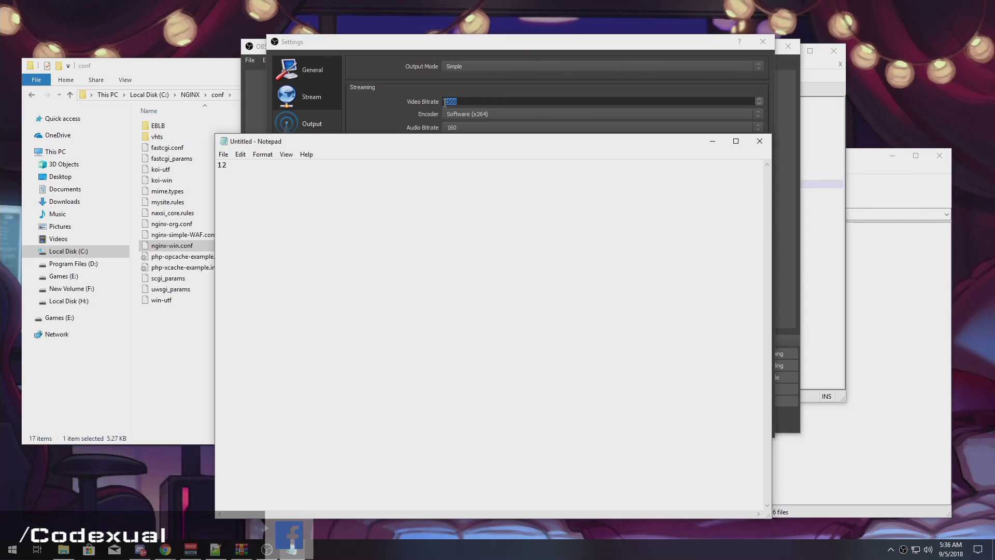
type("25")
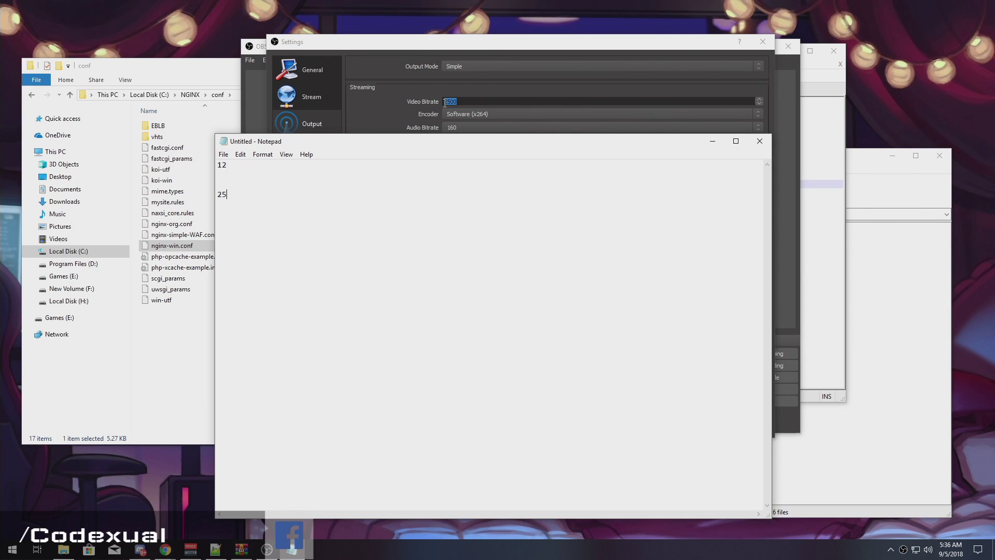
type("00 =2")
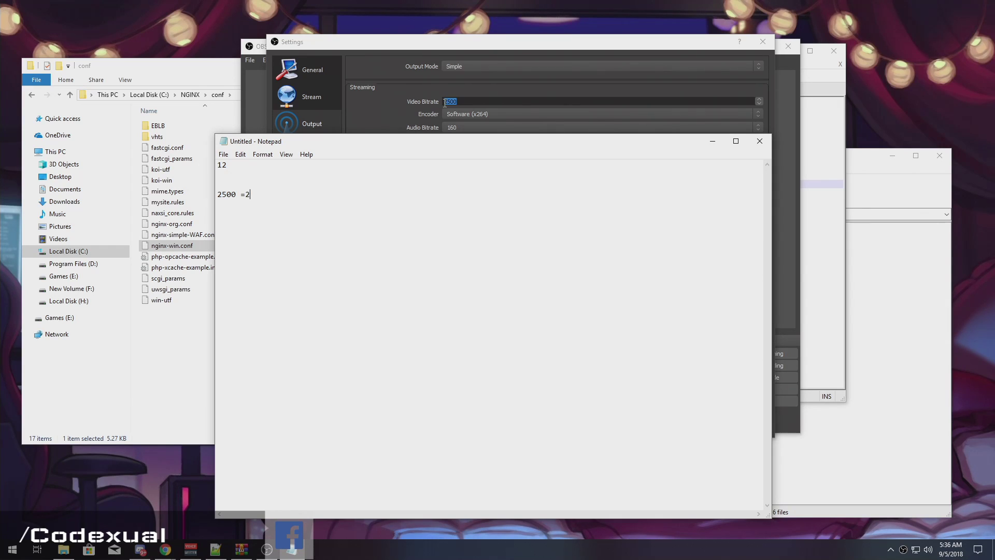
type(".5 mpbs")
type("4")
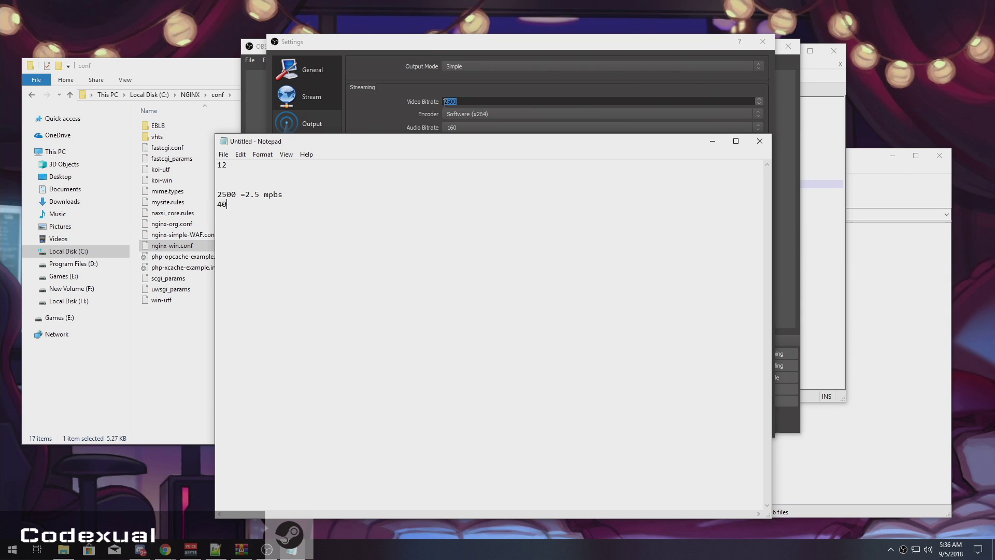
type("00 =4")
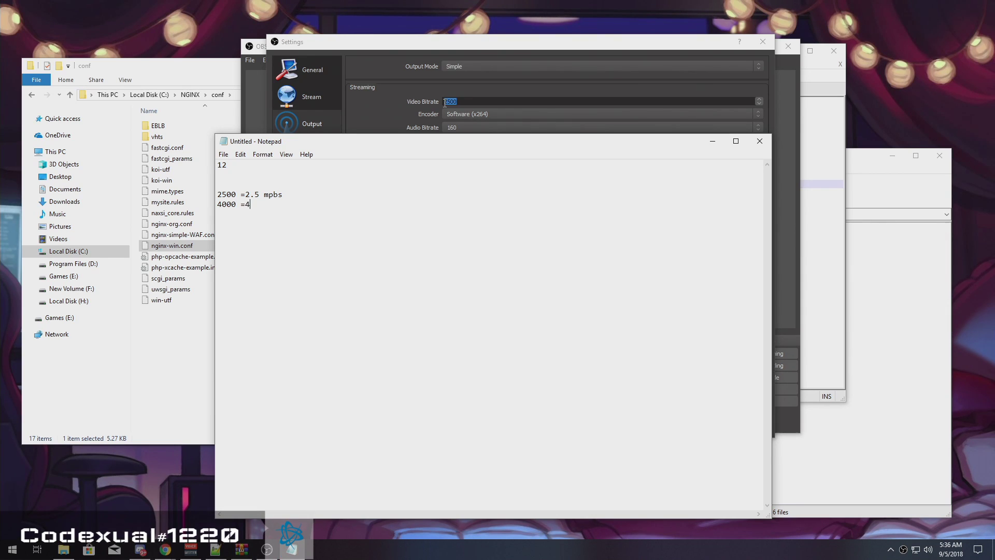
type(".0 mb")
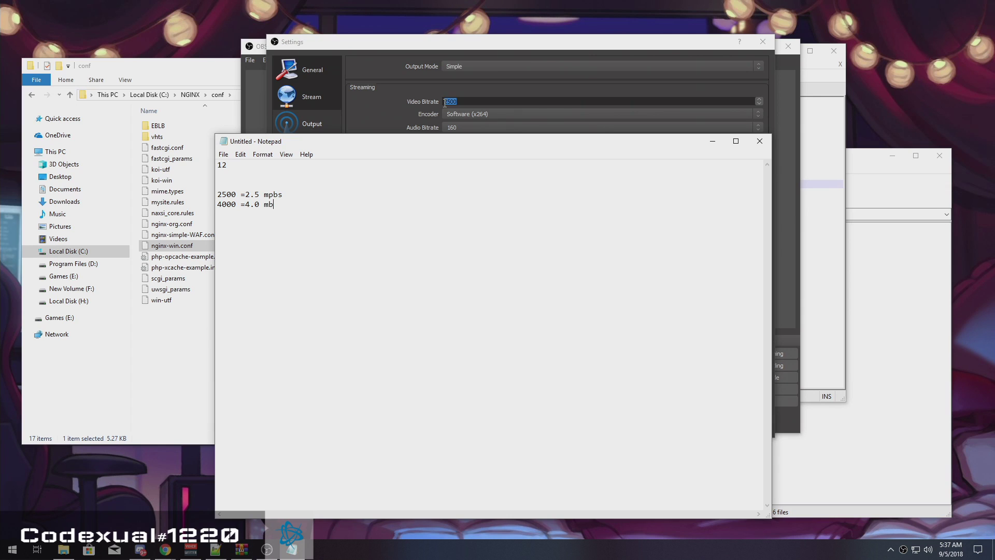
type("ps")
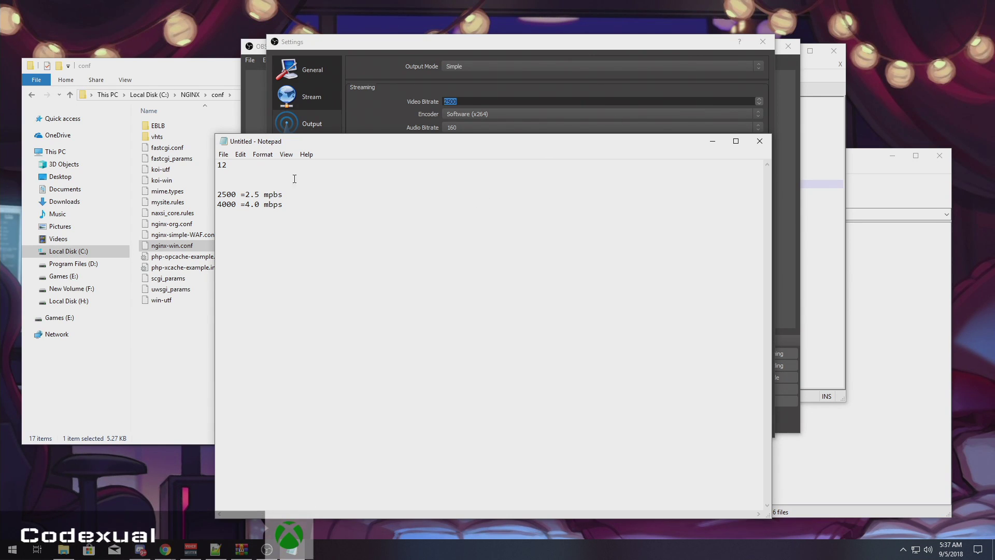
left_click_drag(219, 194, 282, 204)
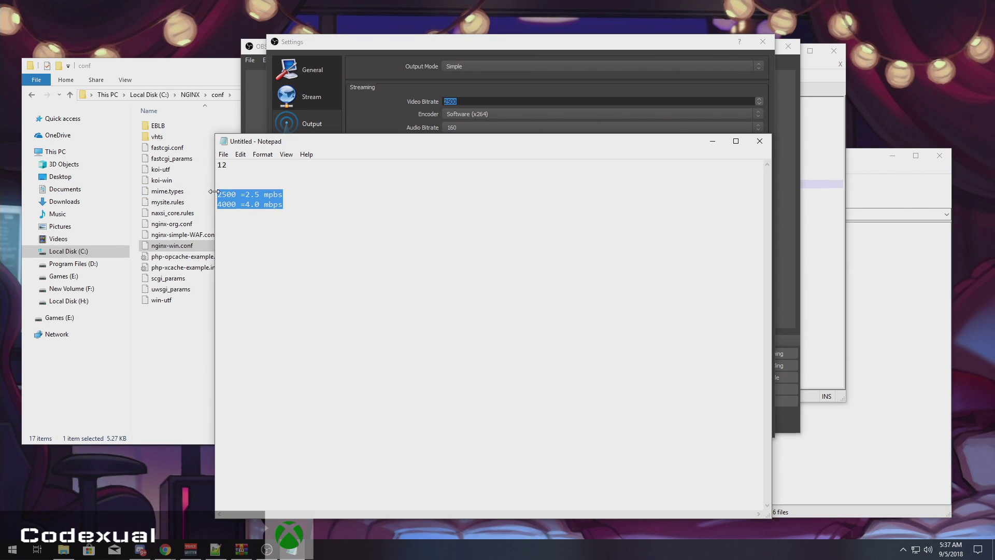
mouse_move(290, 181)
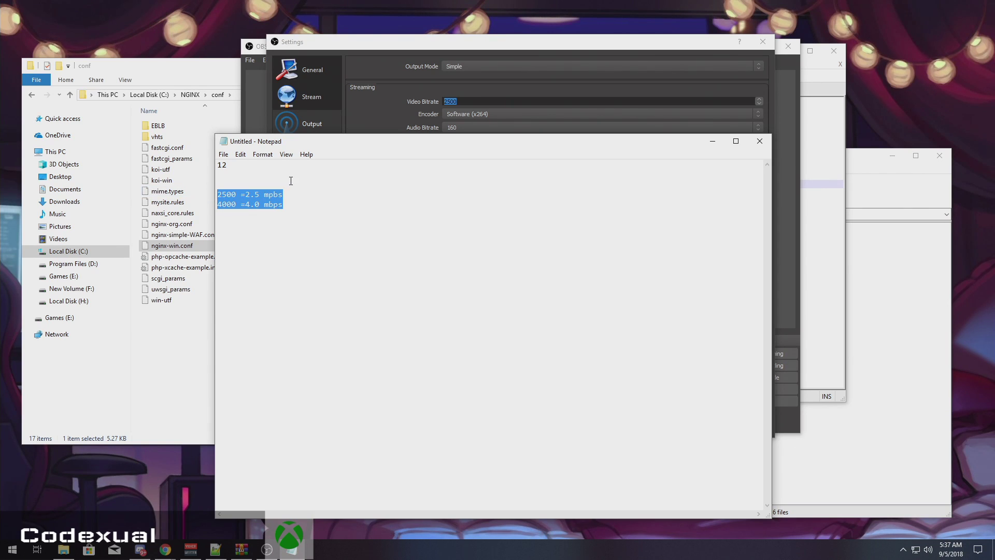
mouse_move(759, 141)
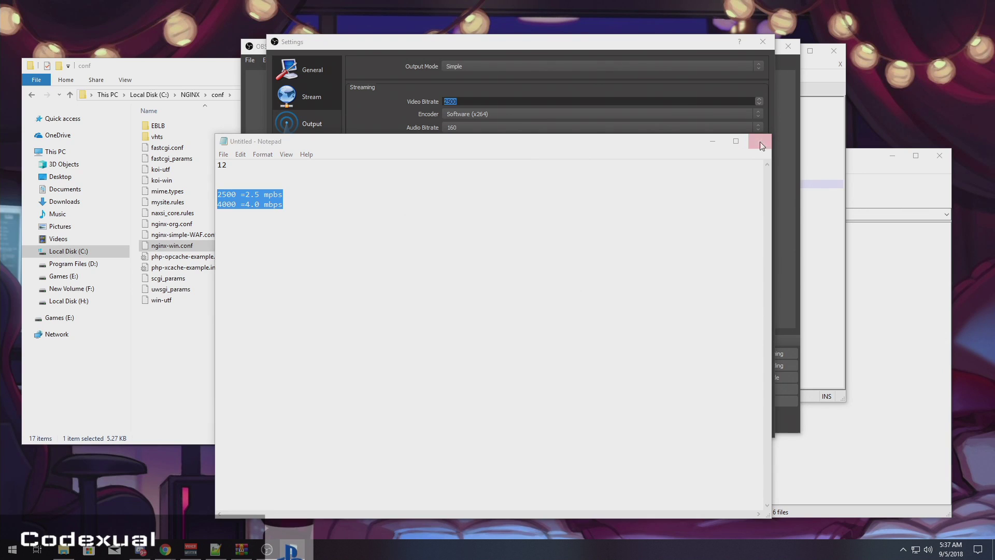
left_click(759, 141)
type("2500")
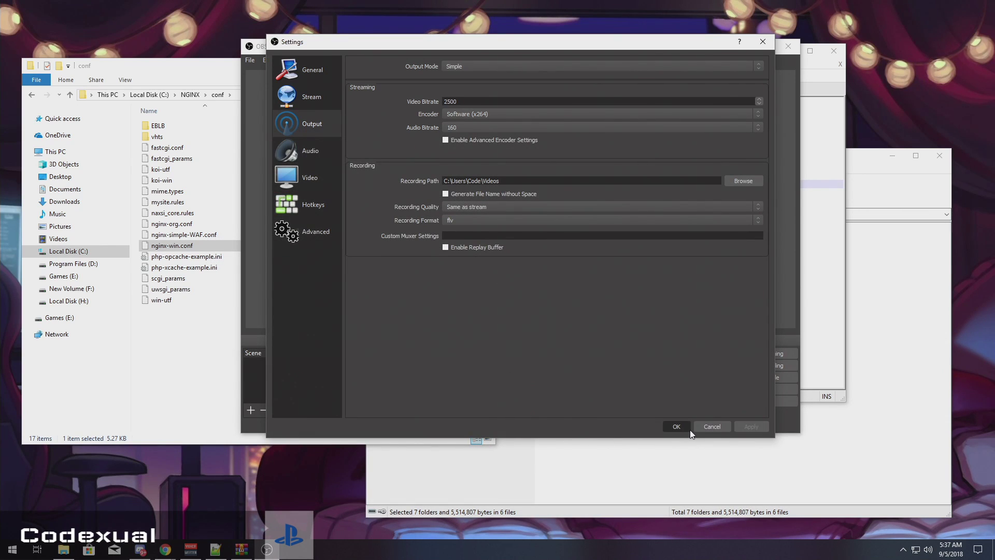
mouse_move(742, 327)
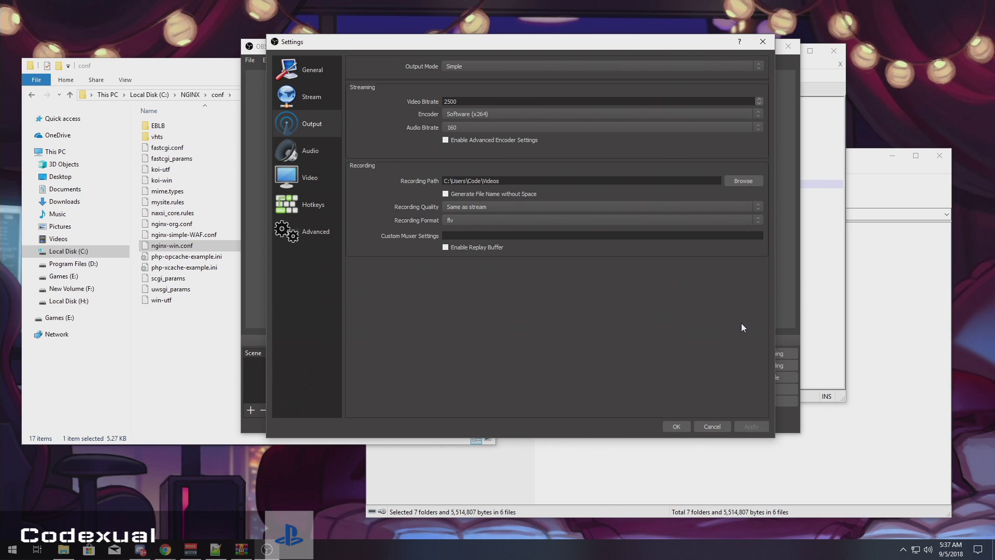
- Enter rtmp://127.0.0.1/live as the custom streaming server URL in OBS Stream settings
left_click(311, 97)
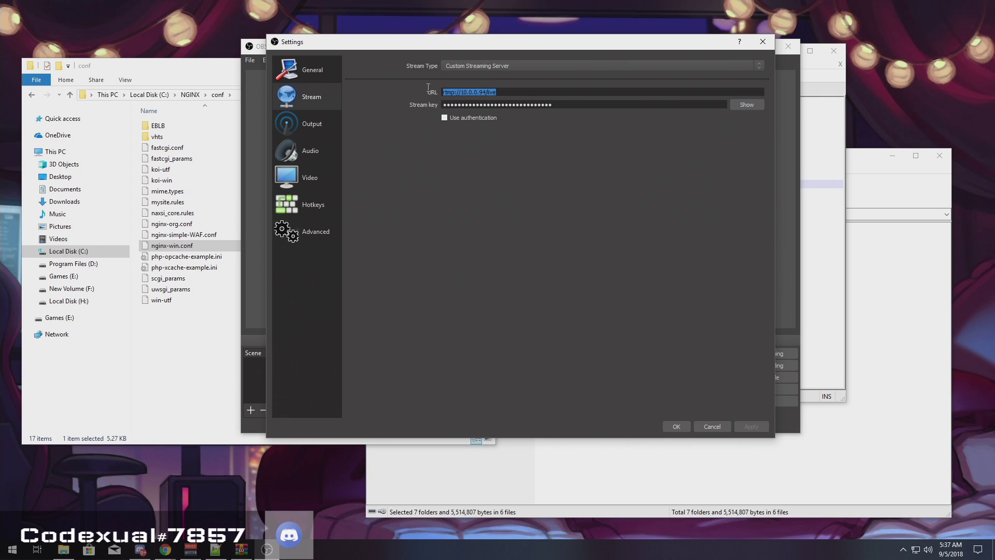
mouse_move(380, 266)
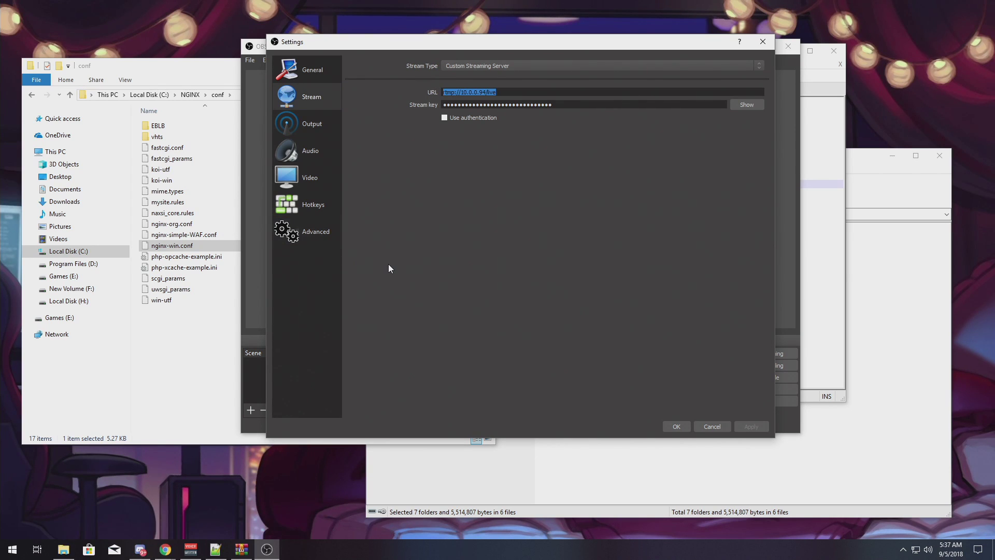
mouse_move(484, 117)
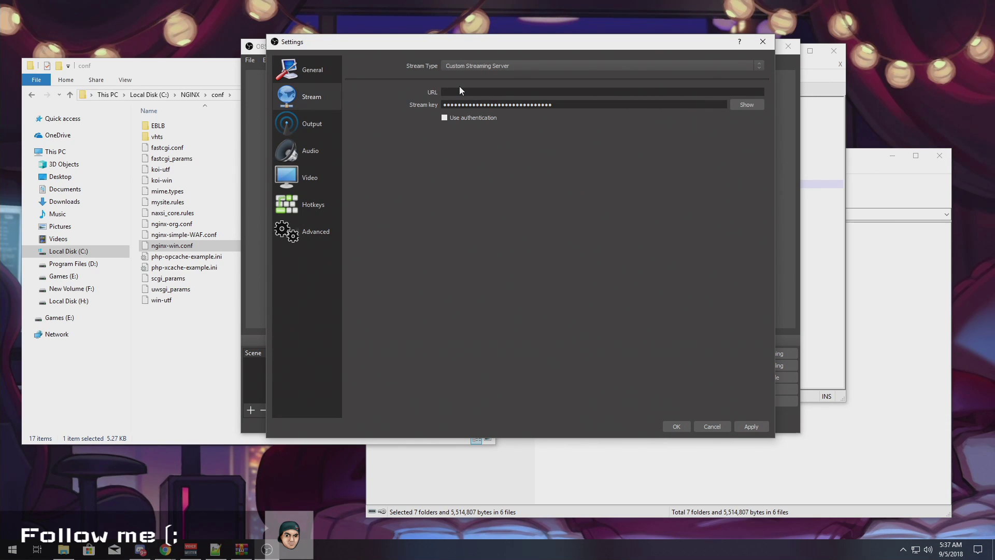
type("rtmp")
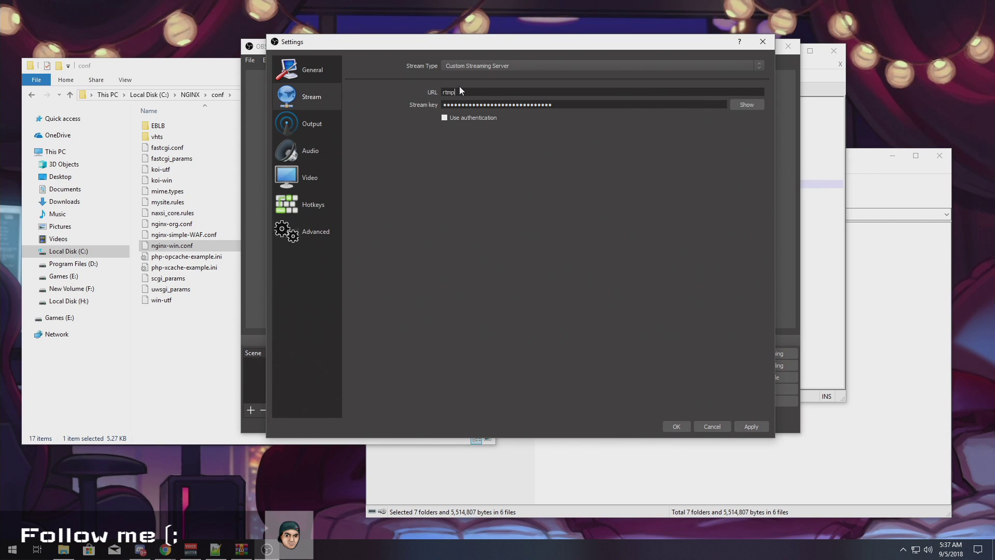
type("://127.0.0.1")
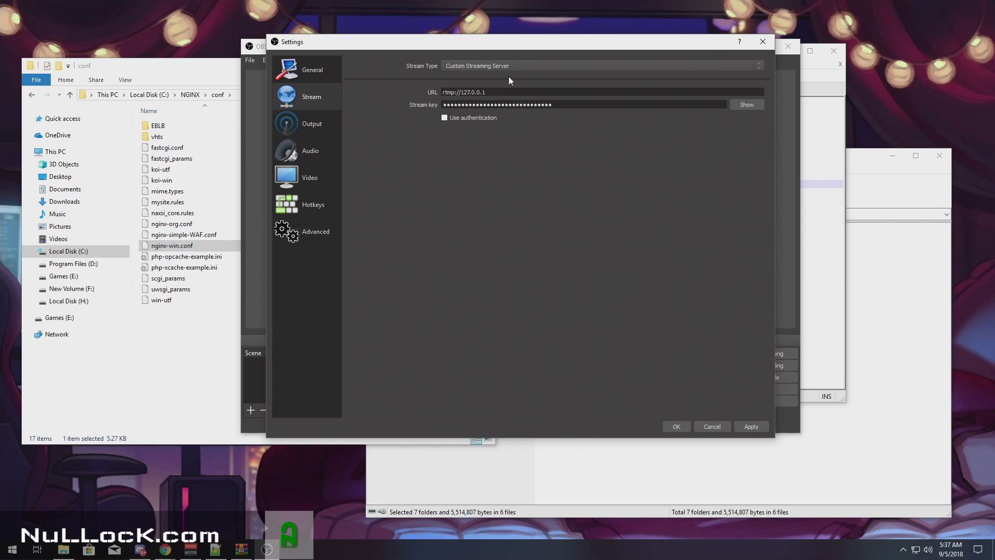
type("/live")
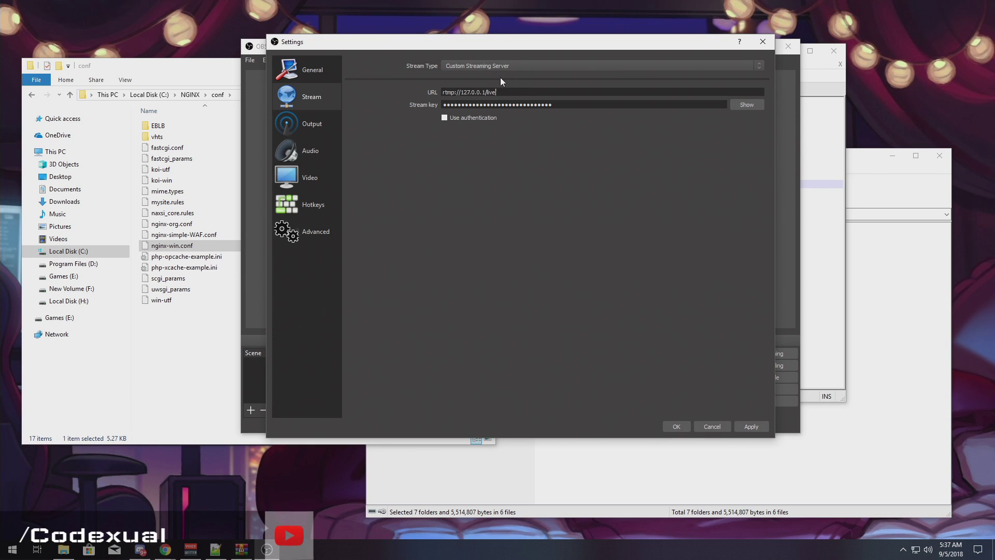
triple_click(497, 104)
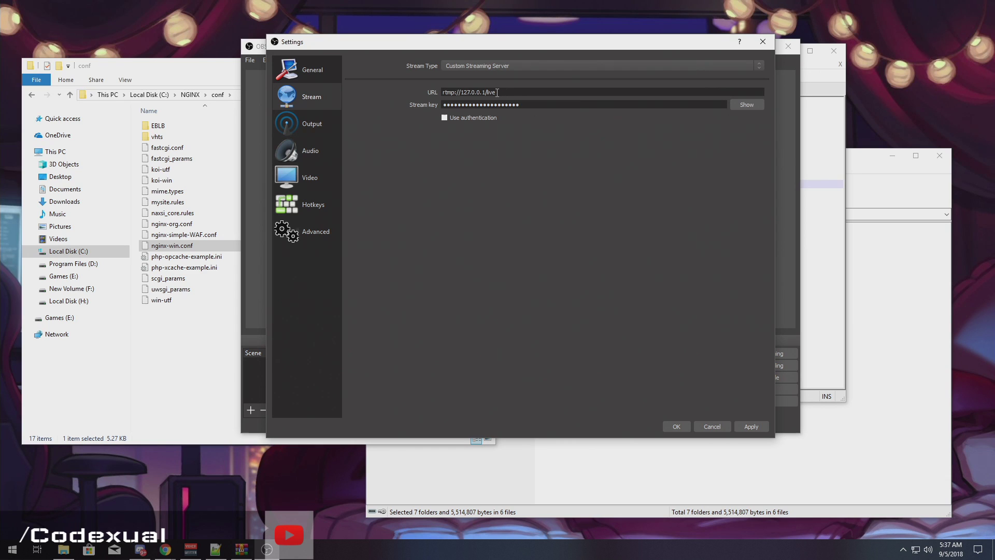
triple_click(469, 92)
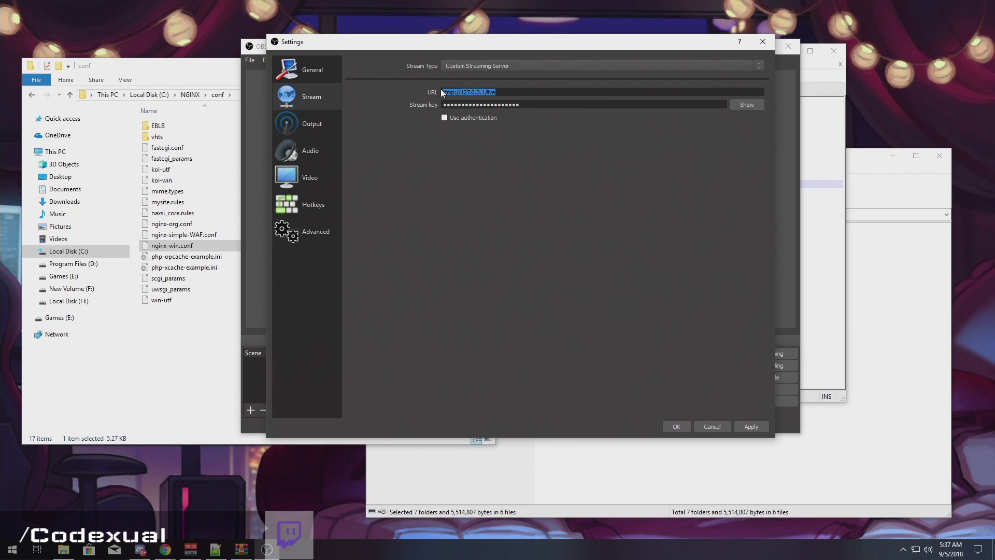
- Bring up a Command Prompt window alongside OBS
left_click(378, 168)
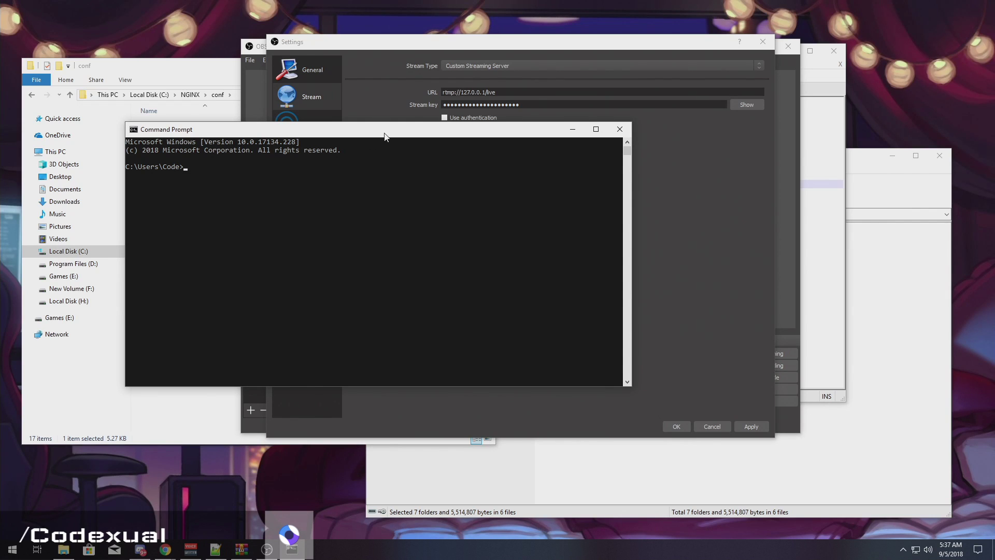
- Check ipconfig addresses, keep 127.0.0.1 in the OBS stream URL and confirm the settings
left_click(618, 129)
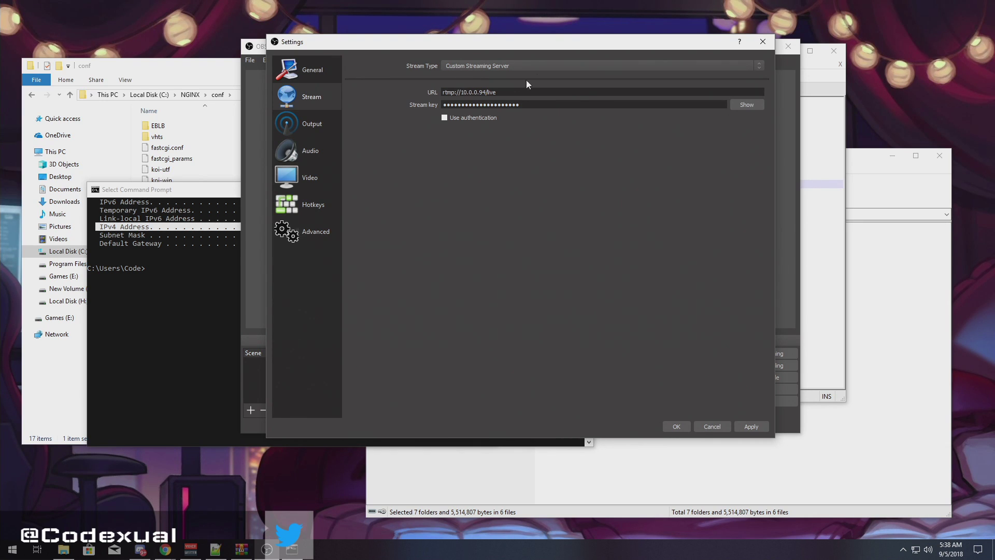
double_click(470, 92)
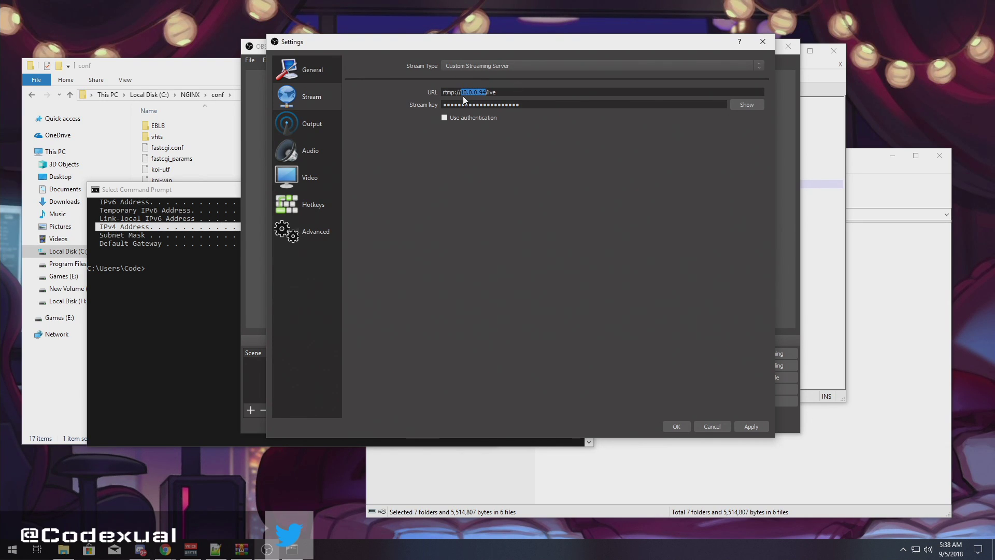
type("127.0.0.1")
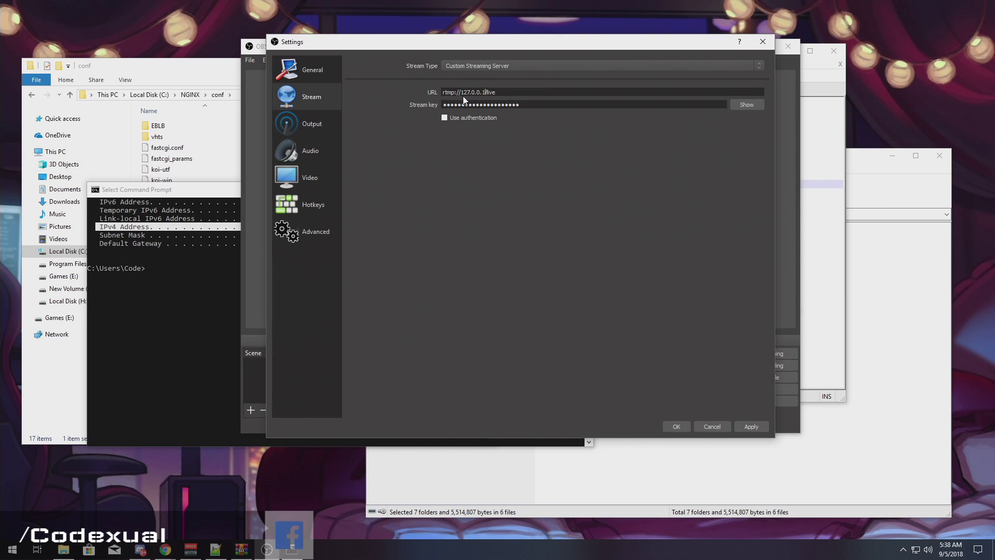
mouse_move(467, 70)
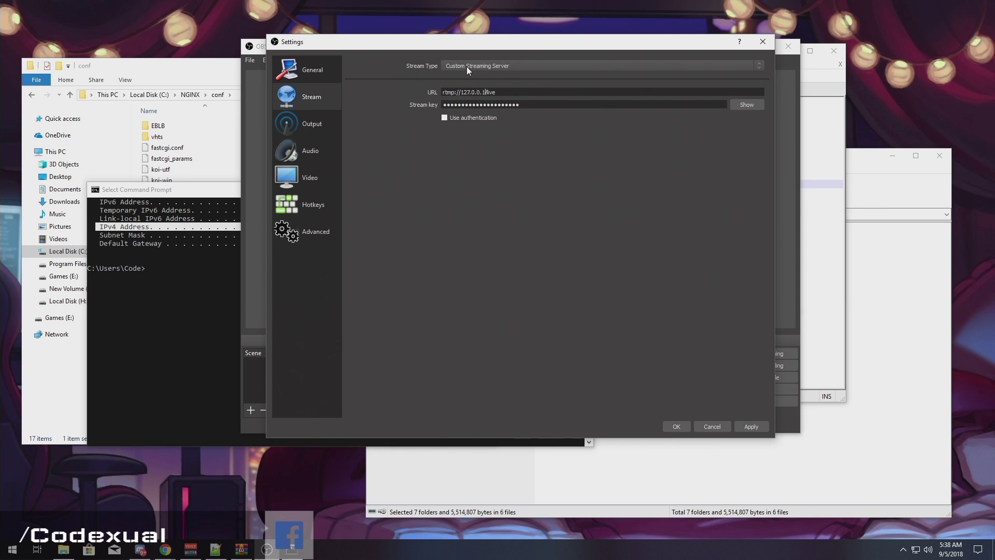
mouse_move(728, 249)
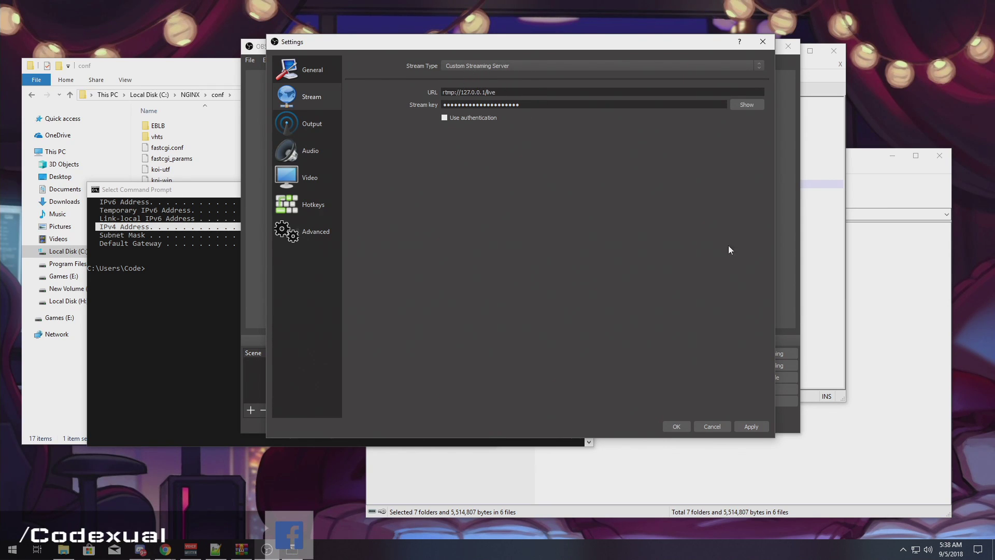
mouse_move(675, 426)
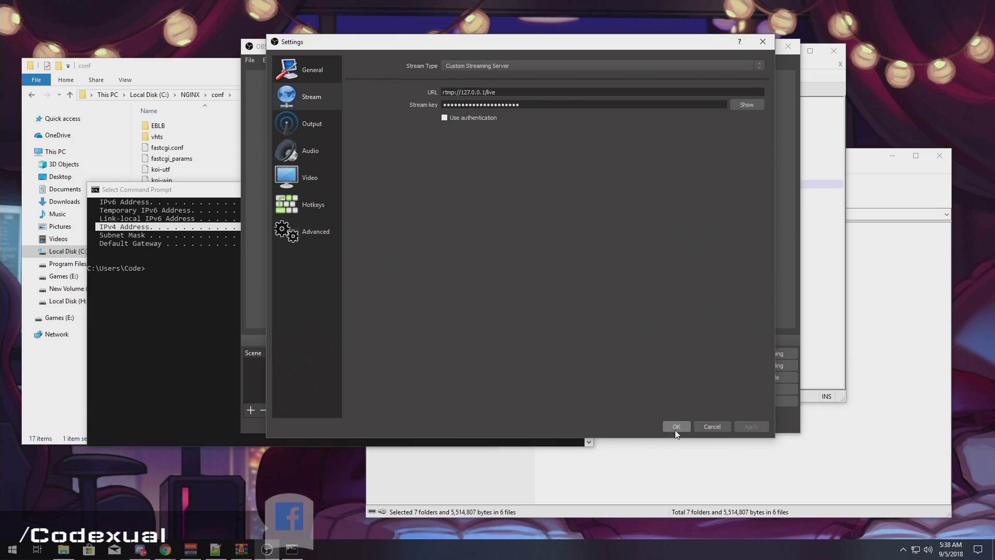
left_click(675, 426)
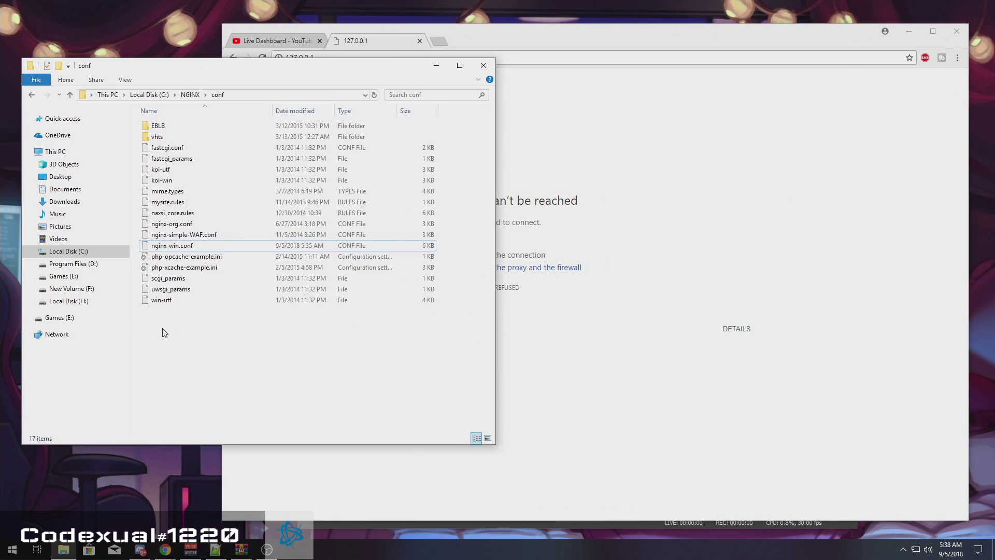
- Navigate up from conf to the NGINX folder and launch nginx.exe
left_click(70, 95)
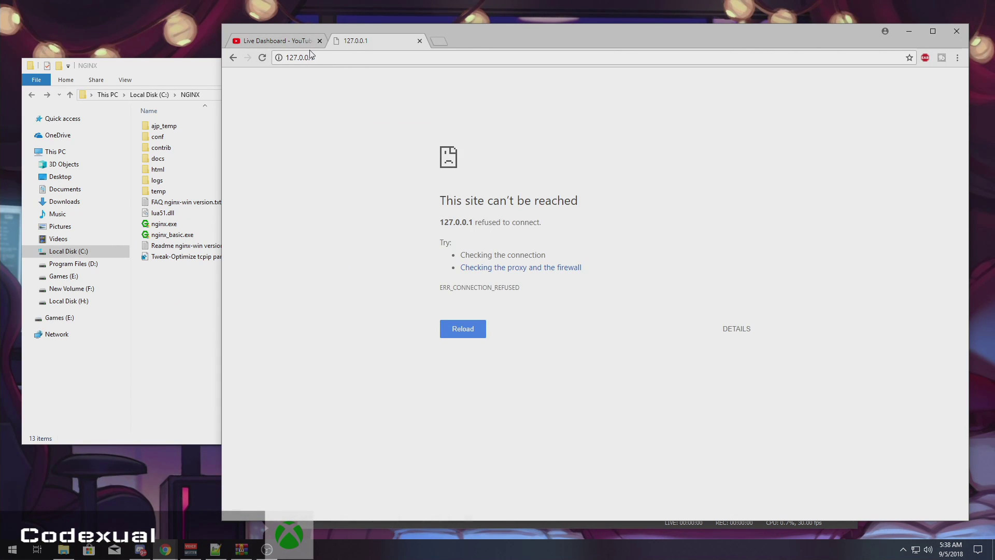
left_click(163, 224)
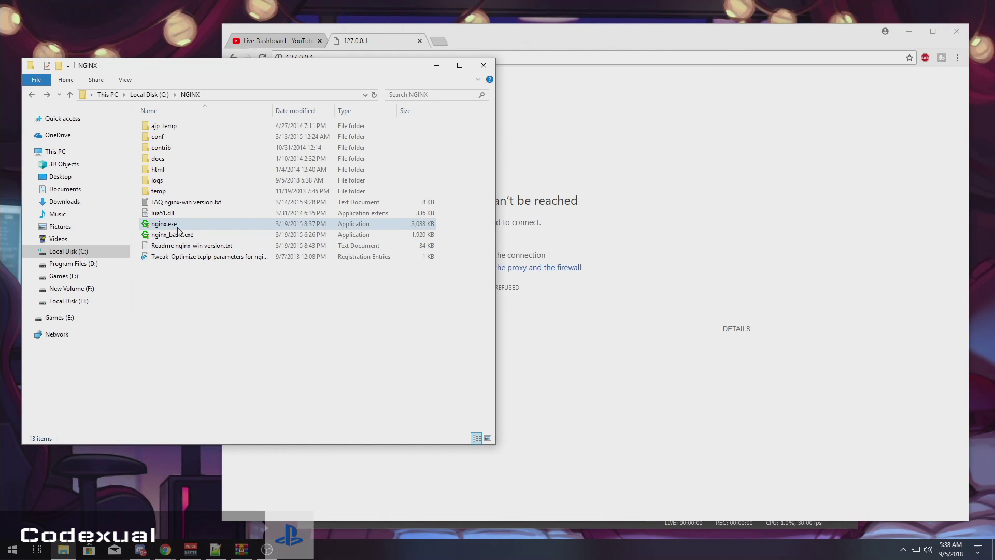
left_click(165, 224)
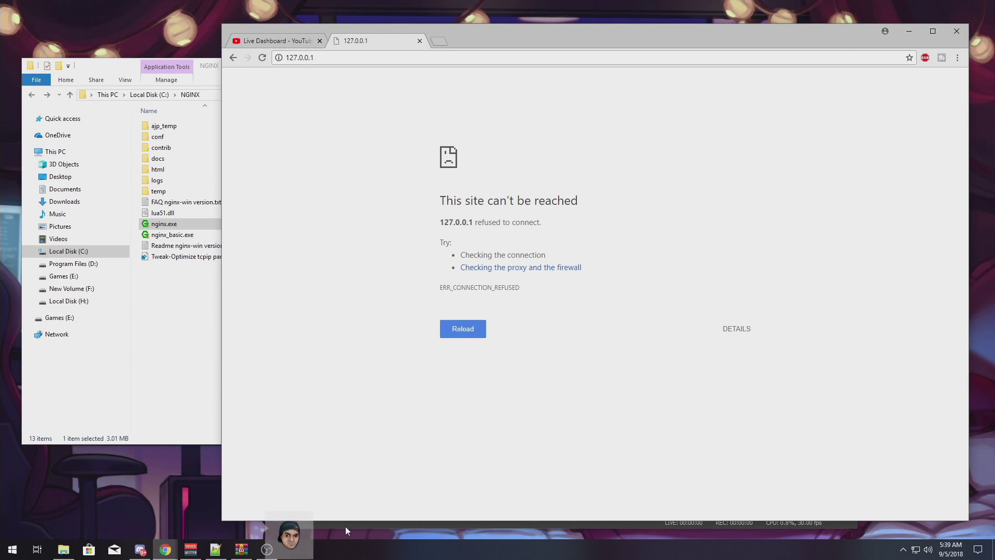
left_click(240, 549)
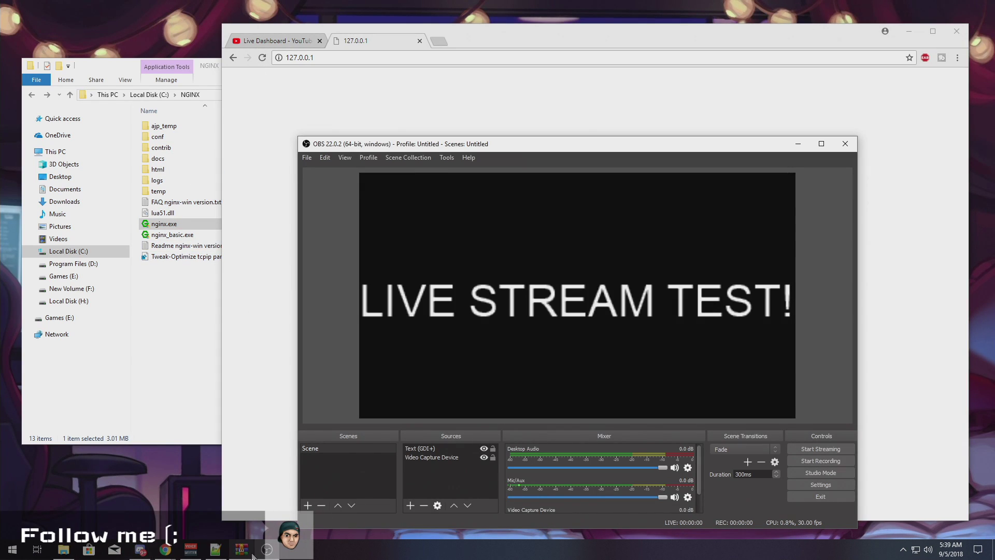
right_click(254, 552)
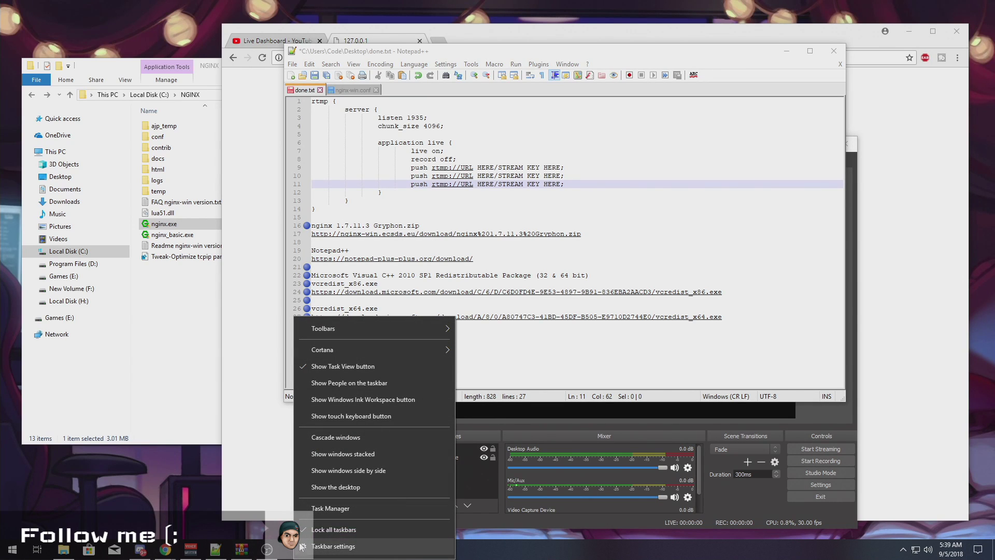
left_click(329, 508)
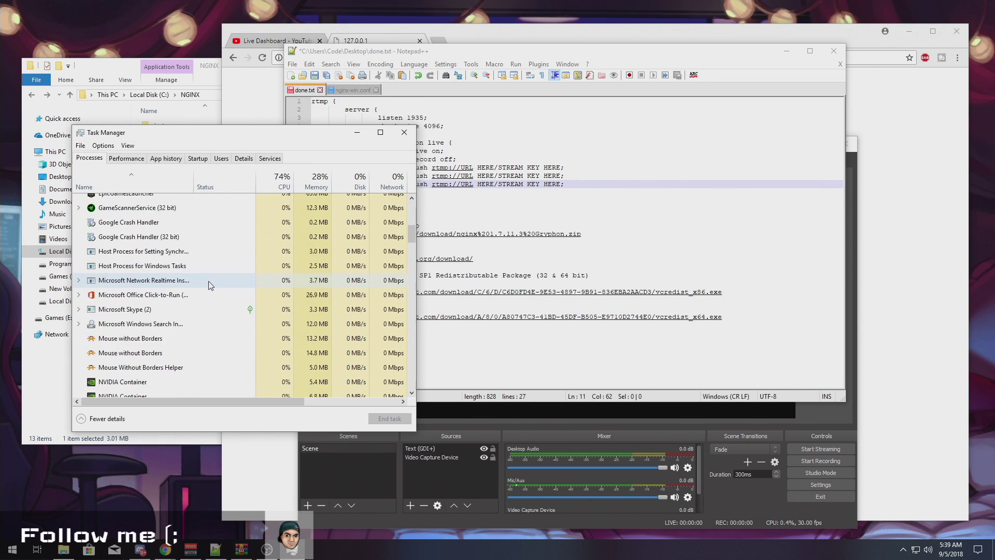
scroll("down", 3)
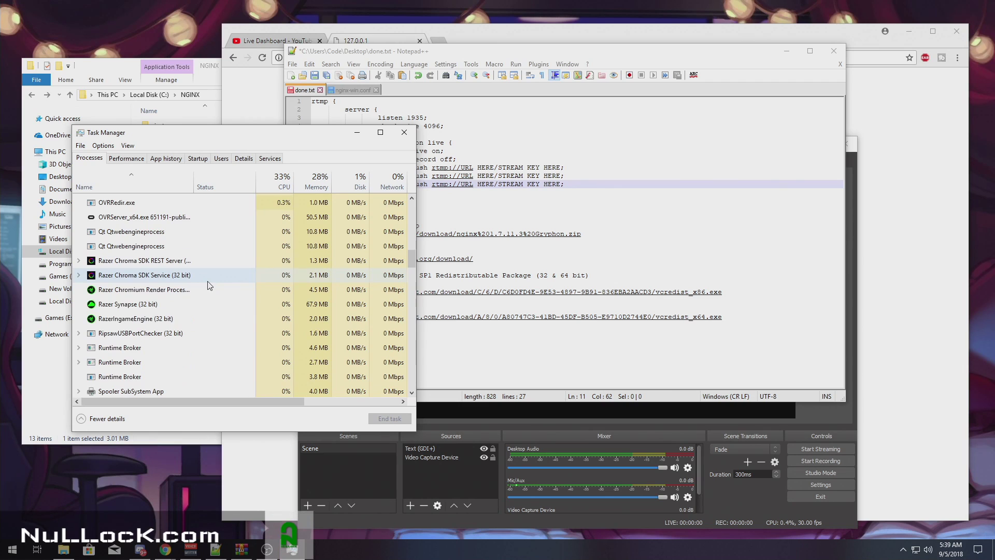
scroll("down", 3)
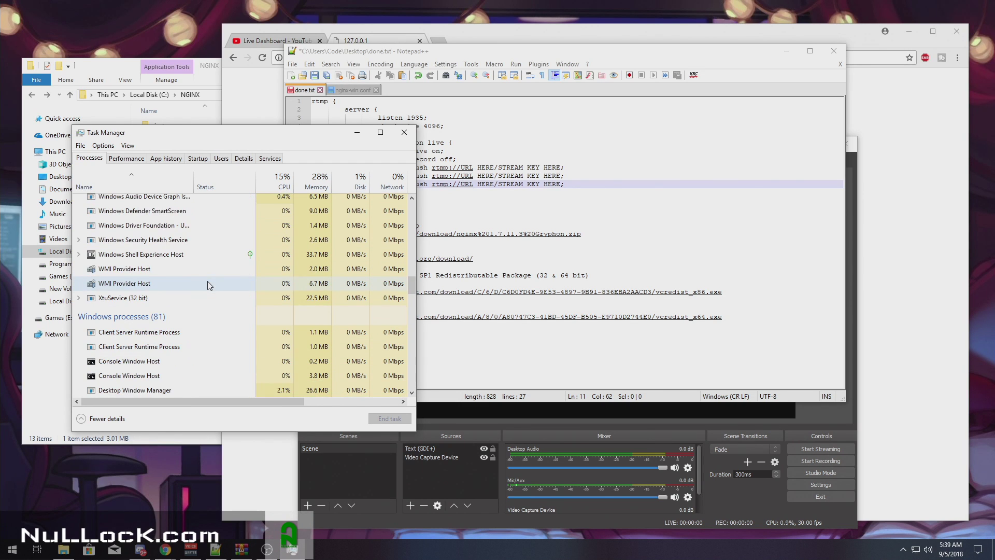
scroll("up", 3)
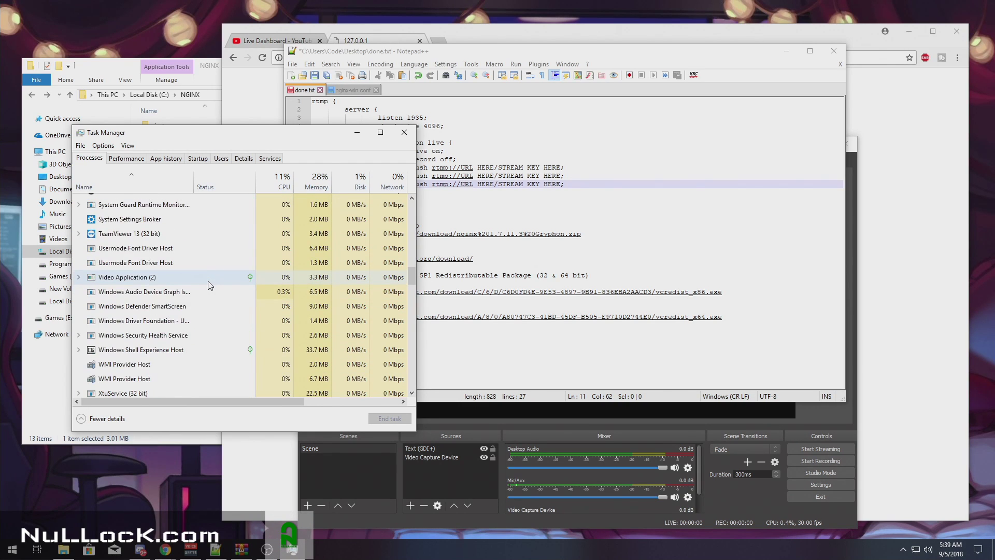
scroll("up", 3)
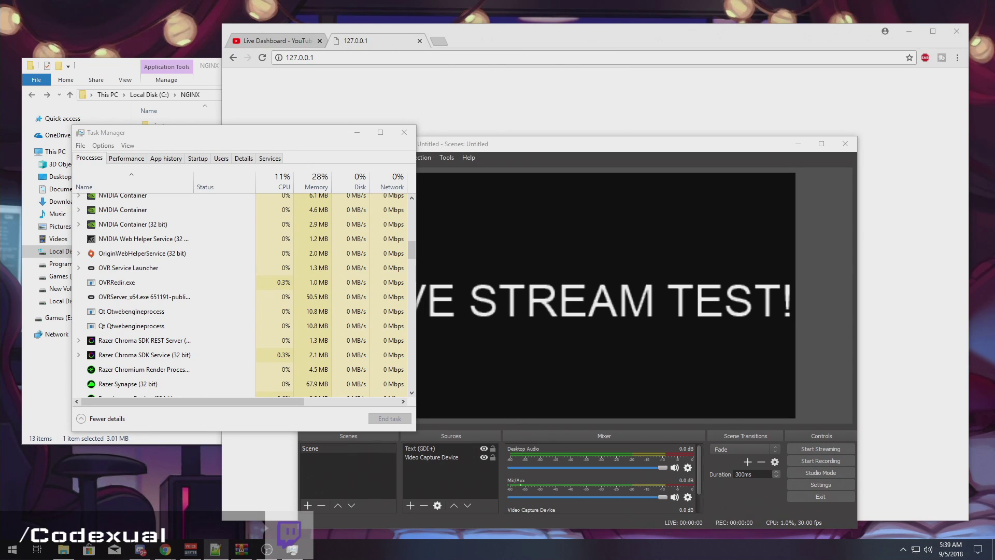
- Select nginx.exe in C:\NGINX before opening conf\nginx-win.conf for editing
left_click(262, 57)
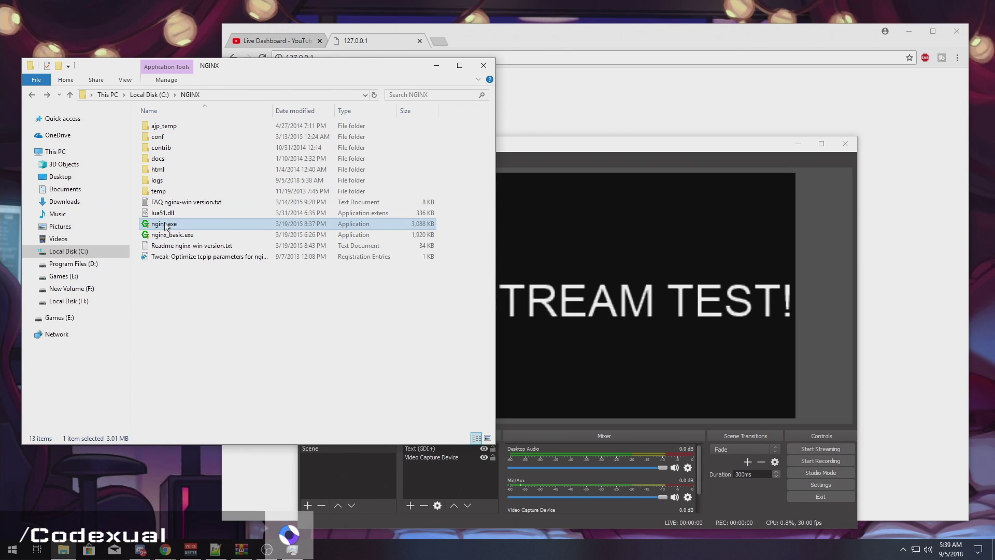
left_click(368, 40)
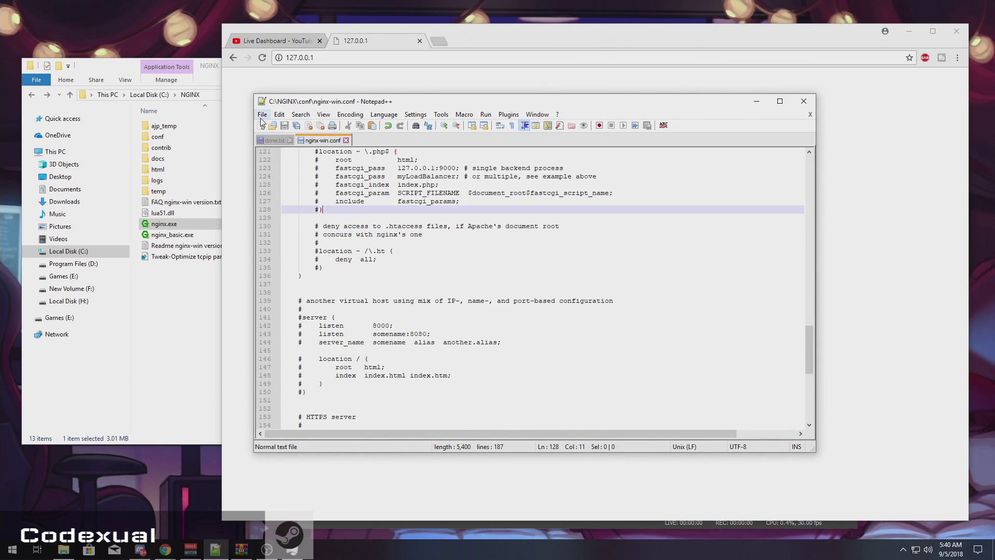
- Save the configuration as a copy named nginx.conf in the conf folder
left_click(261, 114)
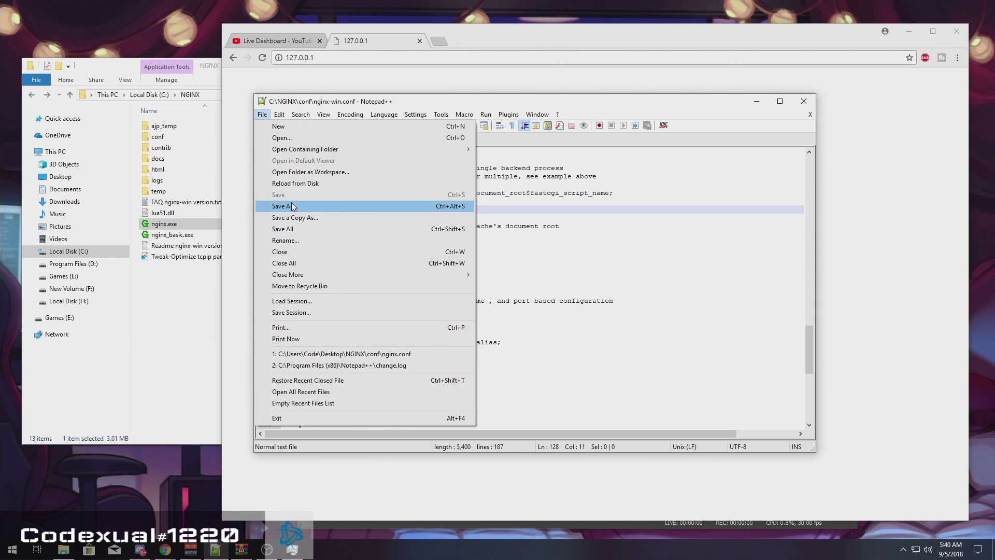
left_click(283, 205)
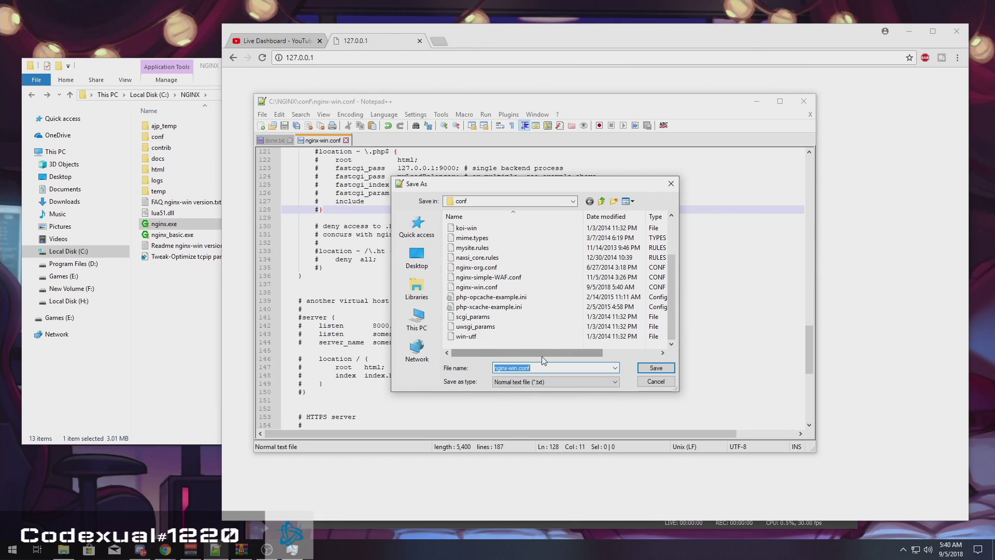
left_click(553, 367)
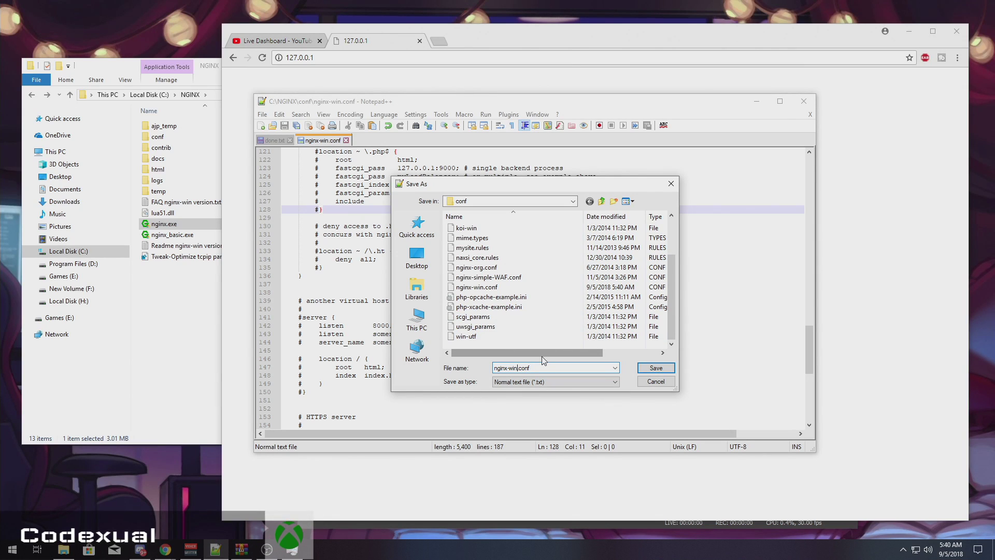
type("nginx.conf")
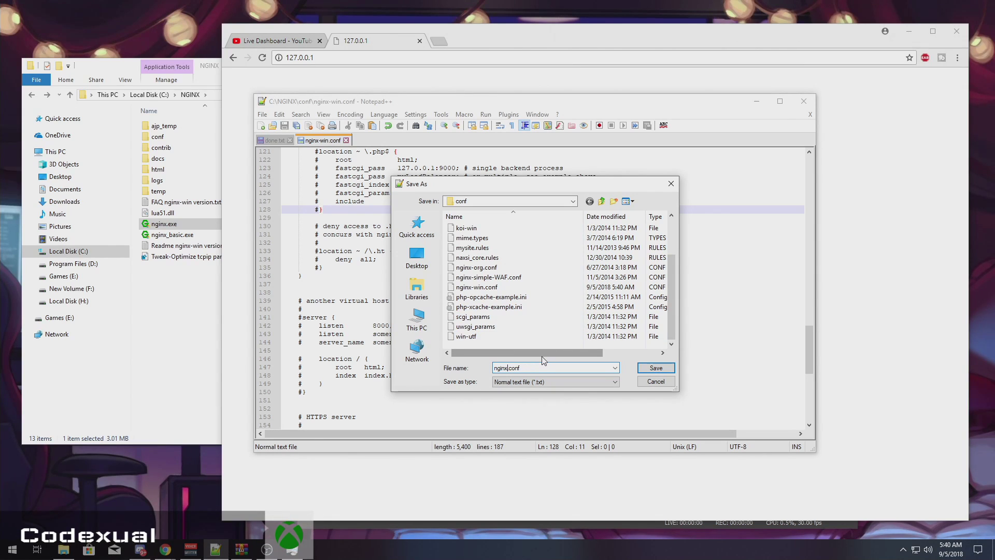
left_click(655, 367)
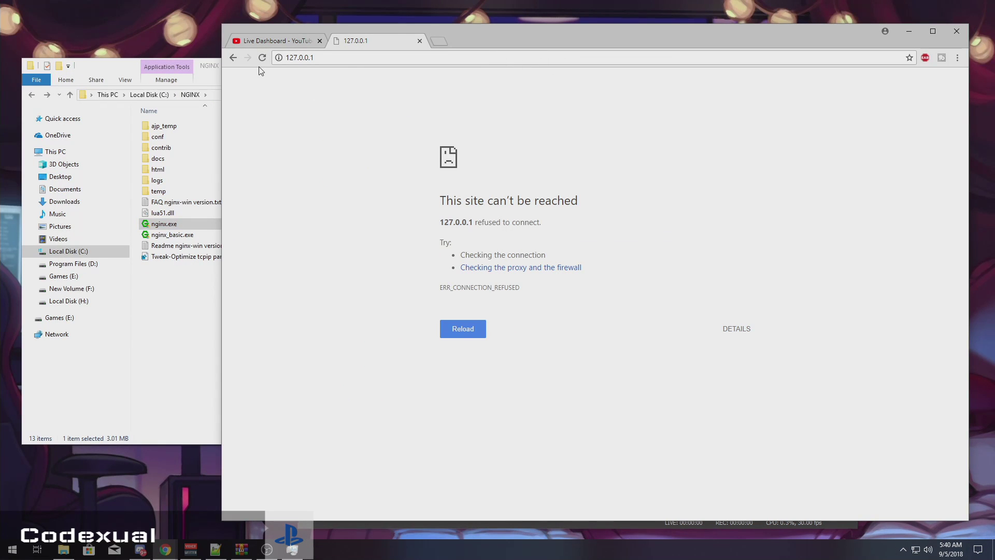
- Reload 127.0.0.1 to see Welcome to nginx, verify nginx.conf exists in conf, return to OBS
left_click(462, 329)
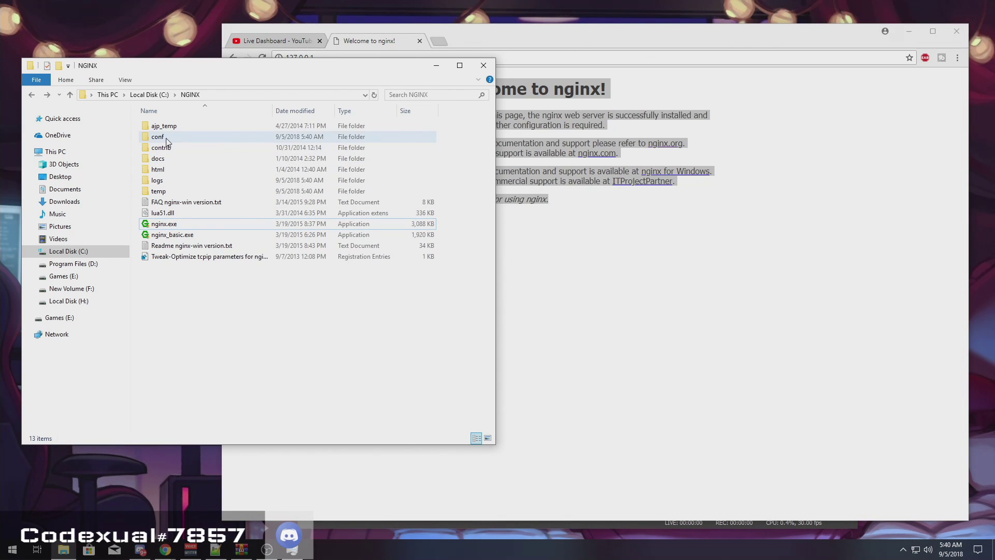
double_click(157, 137)
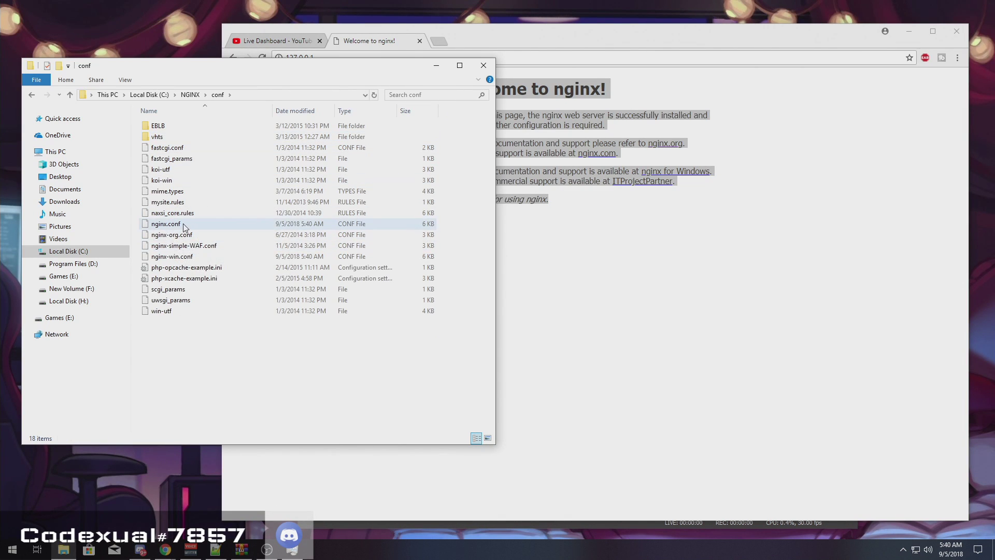
left_click(171, 256)
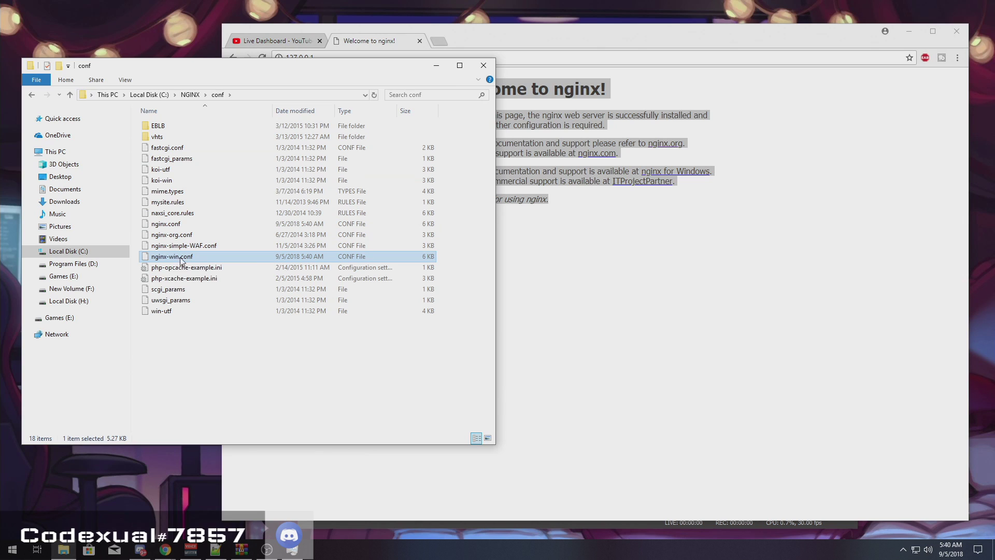
mouse_move(170, 255)
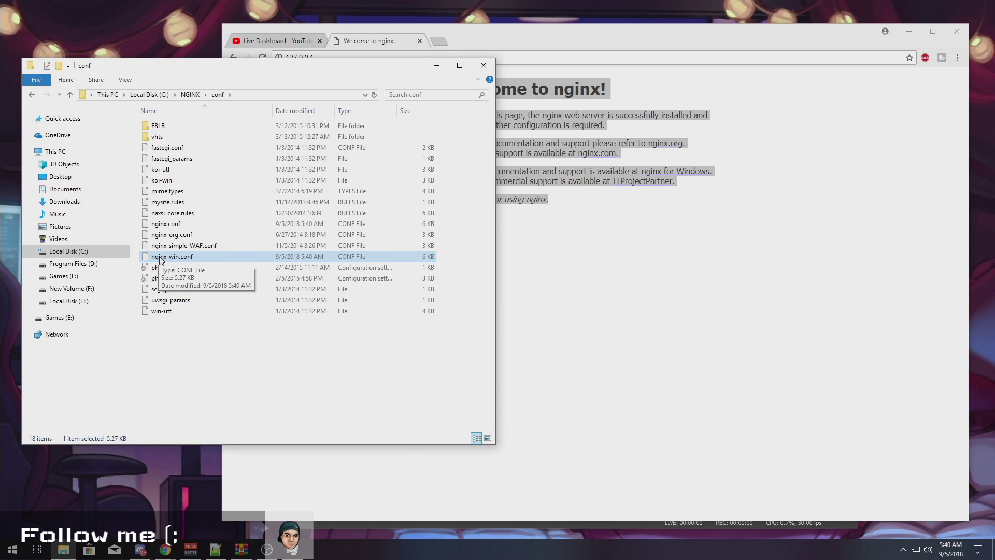
mouse_move(180, 261)
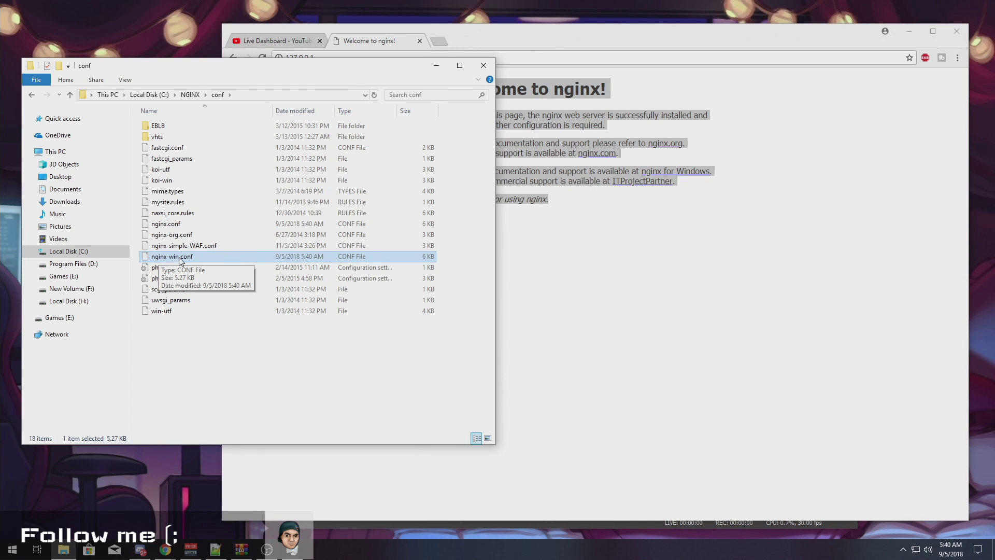
left_click(166, 223)
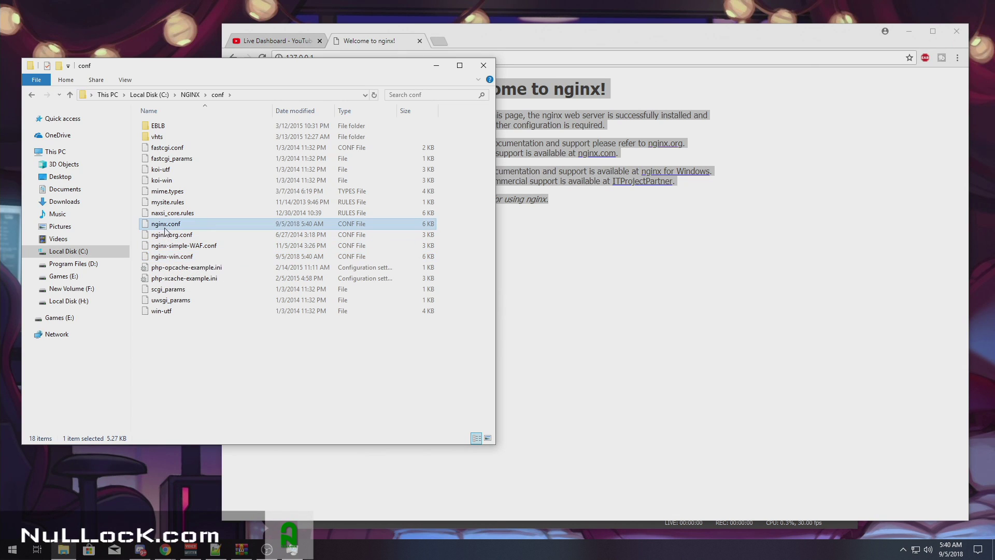
mouse_move(166, 224)
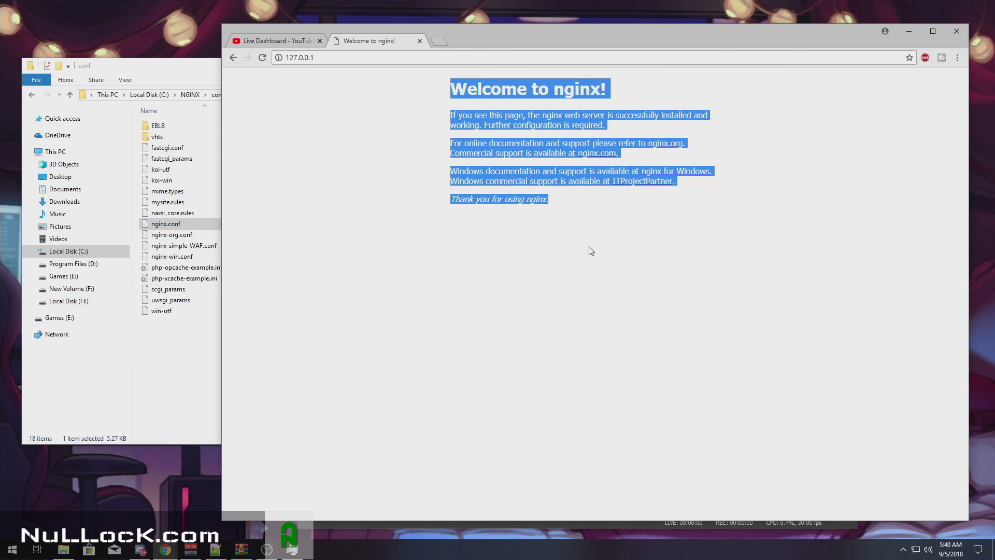
left_click(266, 549)
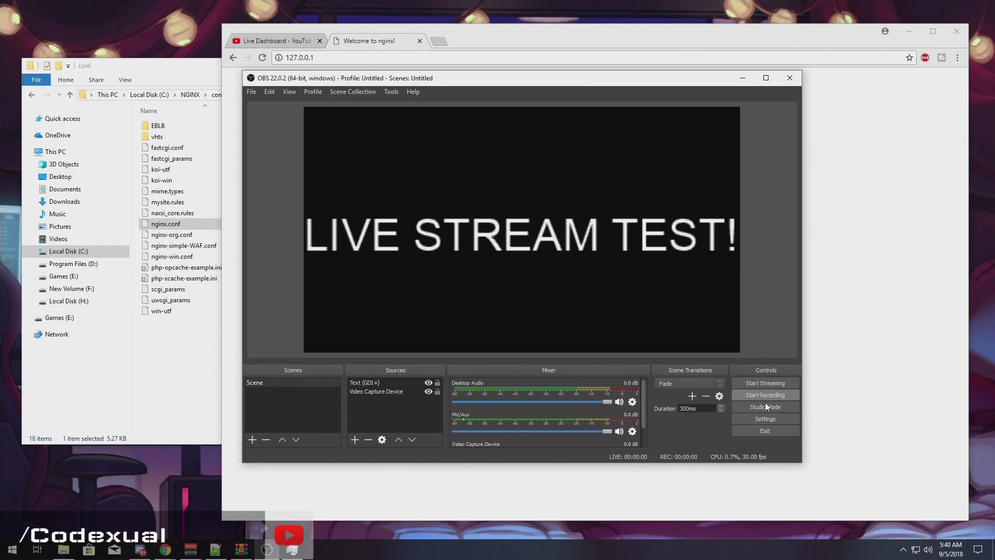
- With the YouTube Live Dashboard in view, start streaming the LIVE STREAM TEST scene from OBS
left_click(765, 417)
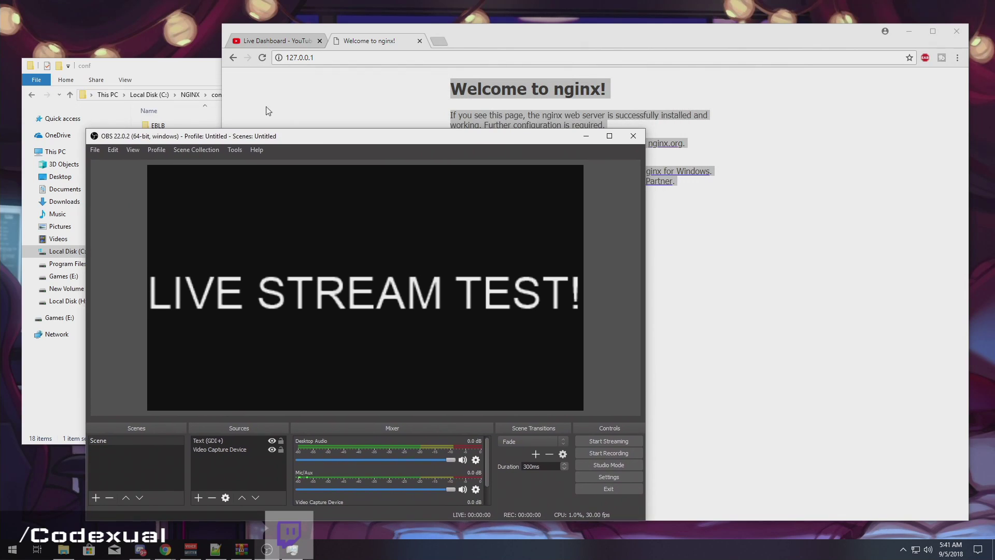
left_click(274, 40)
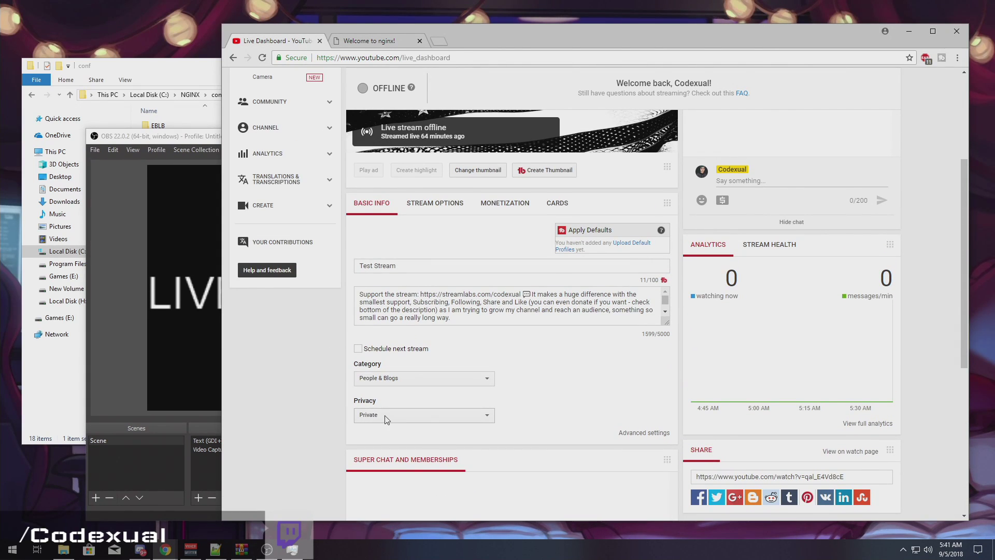
scroll("up", 3)
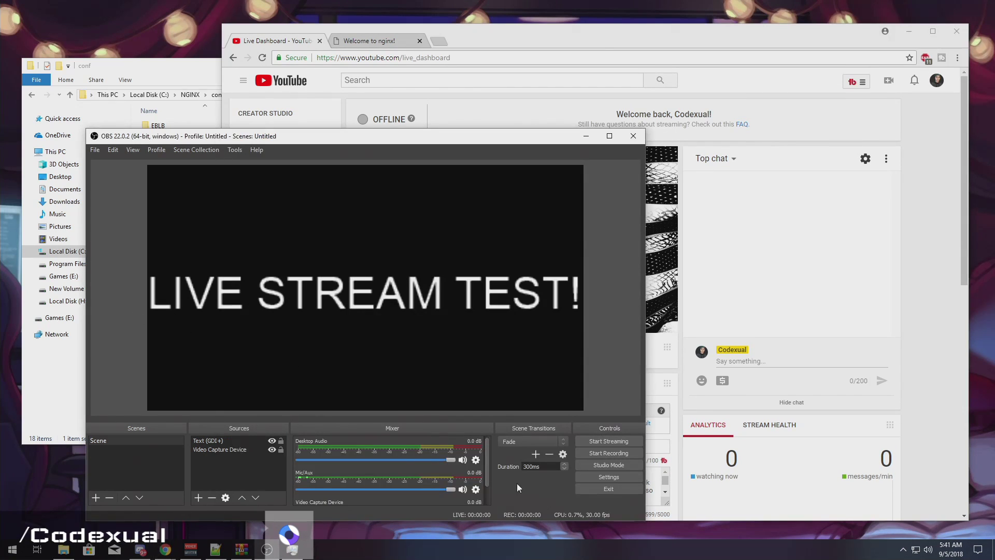
left_click(607, 441)
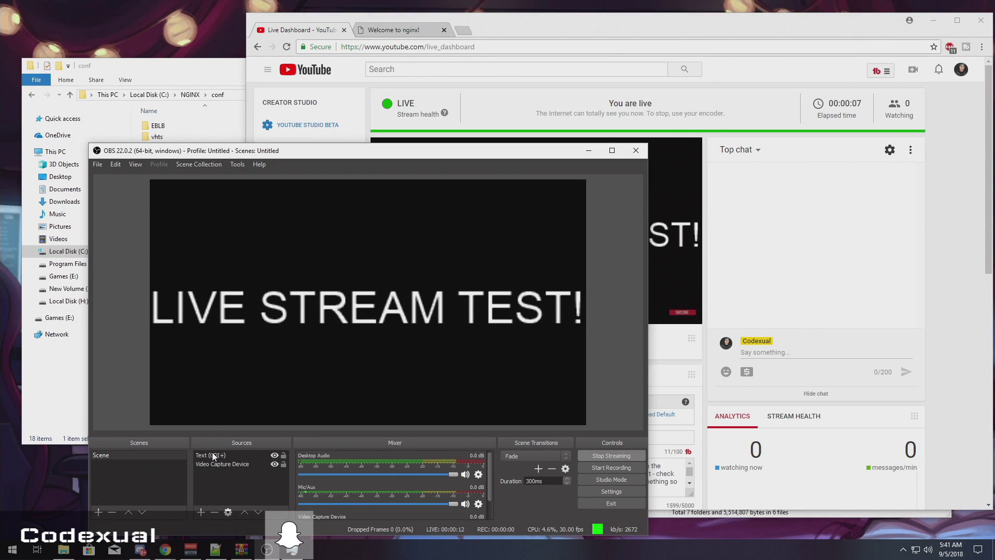
- Change the Text (GDI+) source from LIVE STREAM TEST to NGINX while live
right_click(212, 454)
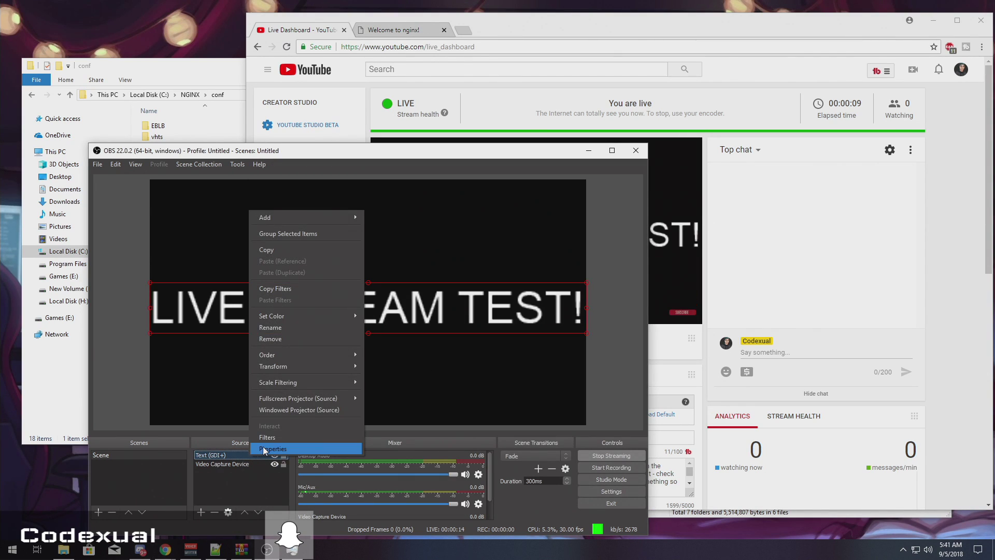
left_click(273, 449)
type("N")
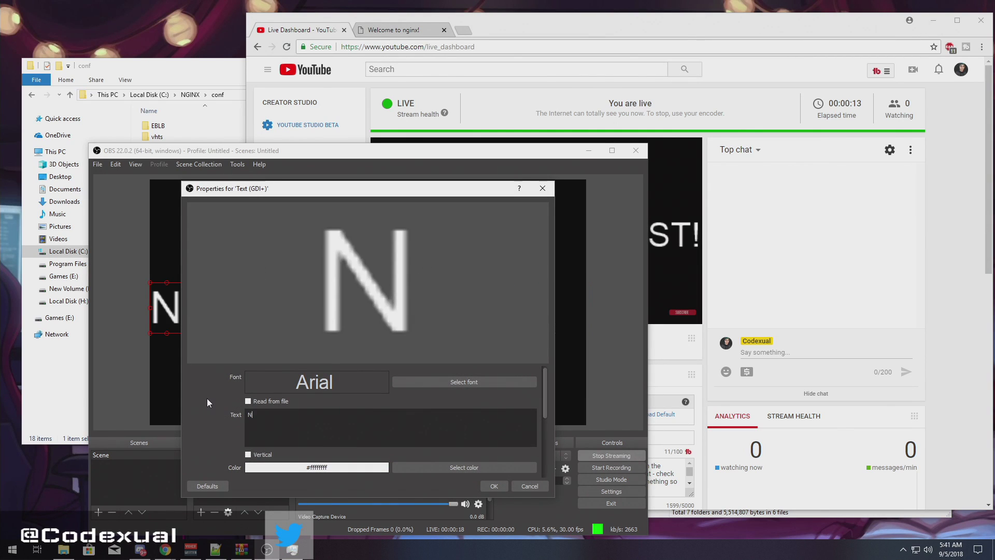
type("GINX")
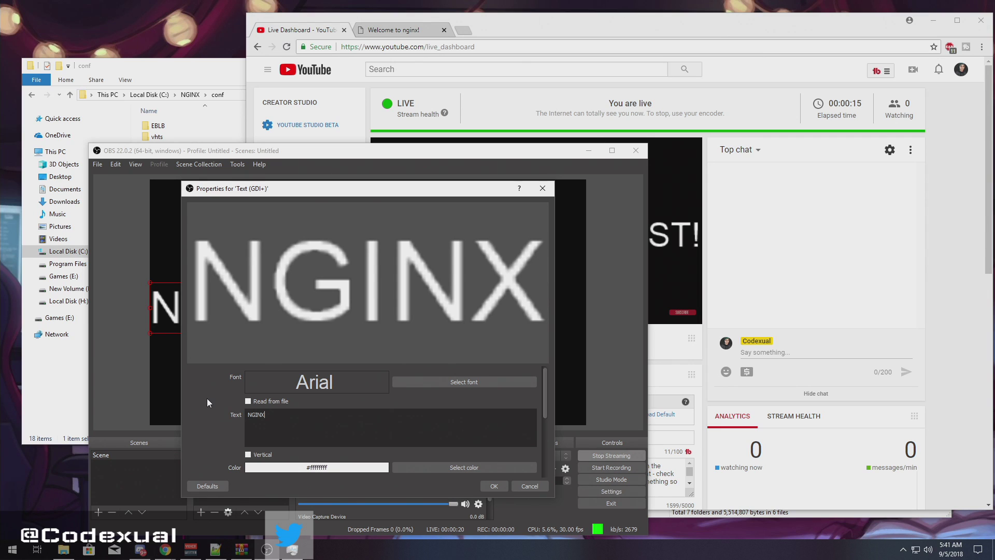
left_click(493, 485)
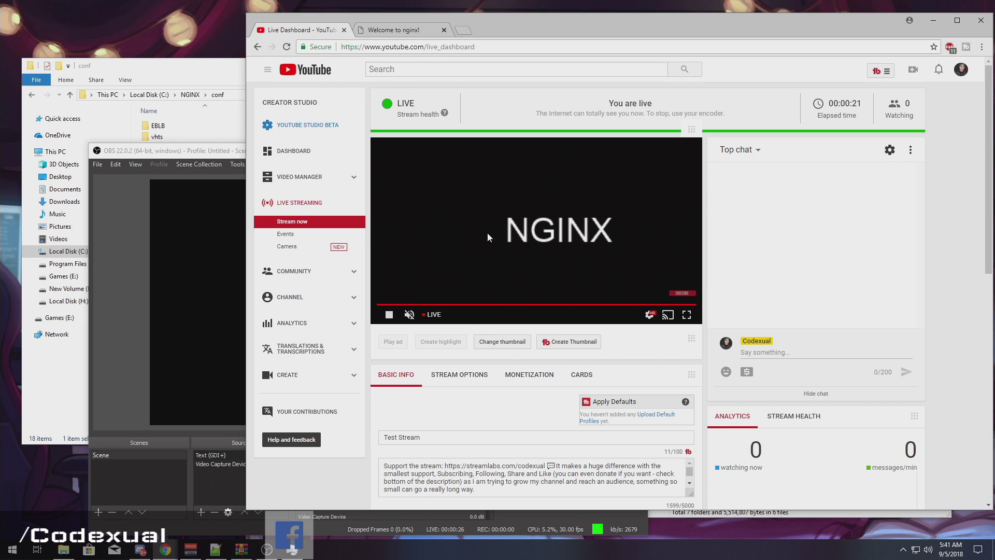
mouse_move(206, 212)
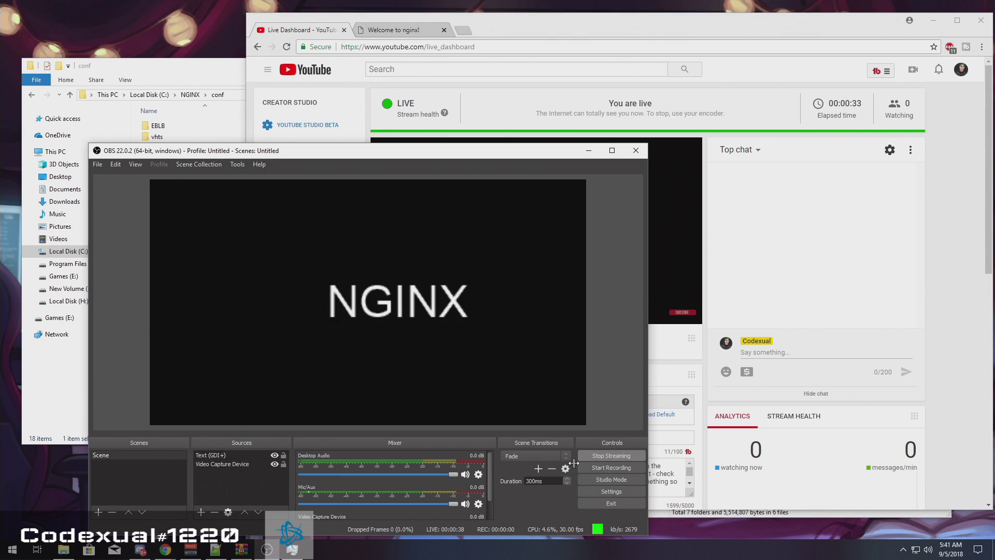
- Stop streaming from OBS after the NGINX text appears on the YouTube preview
left_click(610, 456)
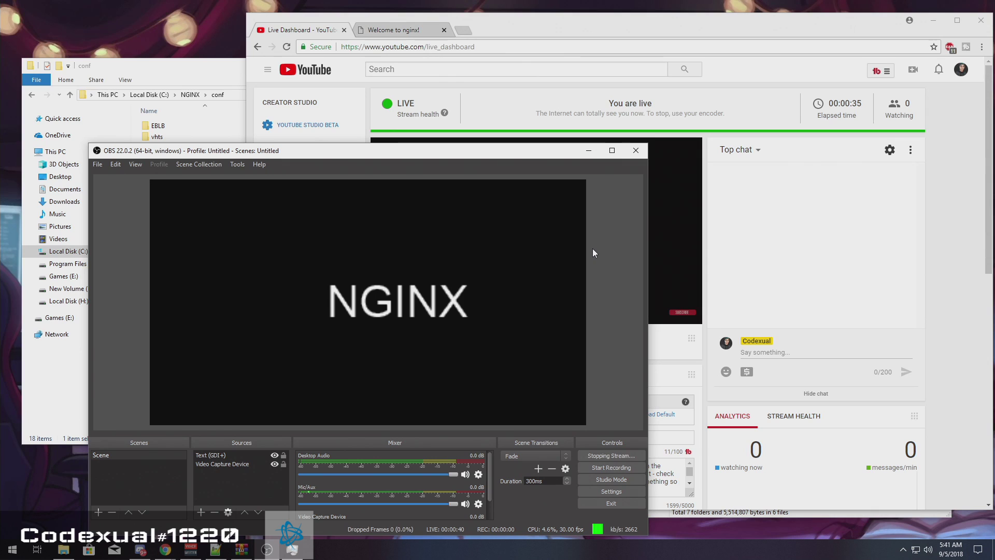
left_click(609, 455)
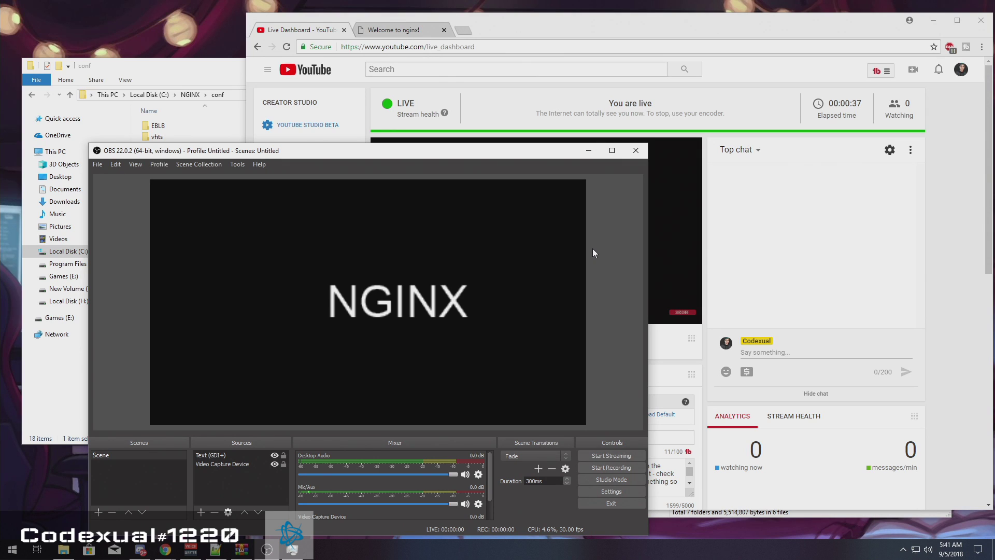